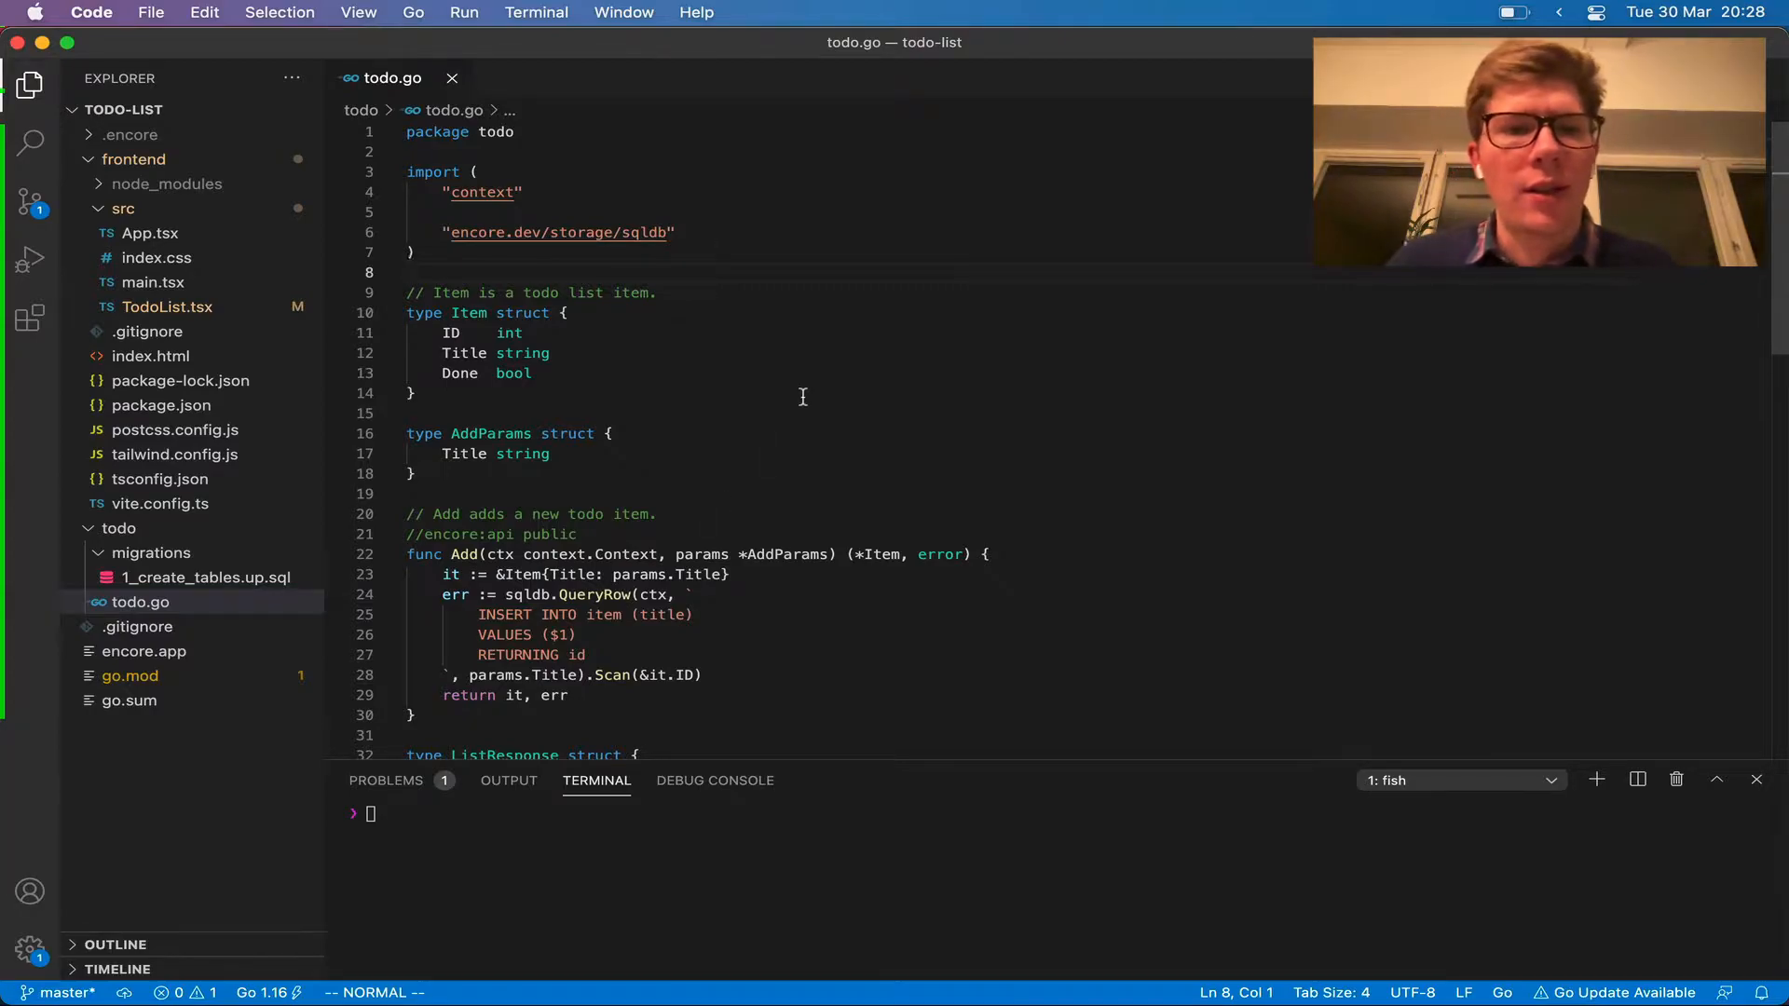
mouse_move(837, 429)
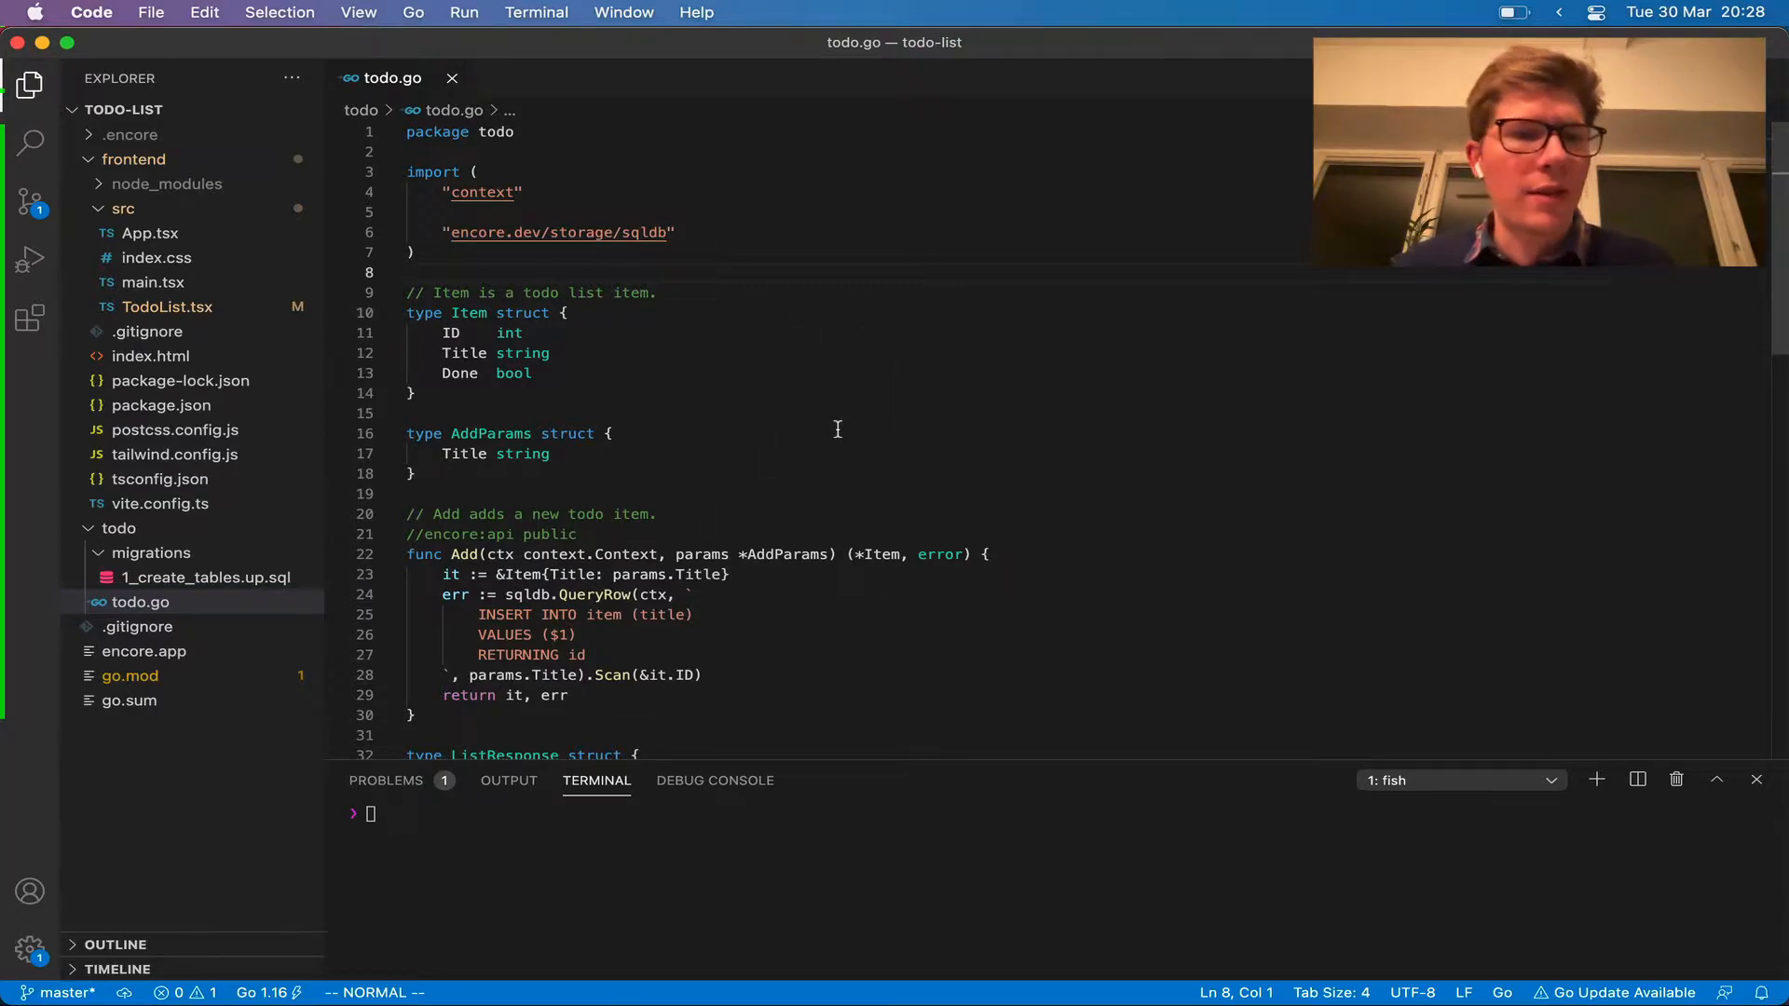
Scroll down through todo.go to see the Item type and Add endpoint
scroll(down, 3)
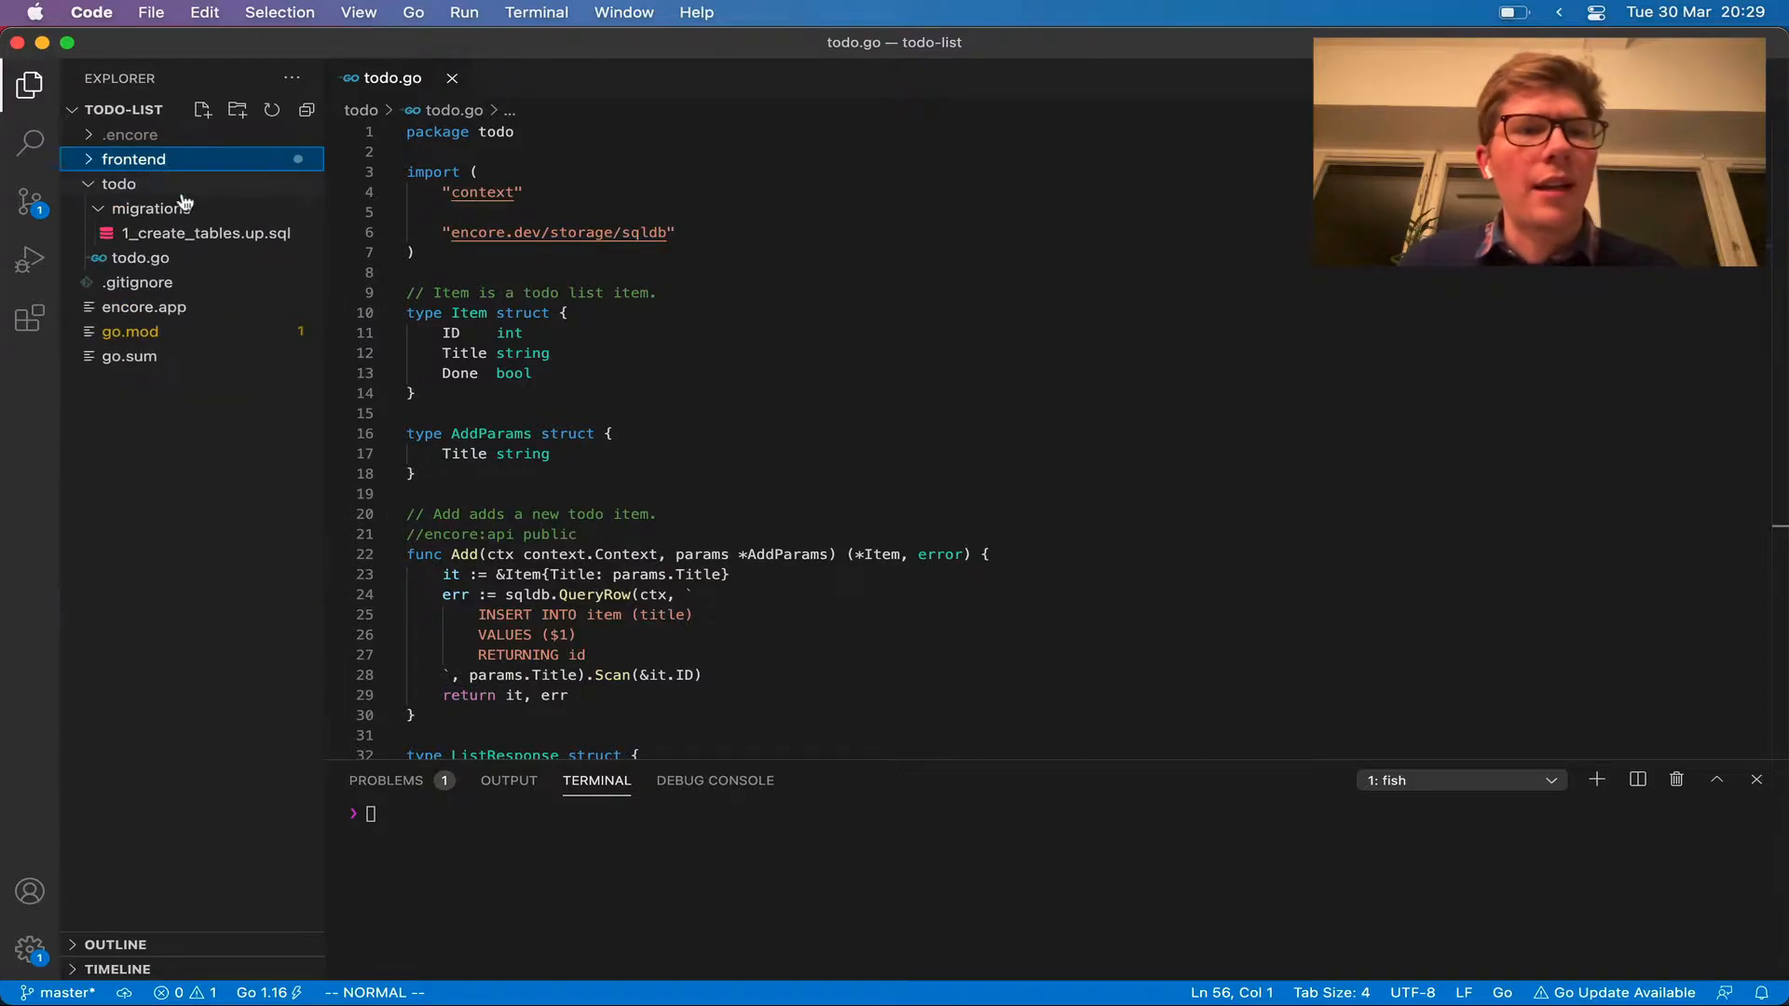
Check 1_create_tables.up.sql, return to todo.go and start the app with 'encore run'
click(207, 233)
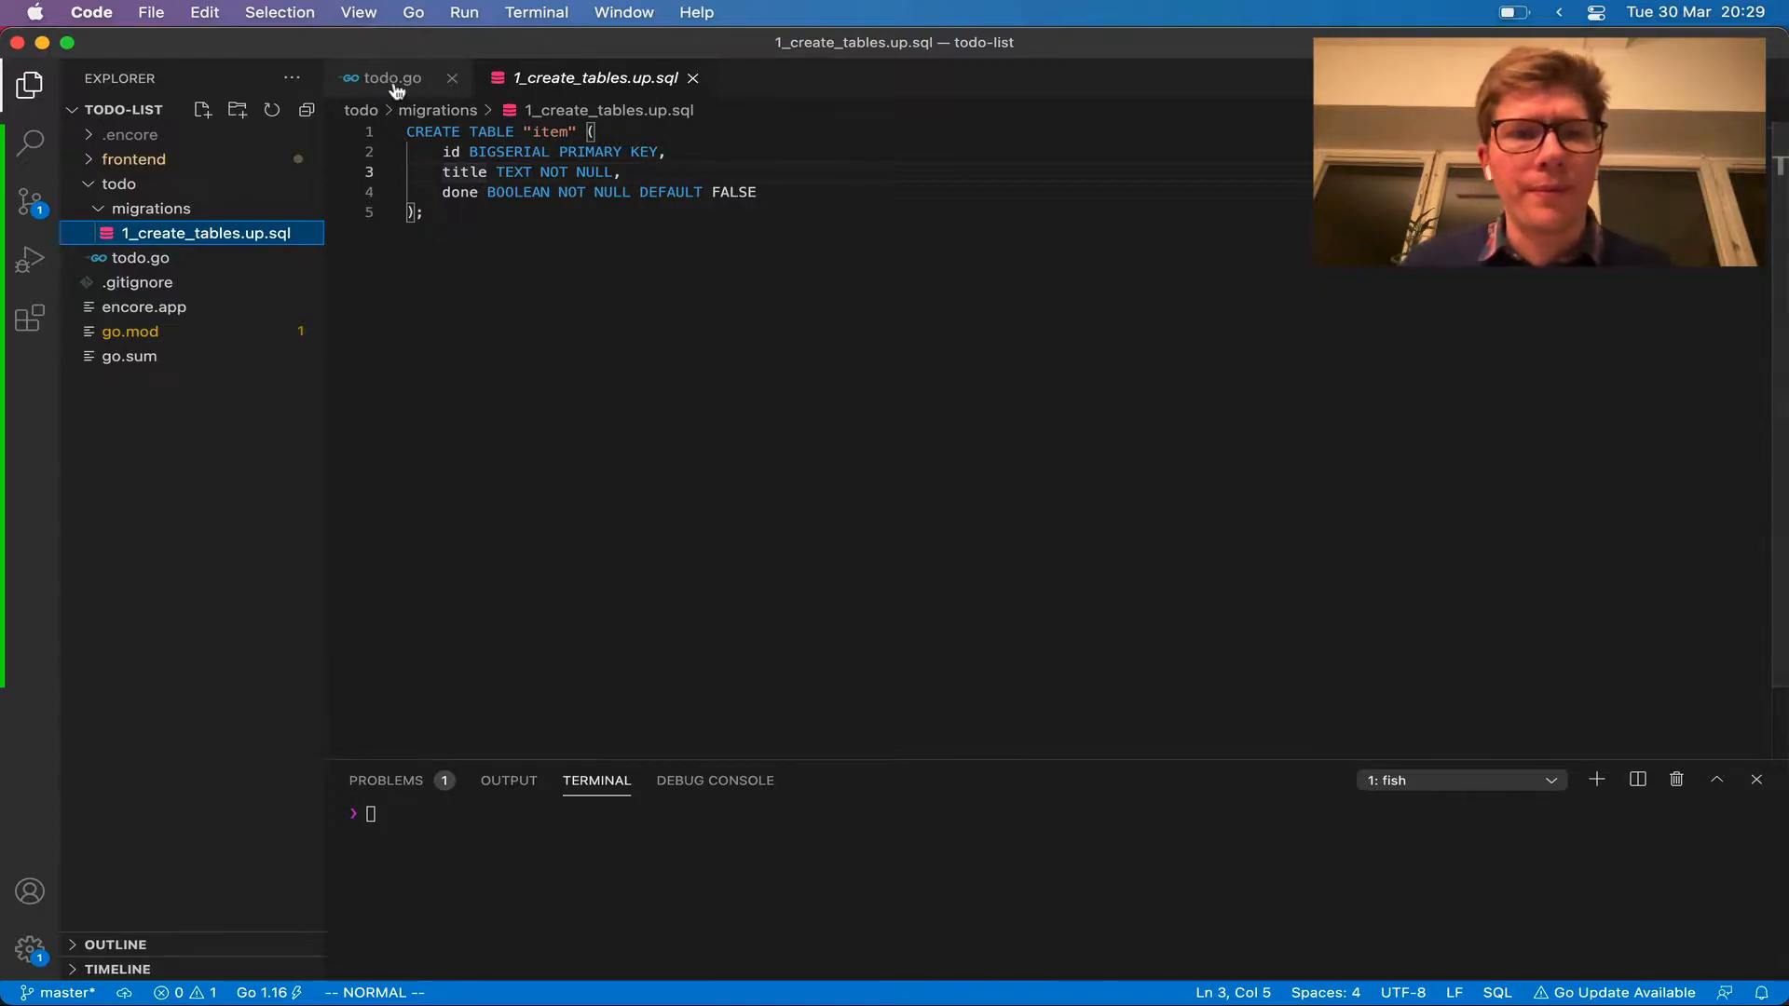
click(391, 78)
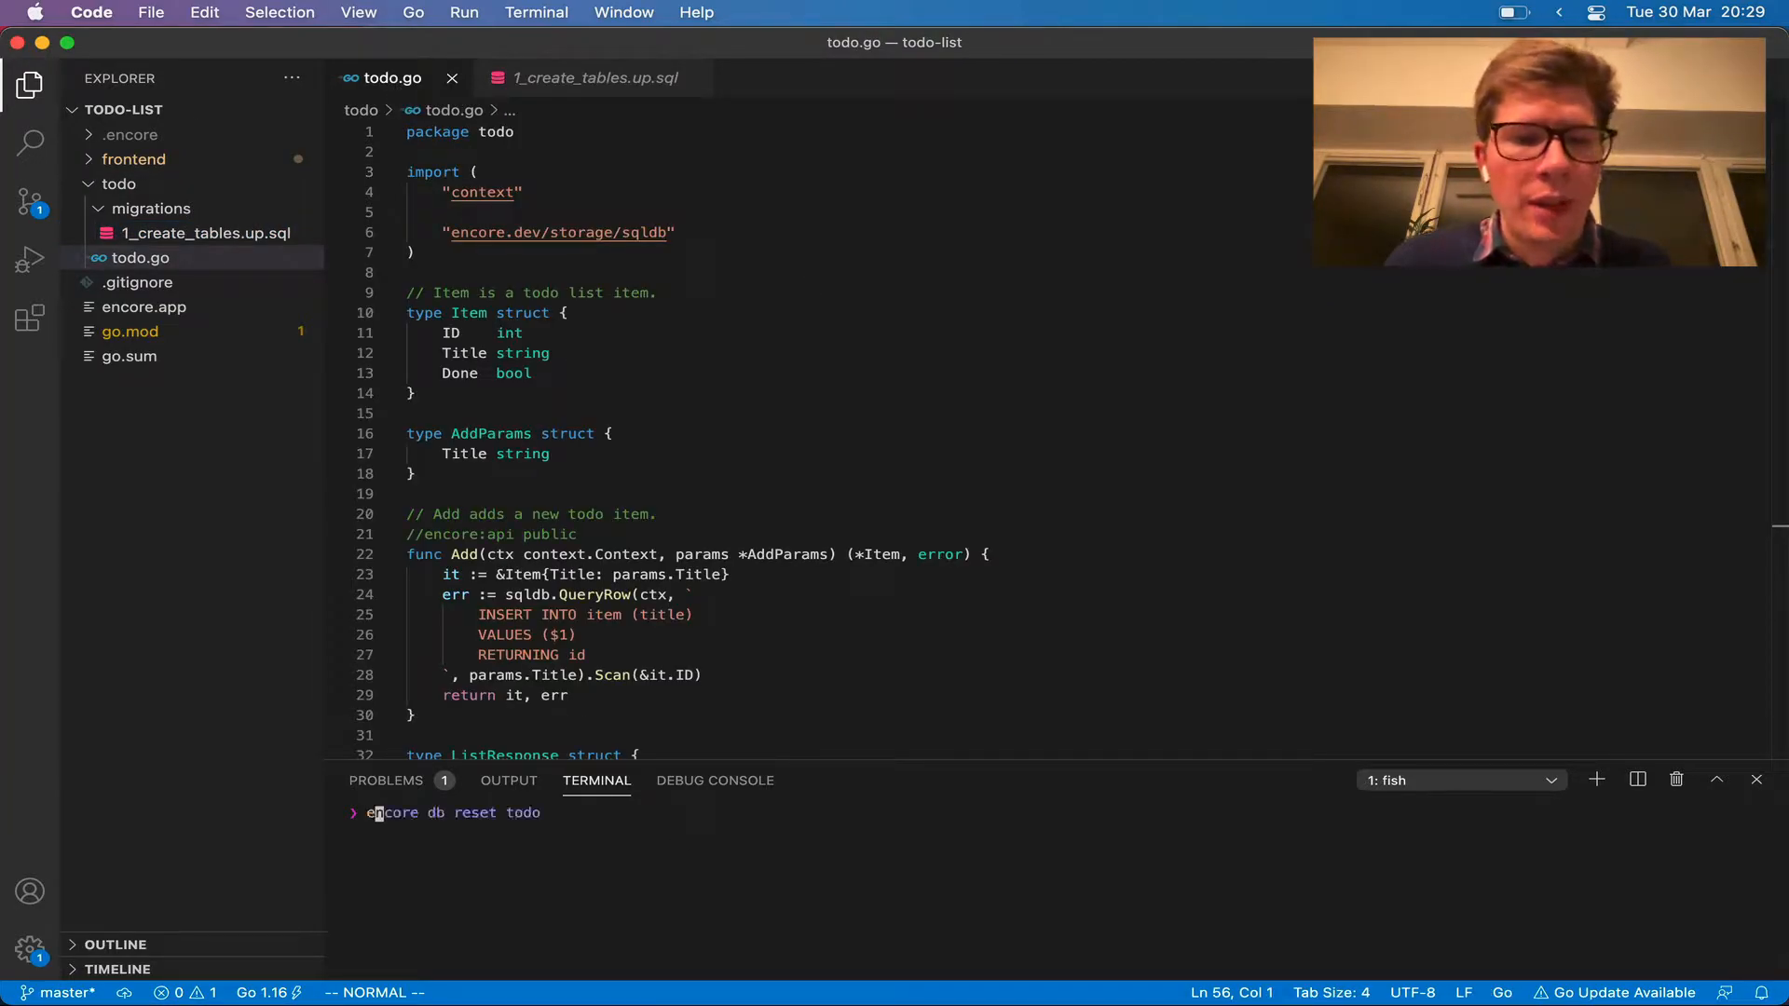
text(encore run)
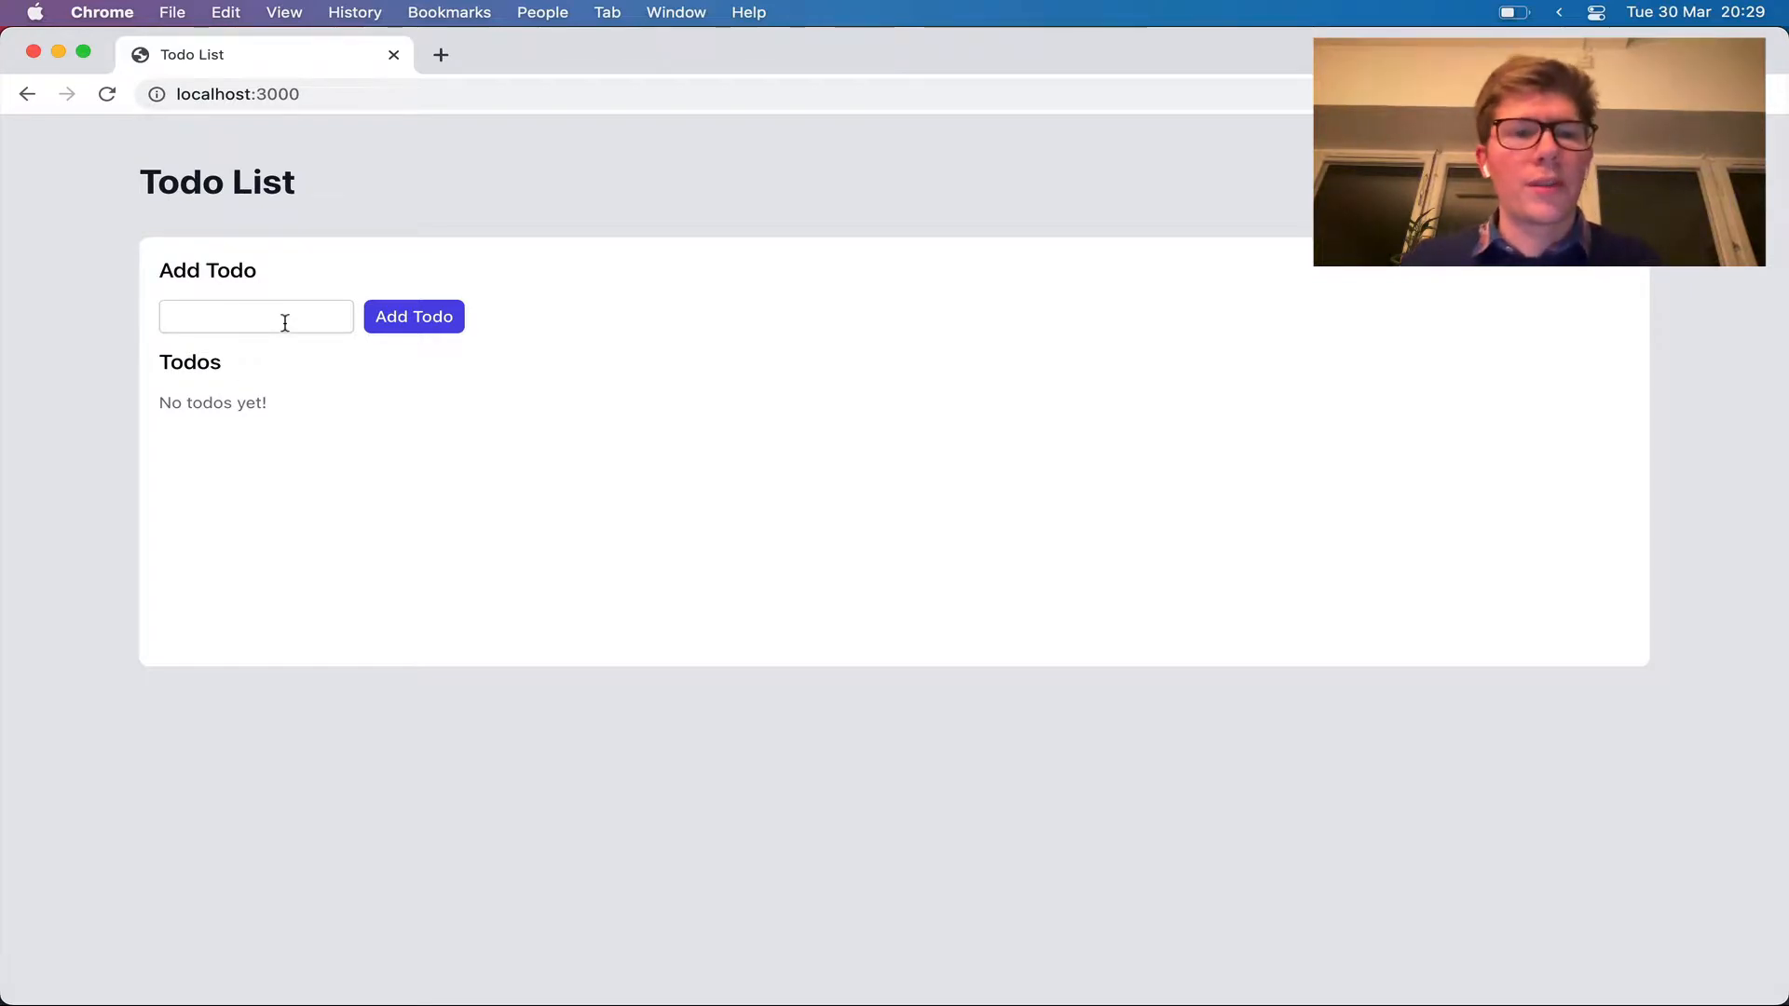
Add Buy groceries, Cook dinner and Eat dinner via the Add Todo form
click(256, 317)
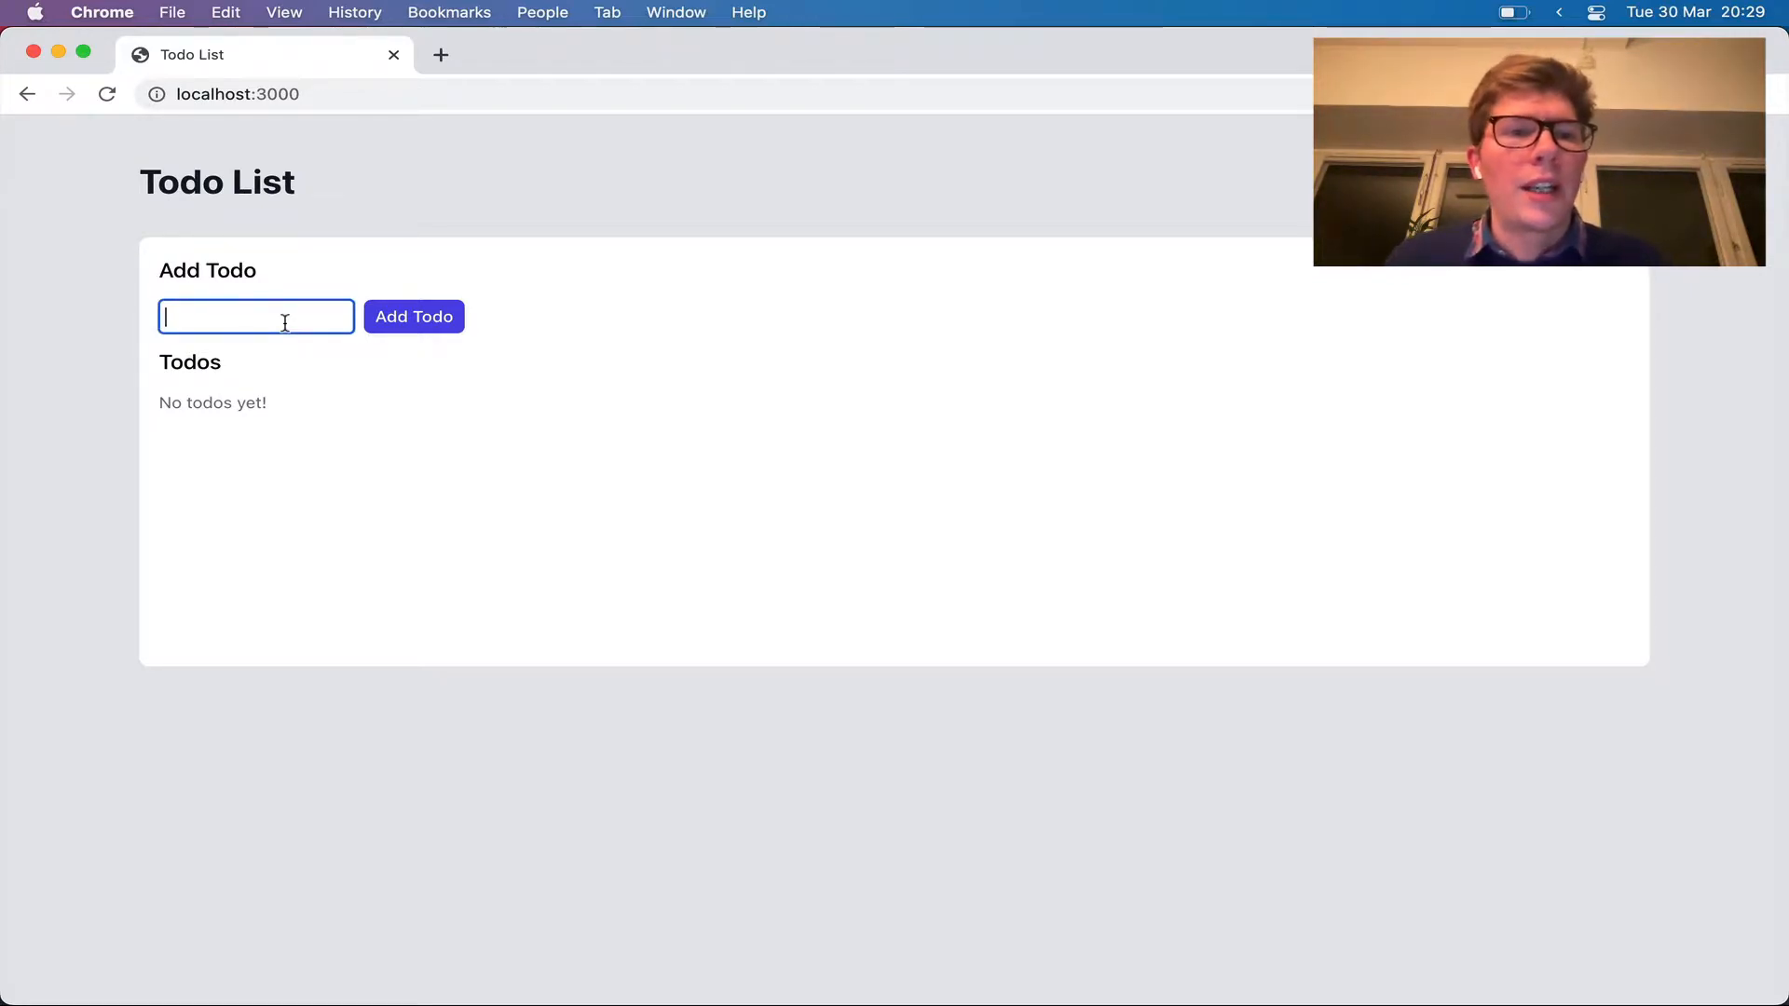
text(Buy gr)
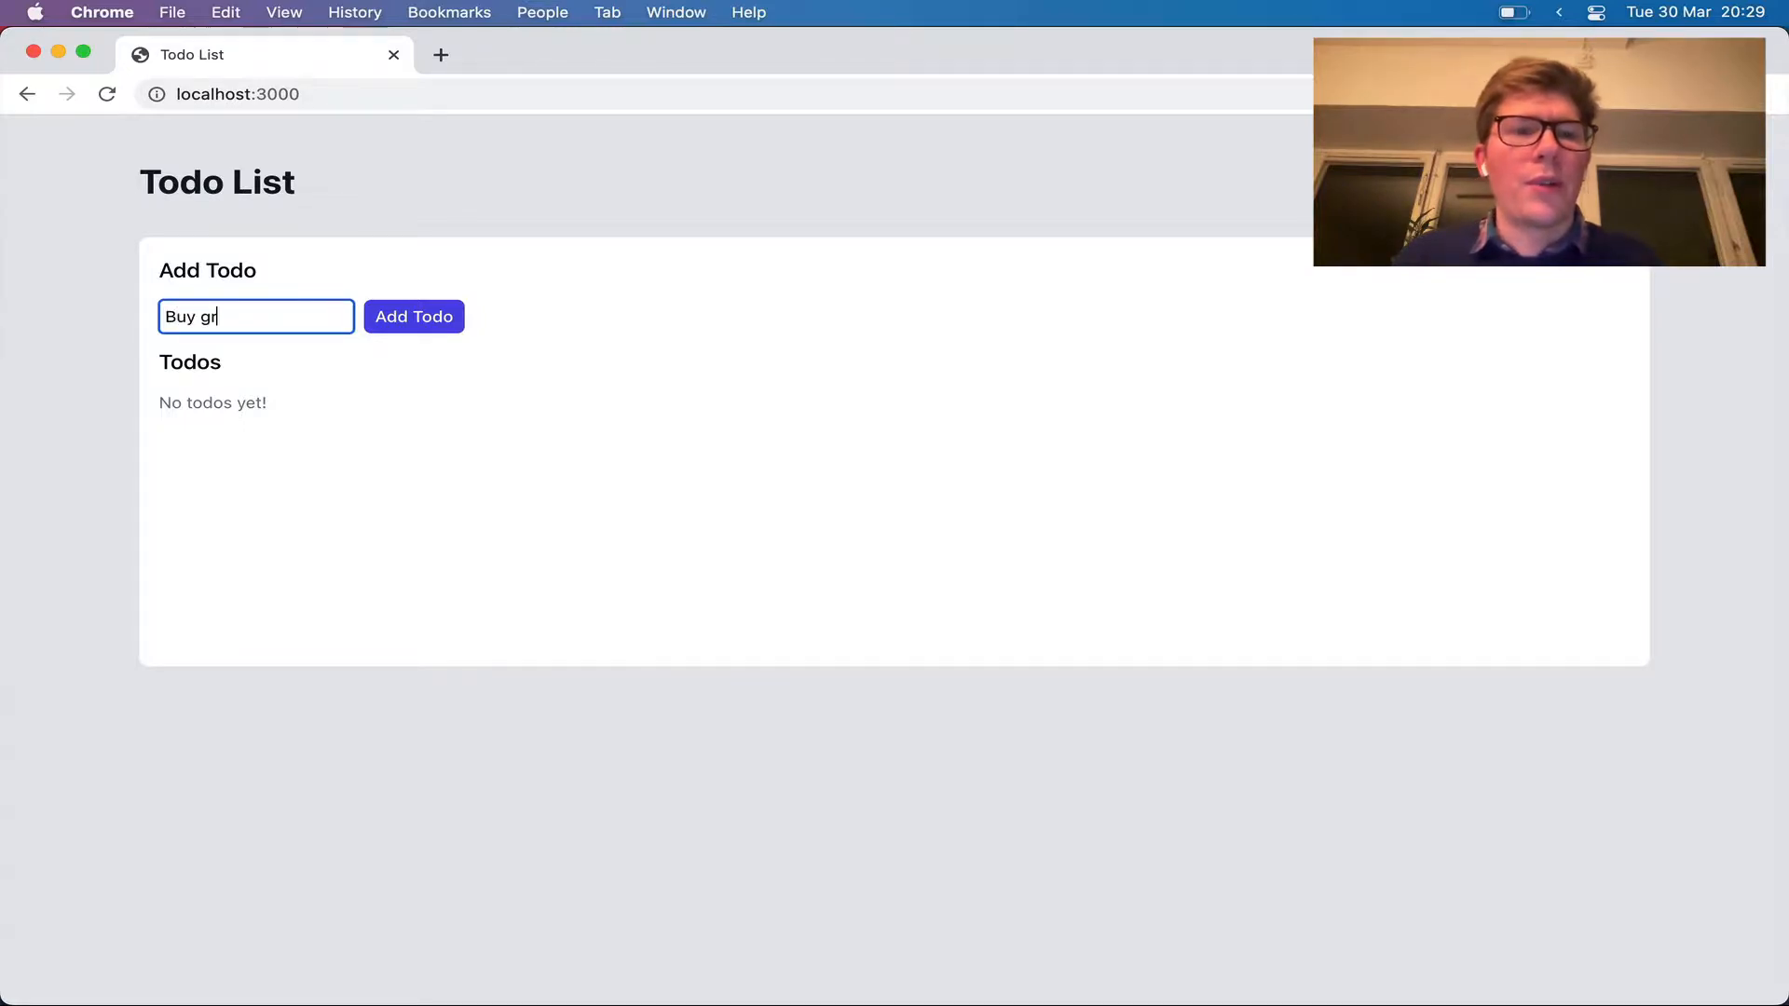
click(413, 316)
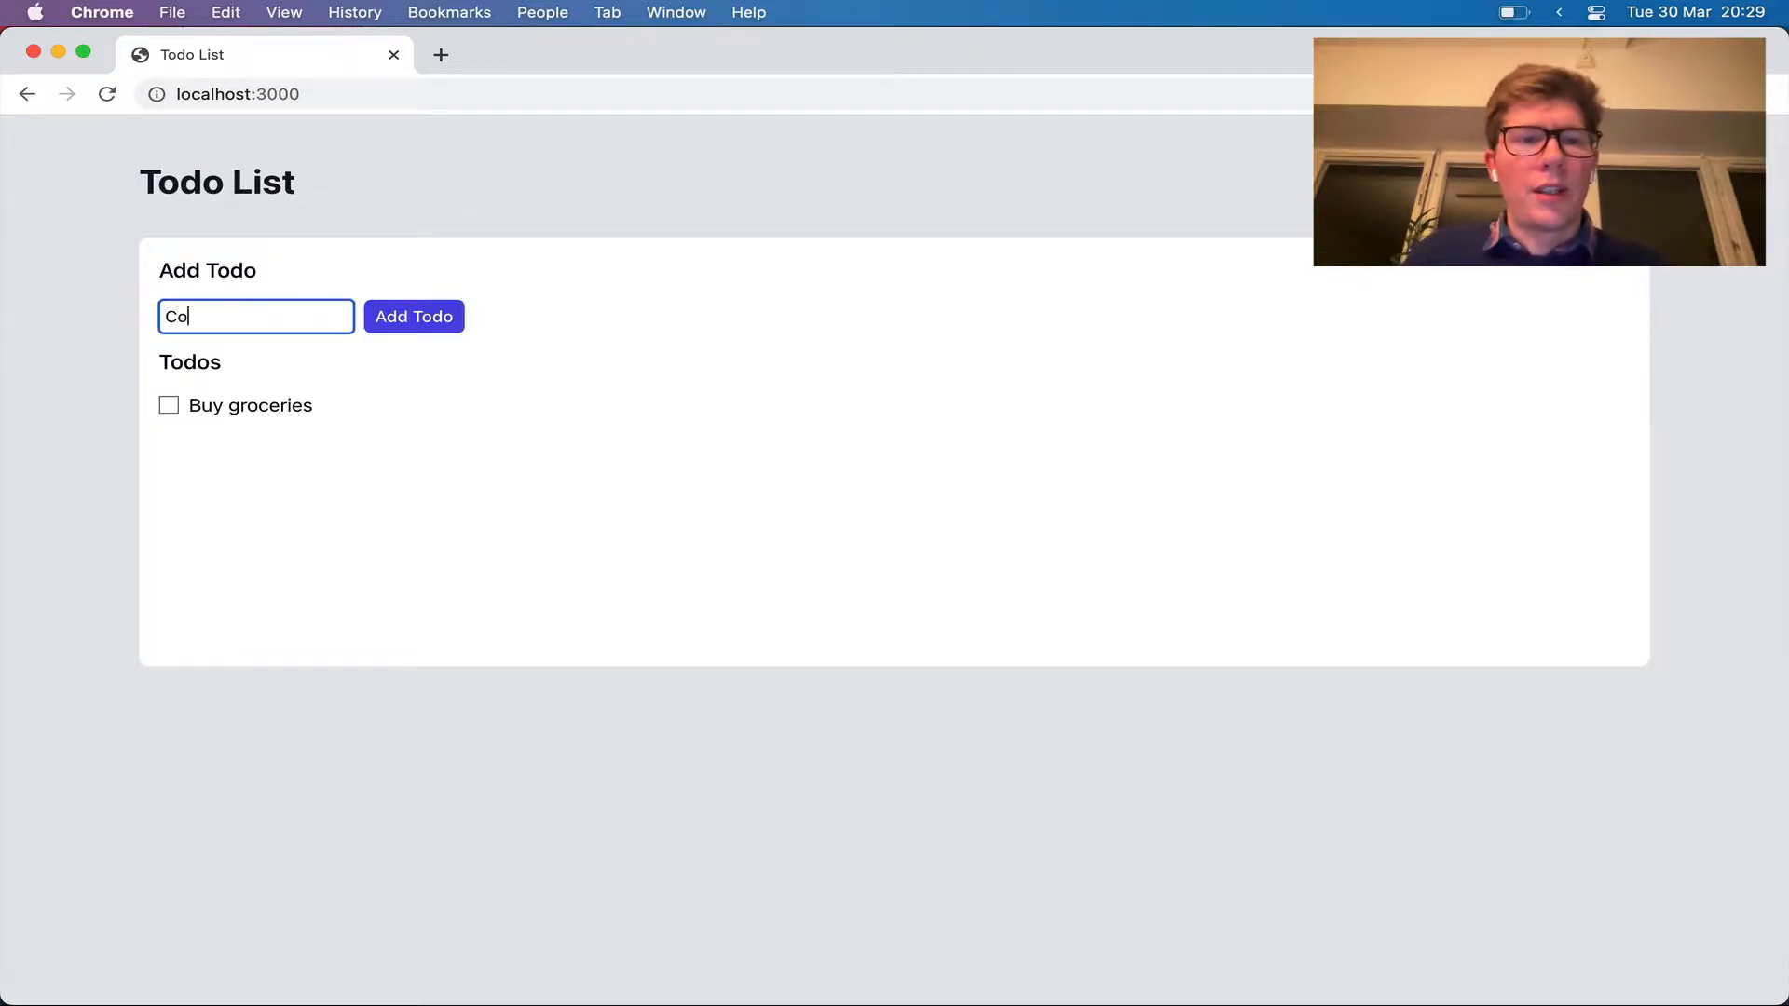
click(414, 317)
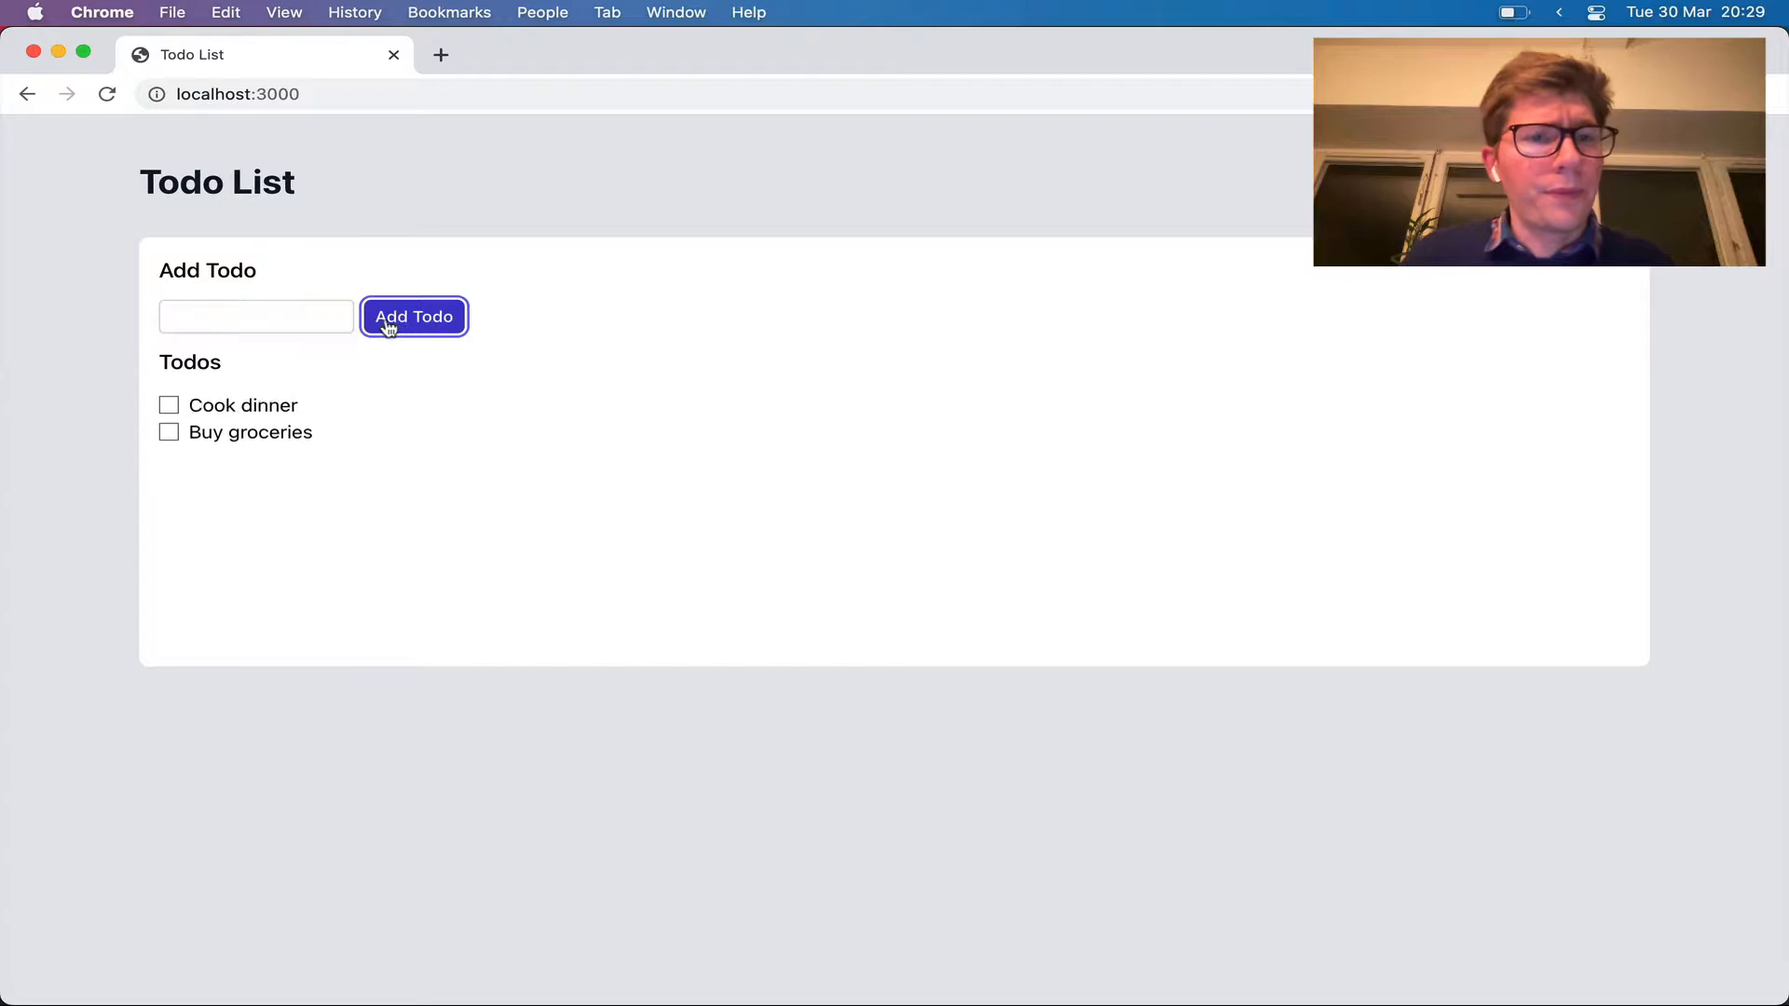
text(Eat dinner)
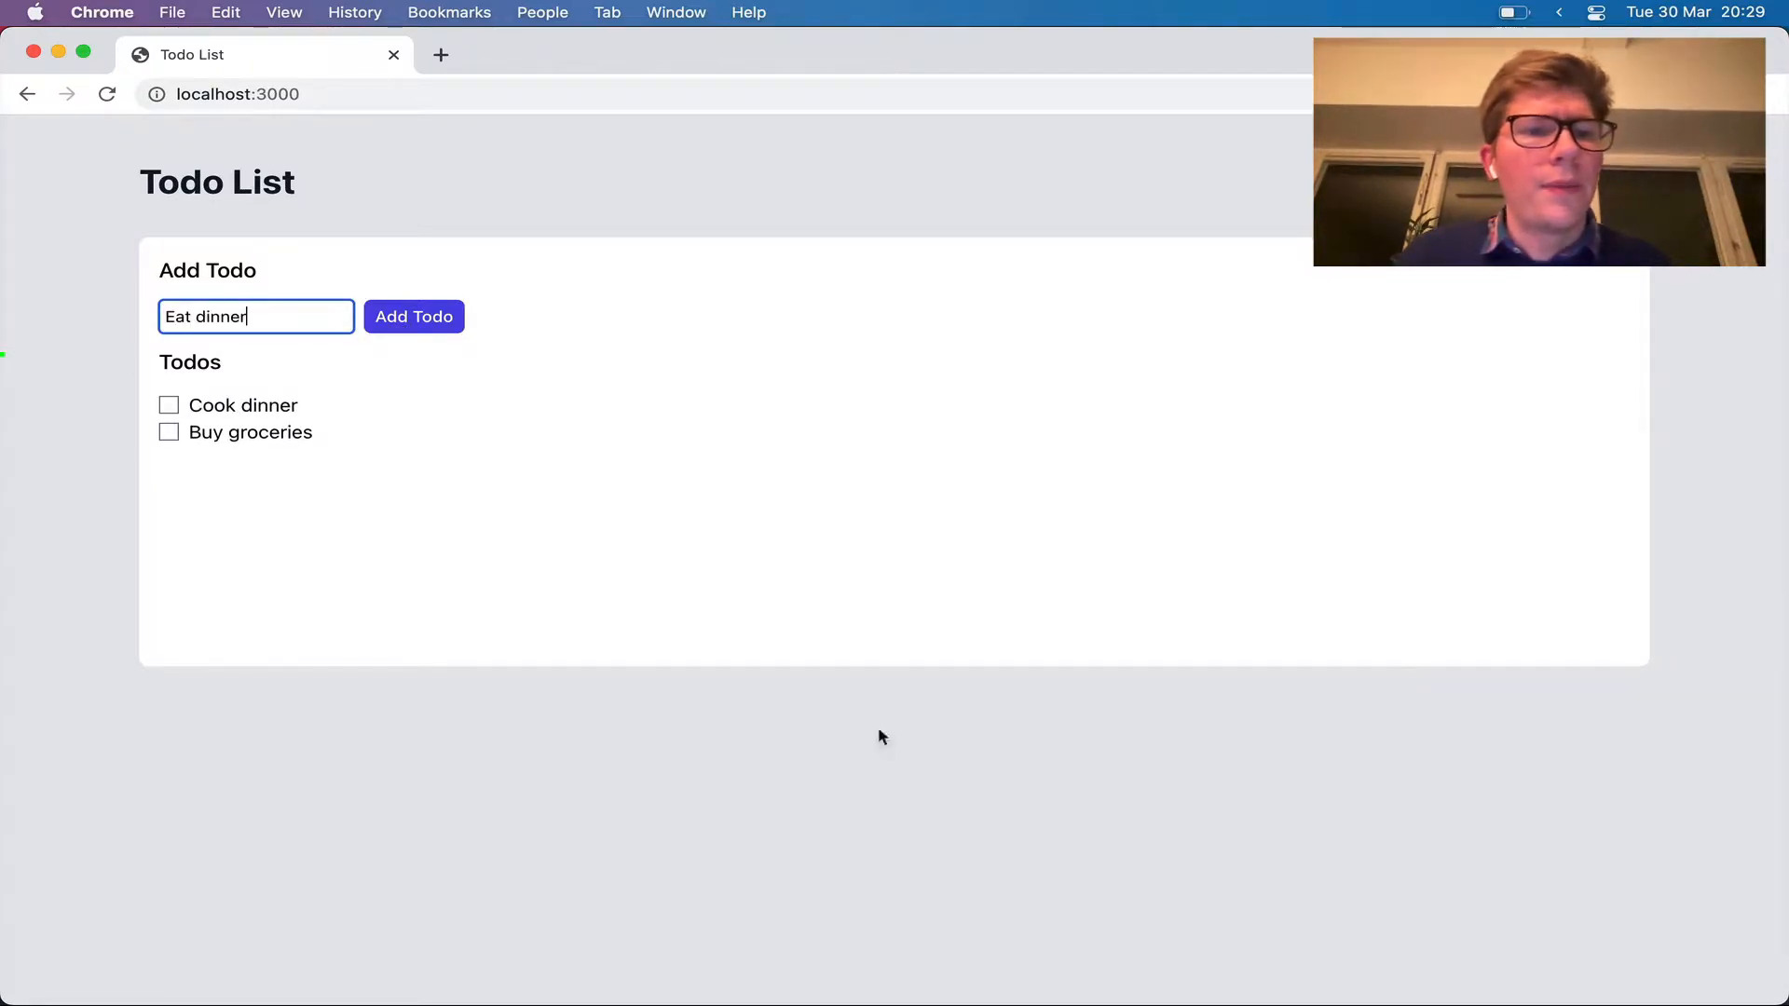
click(414, 317)
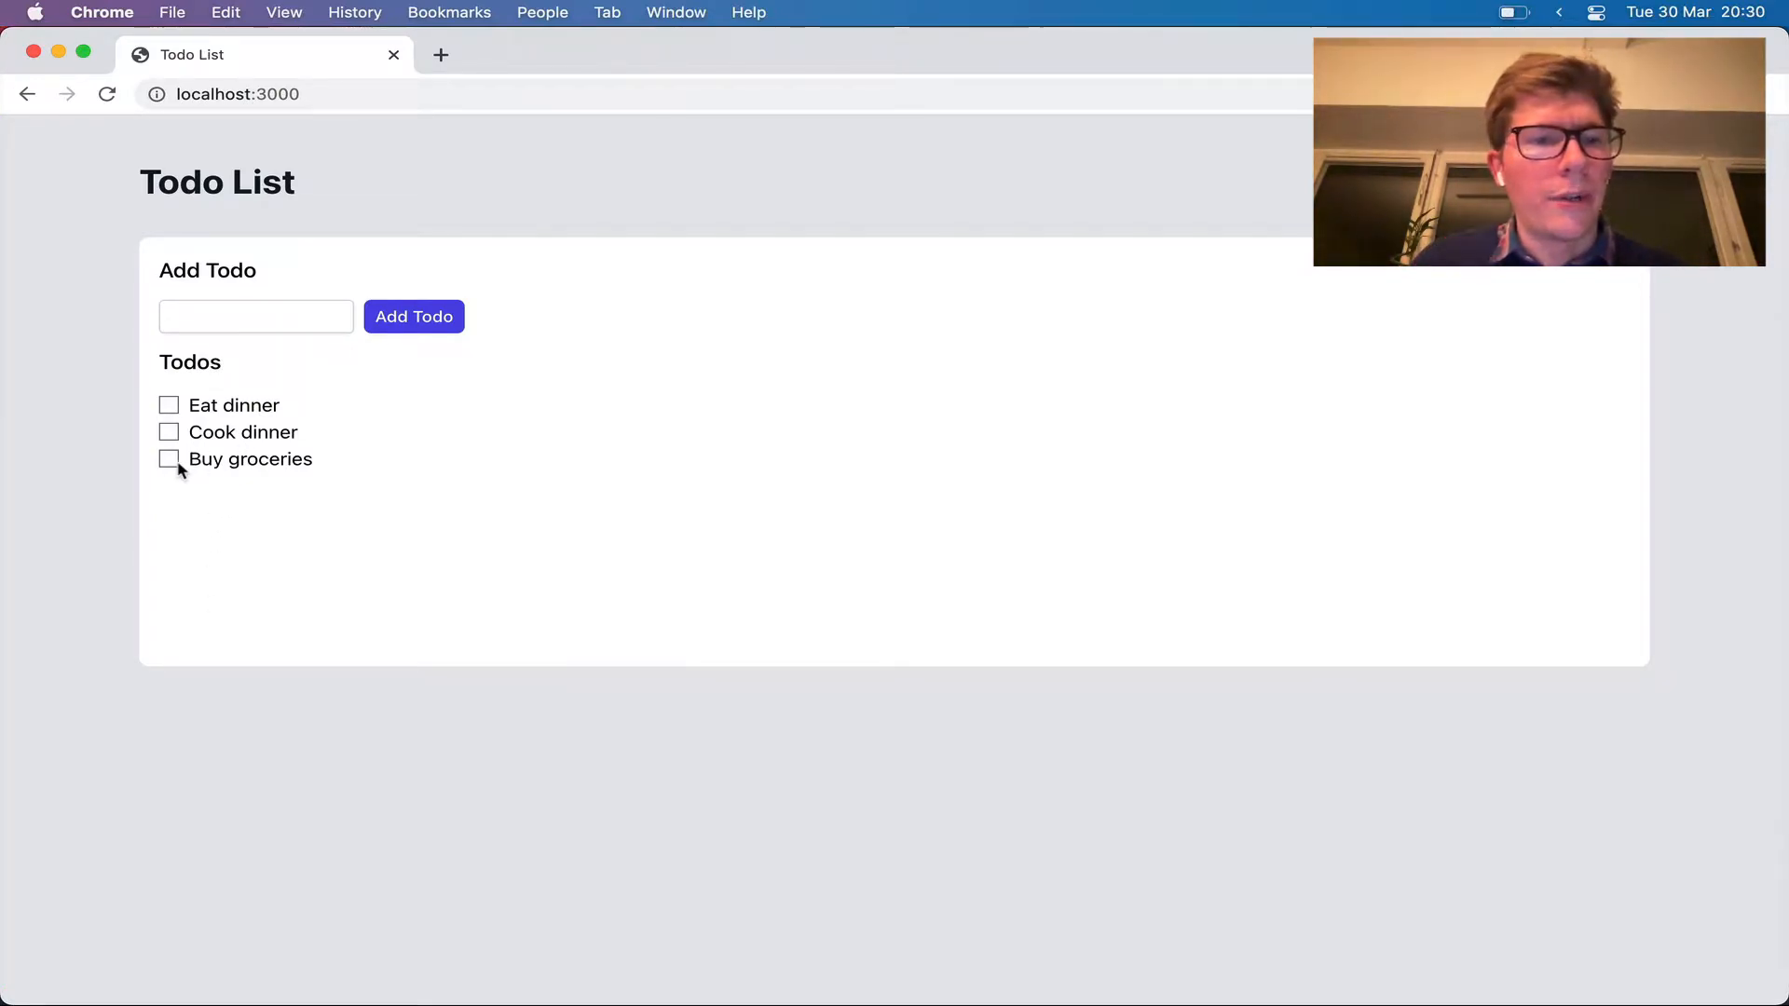
Try ticking Buy groceries as done in the list
click(168, 459)
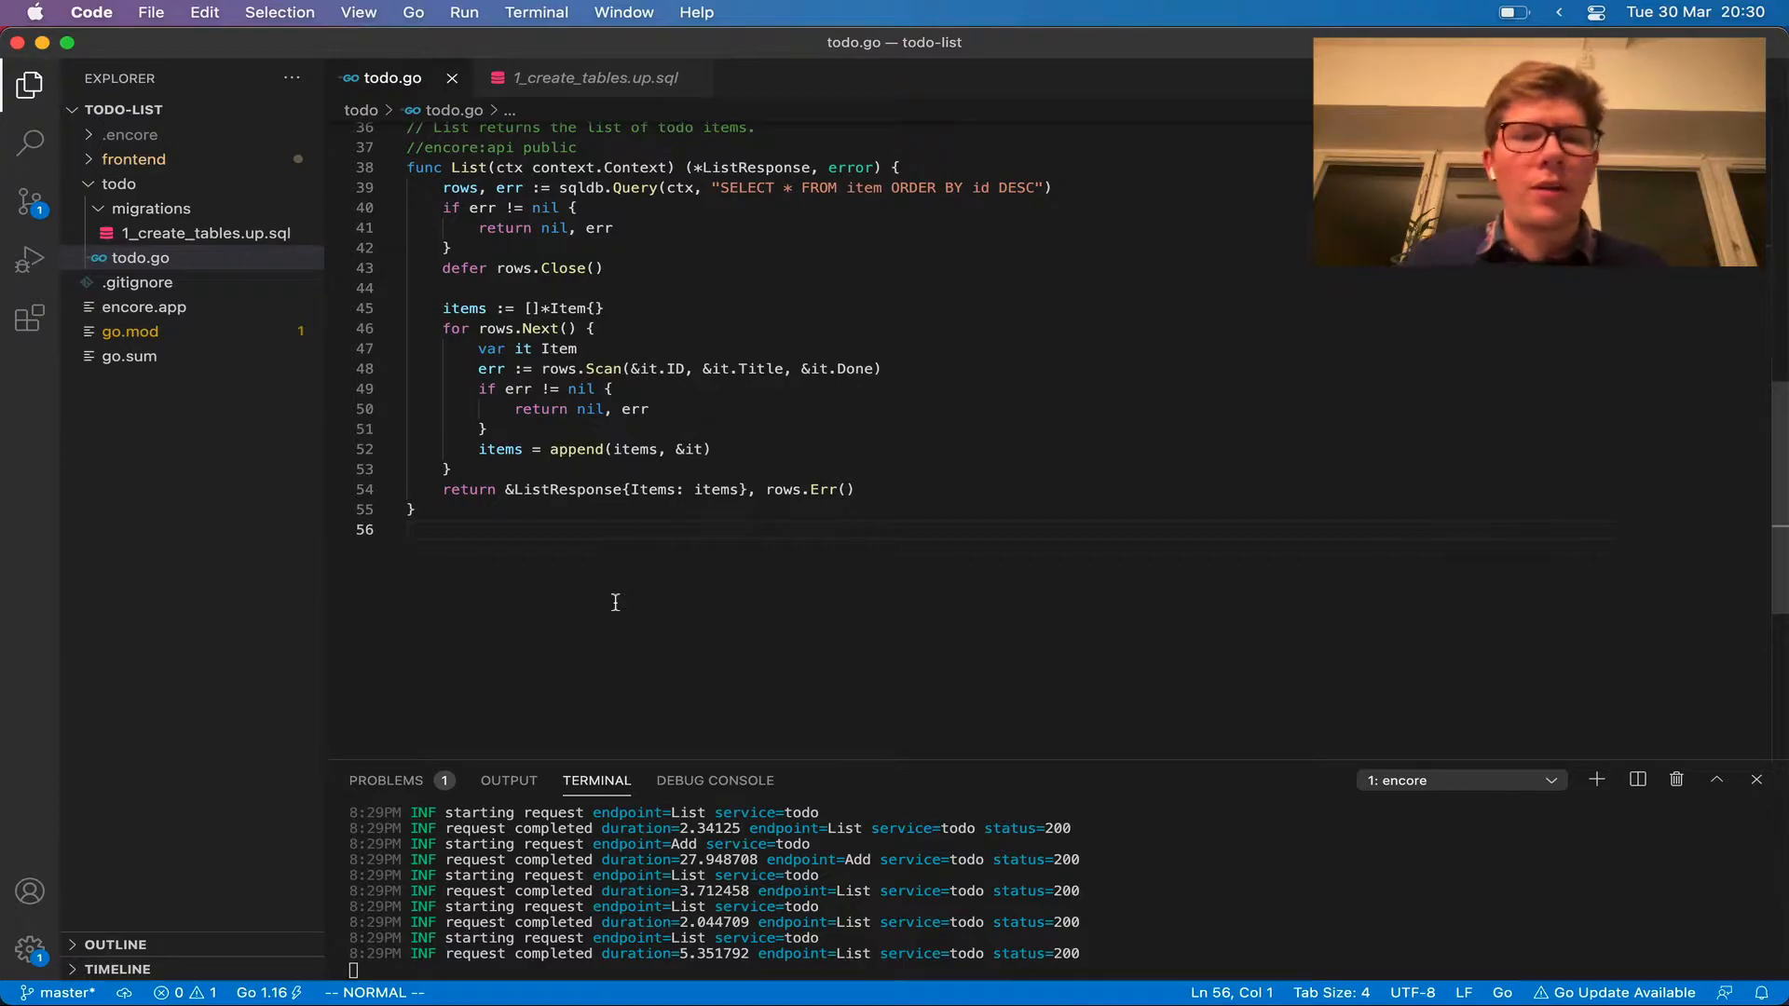
Declare a public //encore:api Update func taking ctx context.Context
text(//)
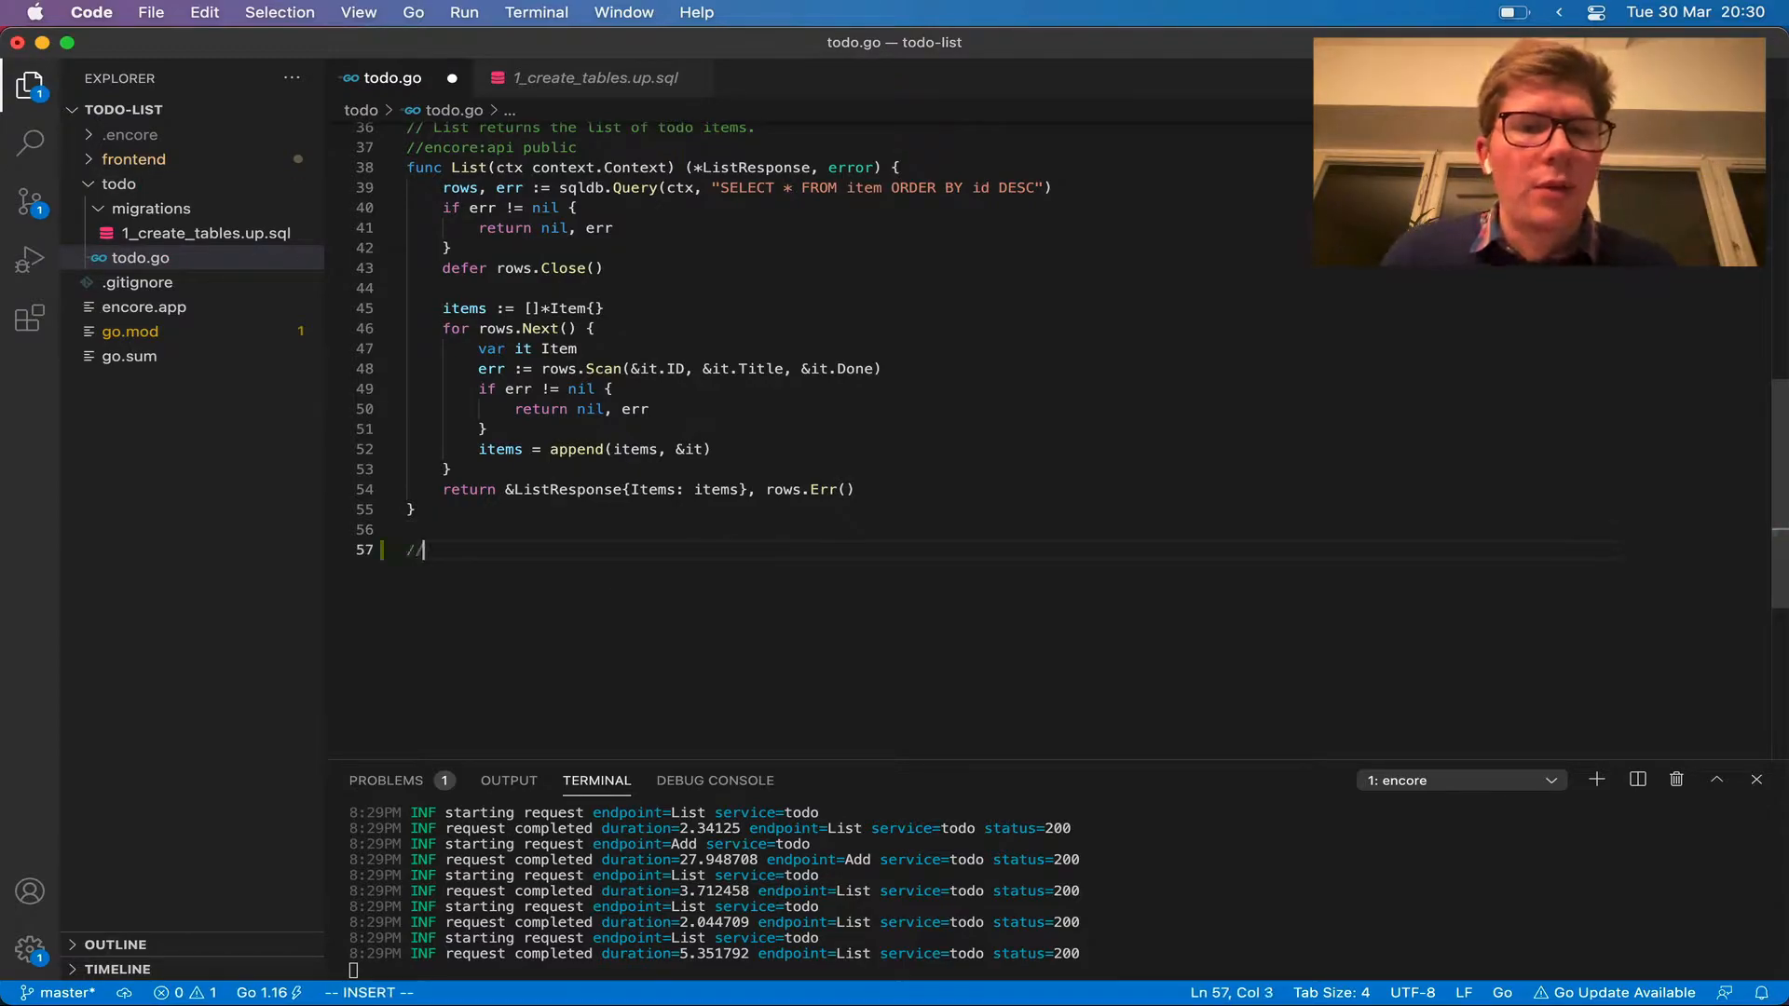
text(encore:api public)
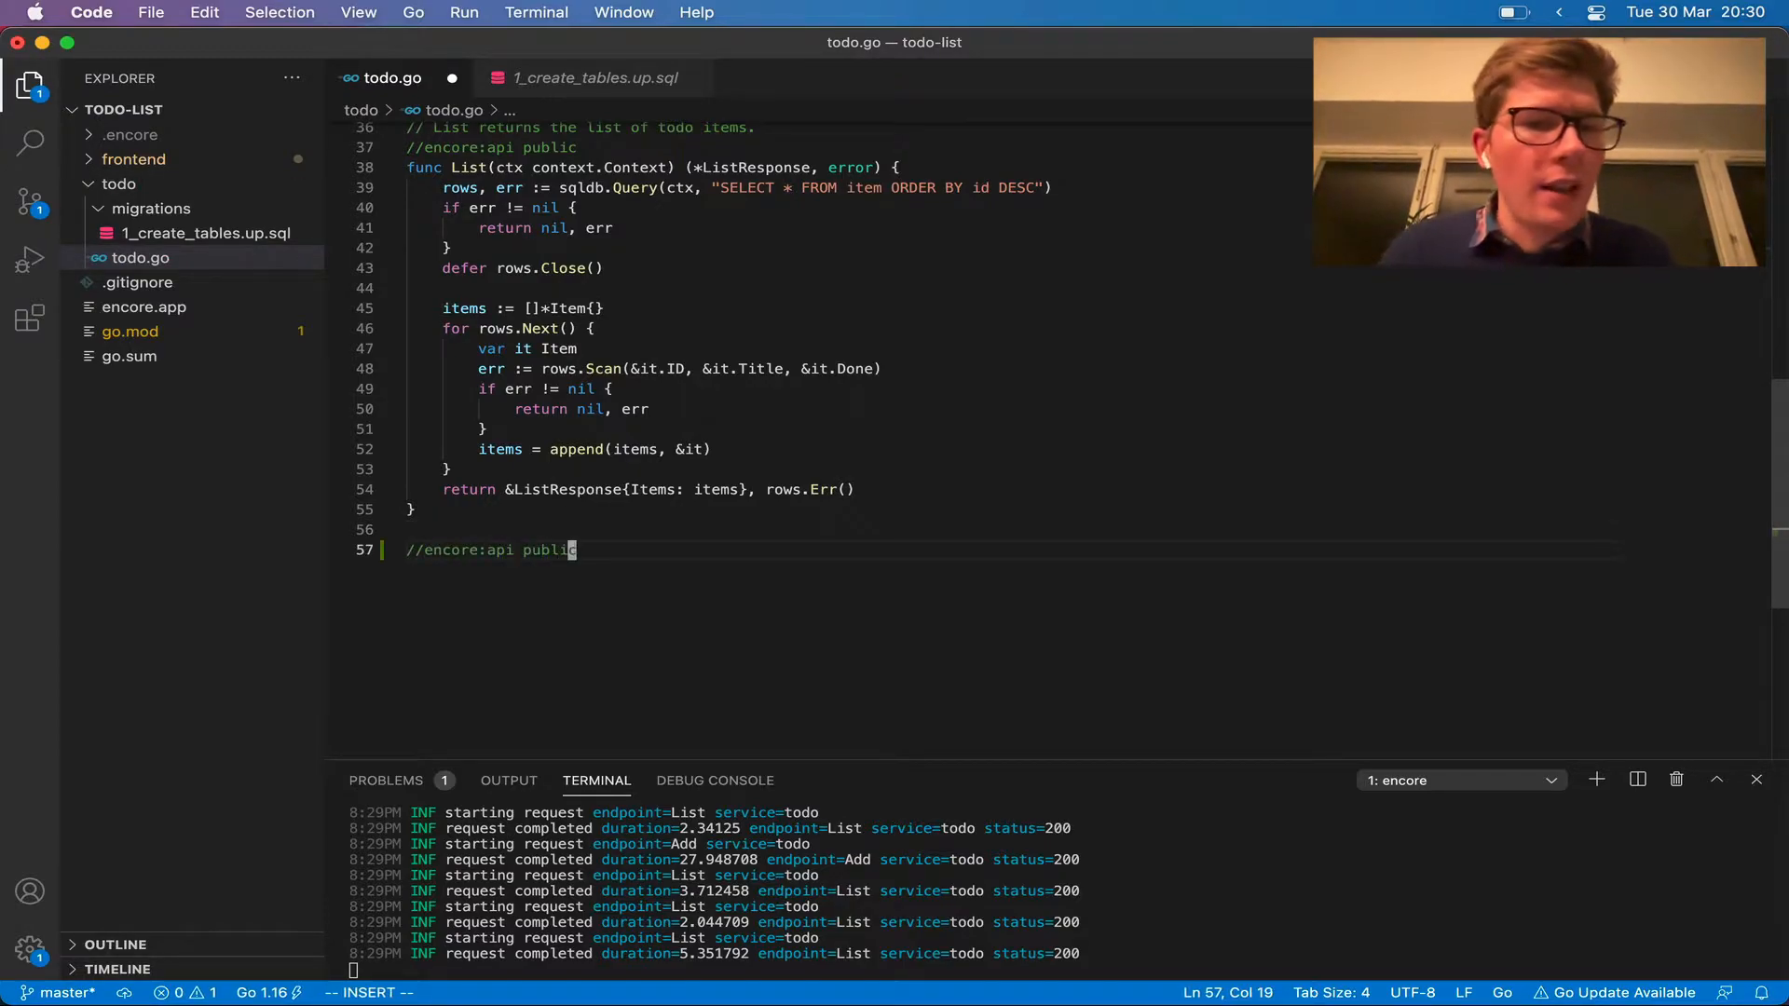
text(func)
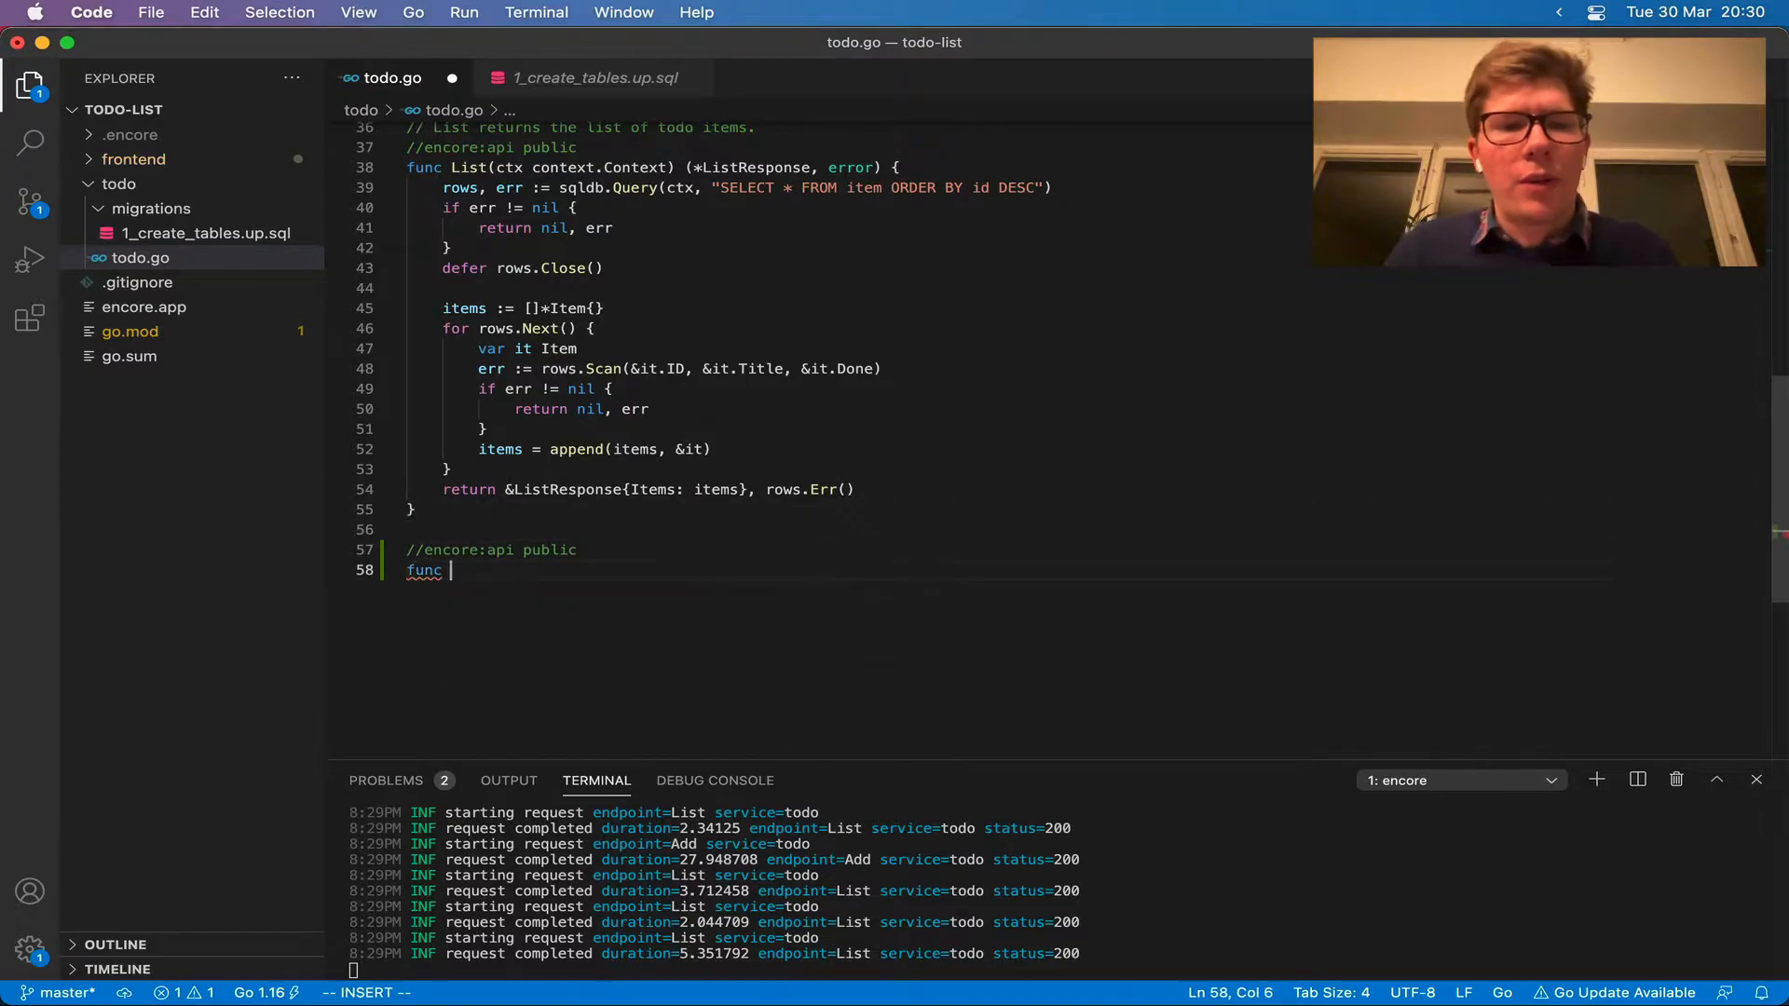
text(Update(ctx context.Context) (*Item, error) {)
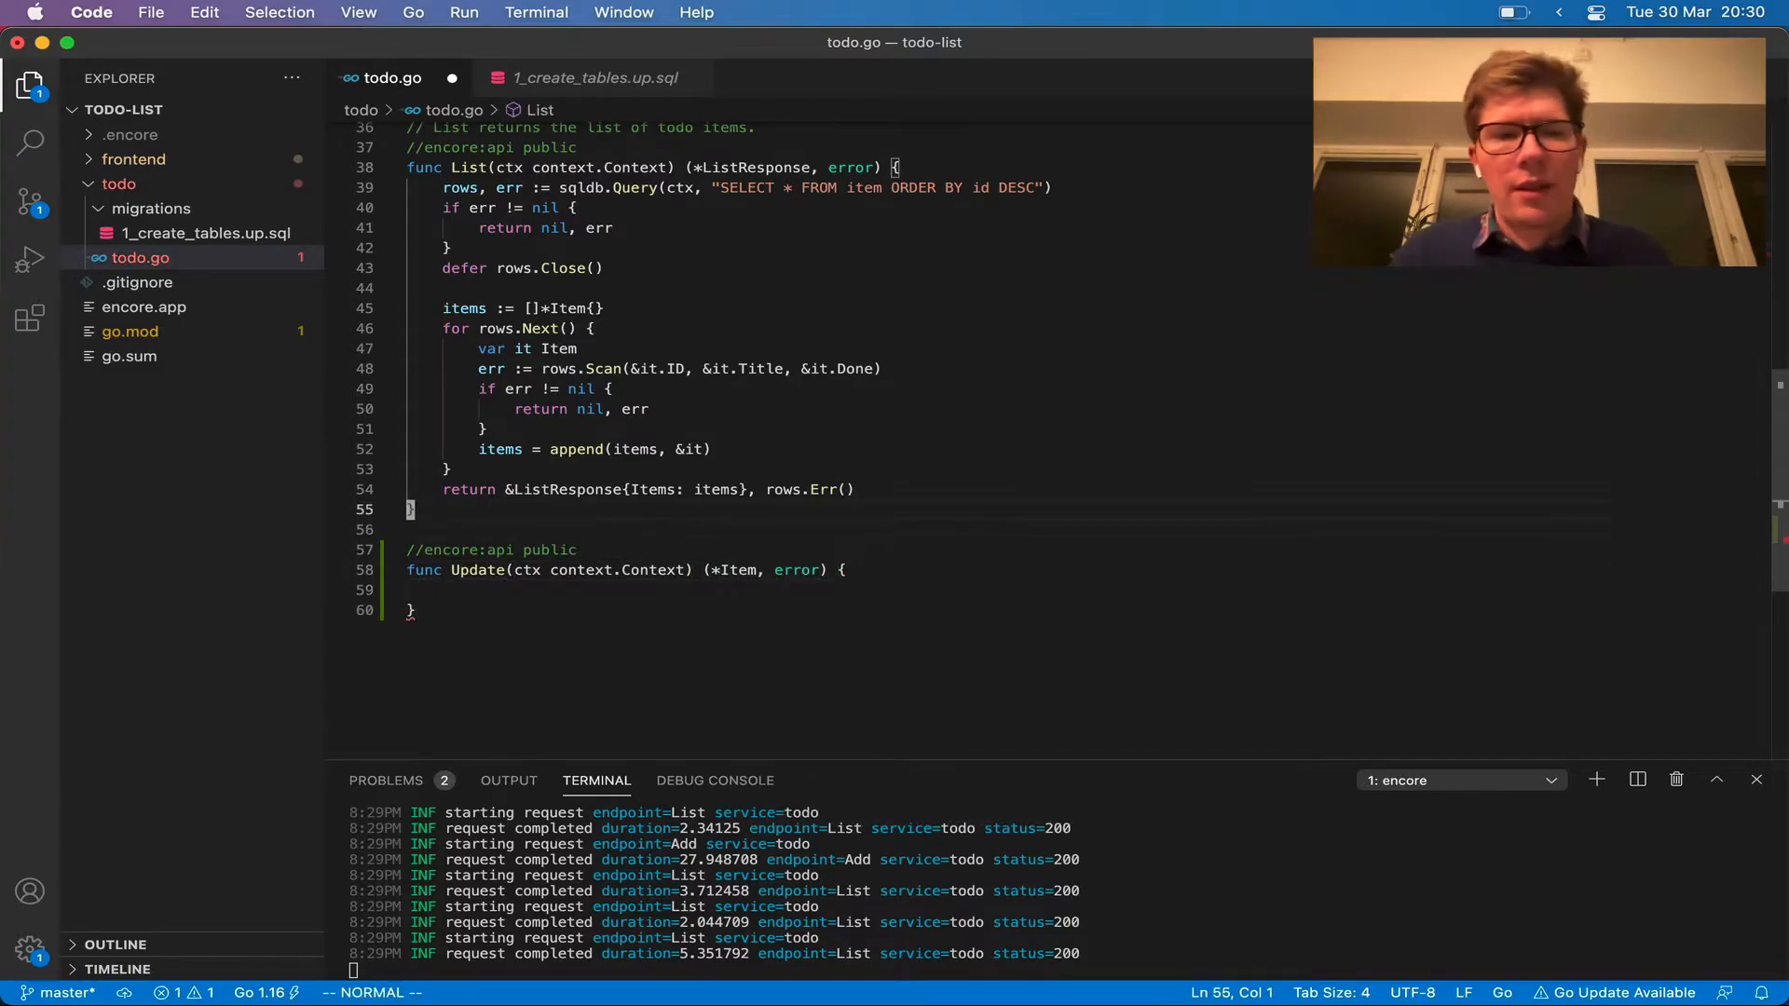
Define UpdateParams struct with ID int and Done bool and pass it as params *UpdateParams
text(type UpdateParams struct {)
text(ID int)
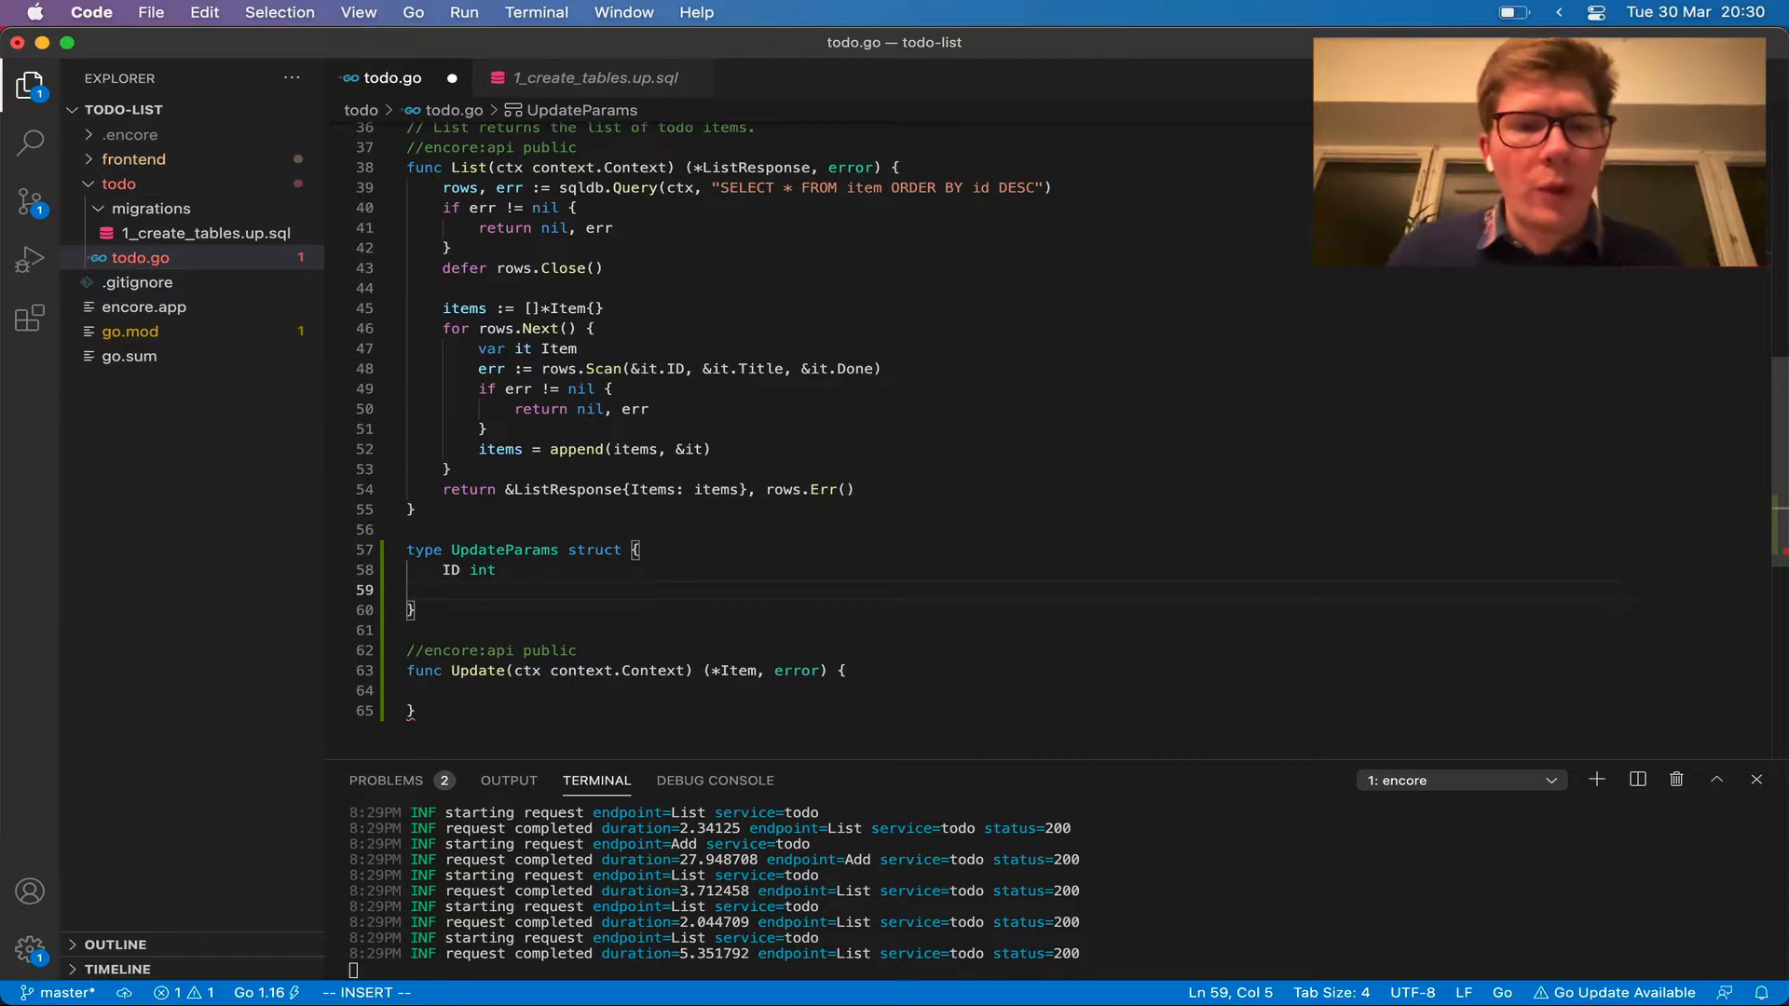
text(Done bool)
click(630, 669)
text(, )
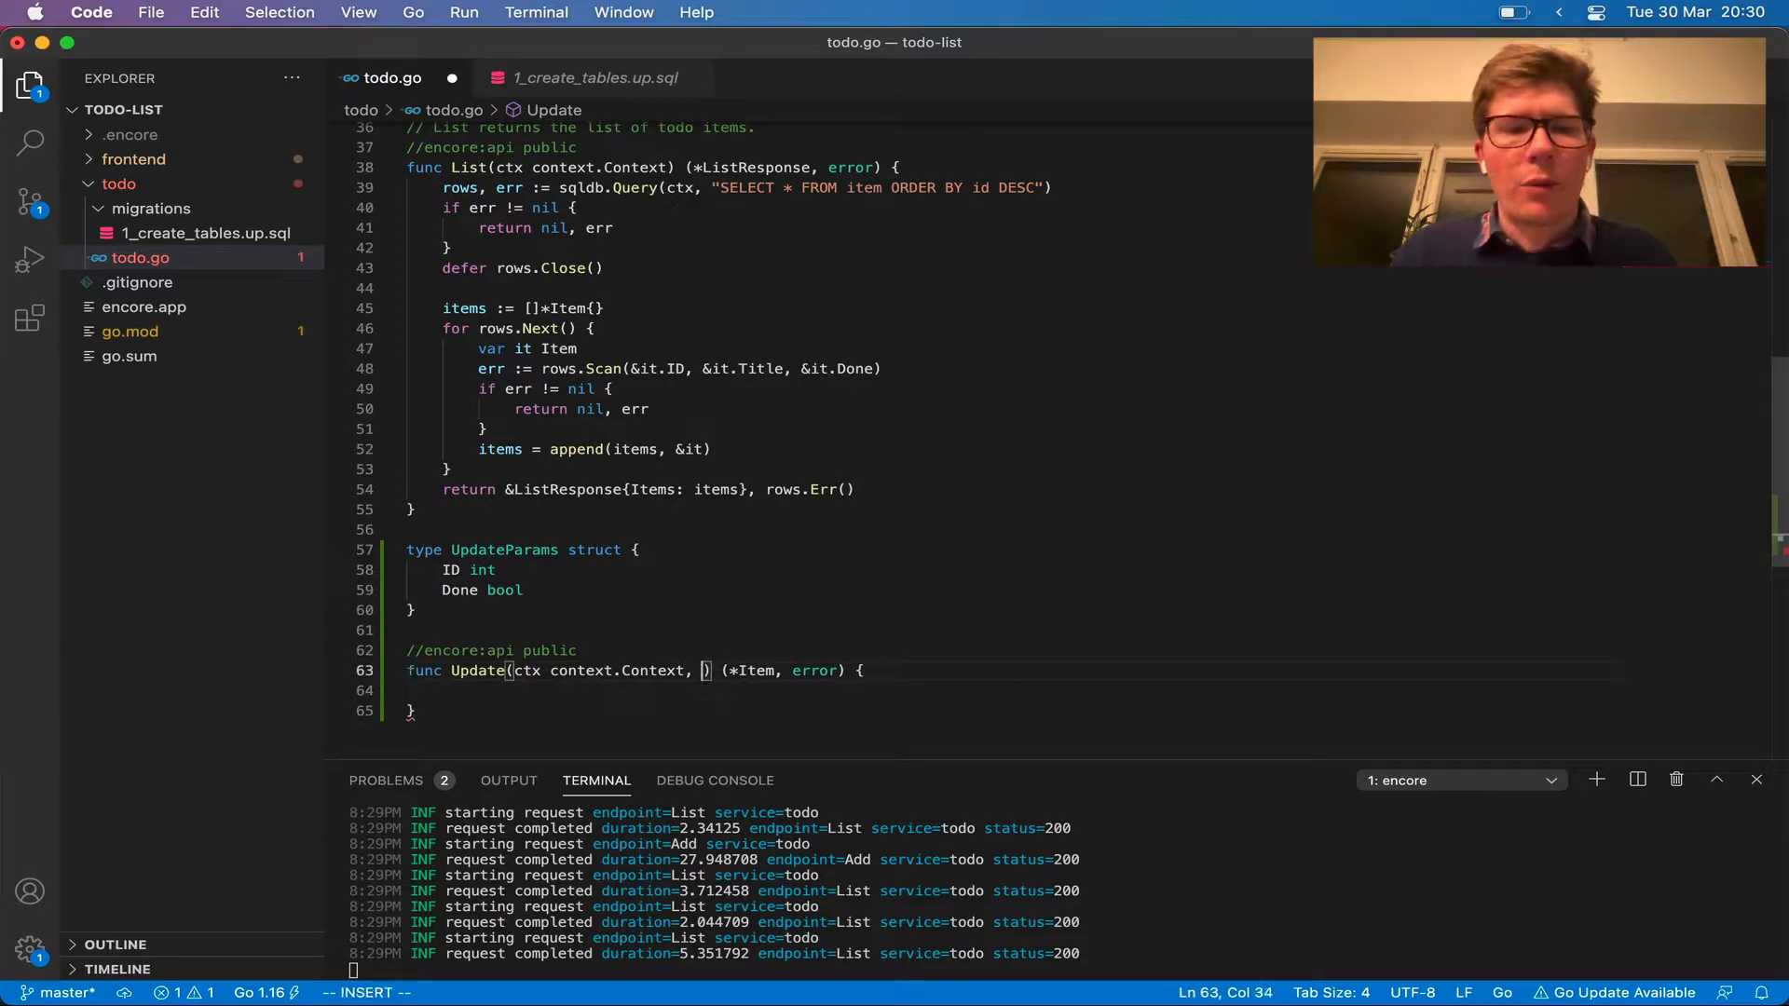
text(params *UpdateParams)
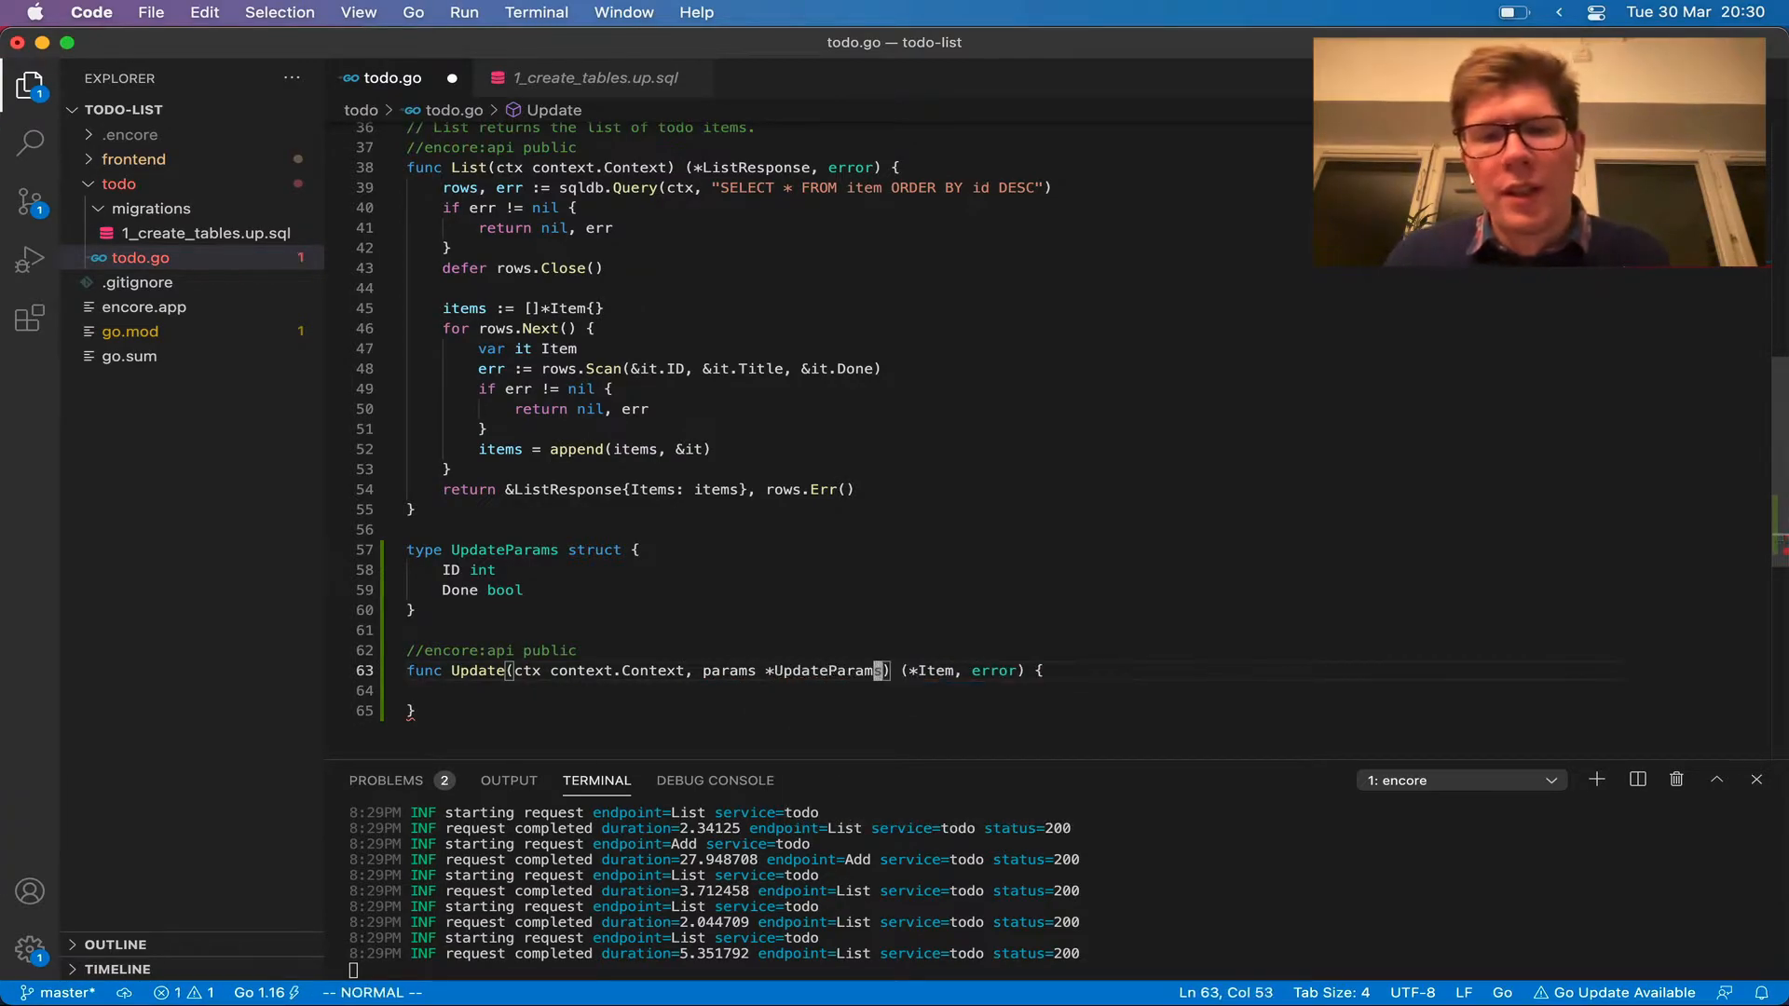
double_click(828, 669)
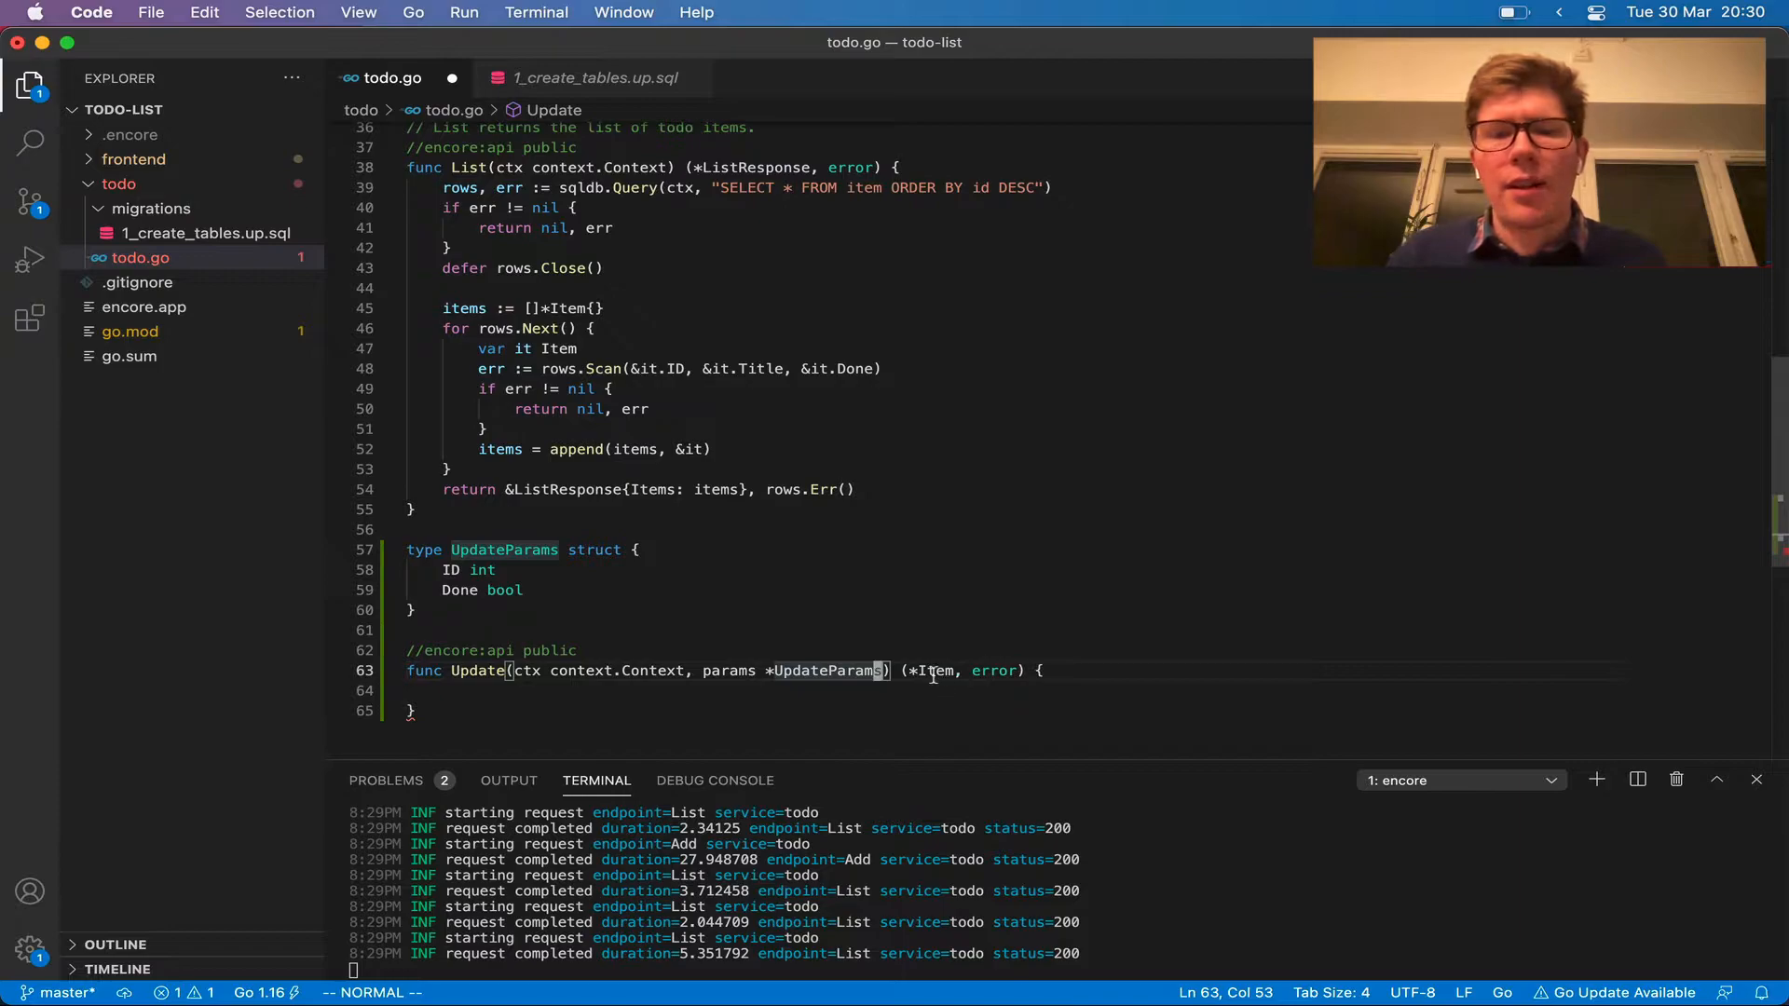
mouse_move(925, 669)
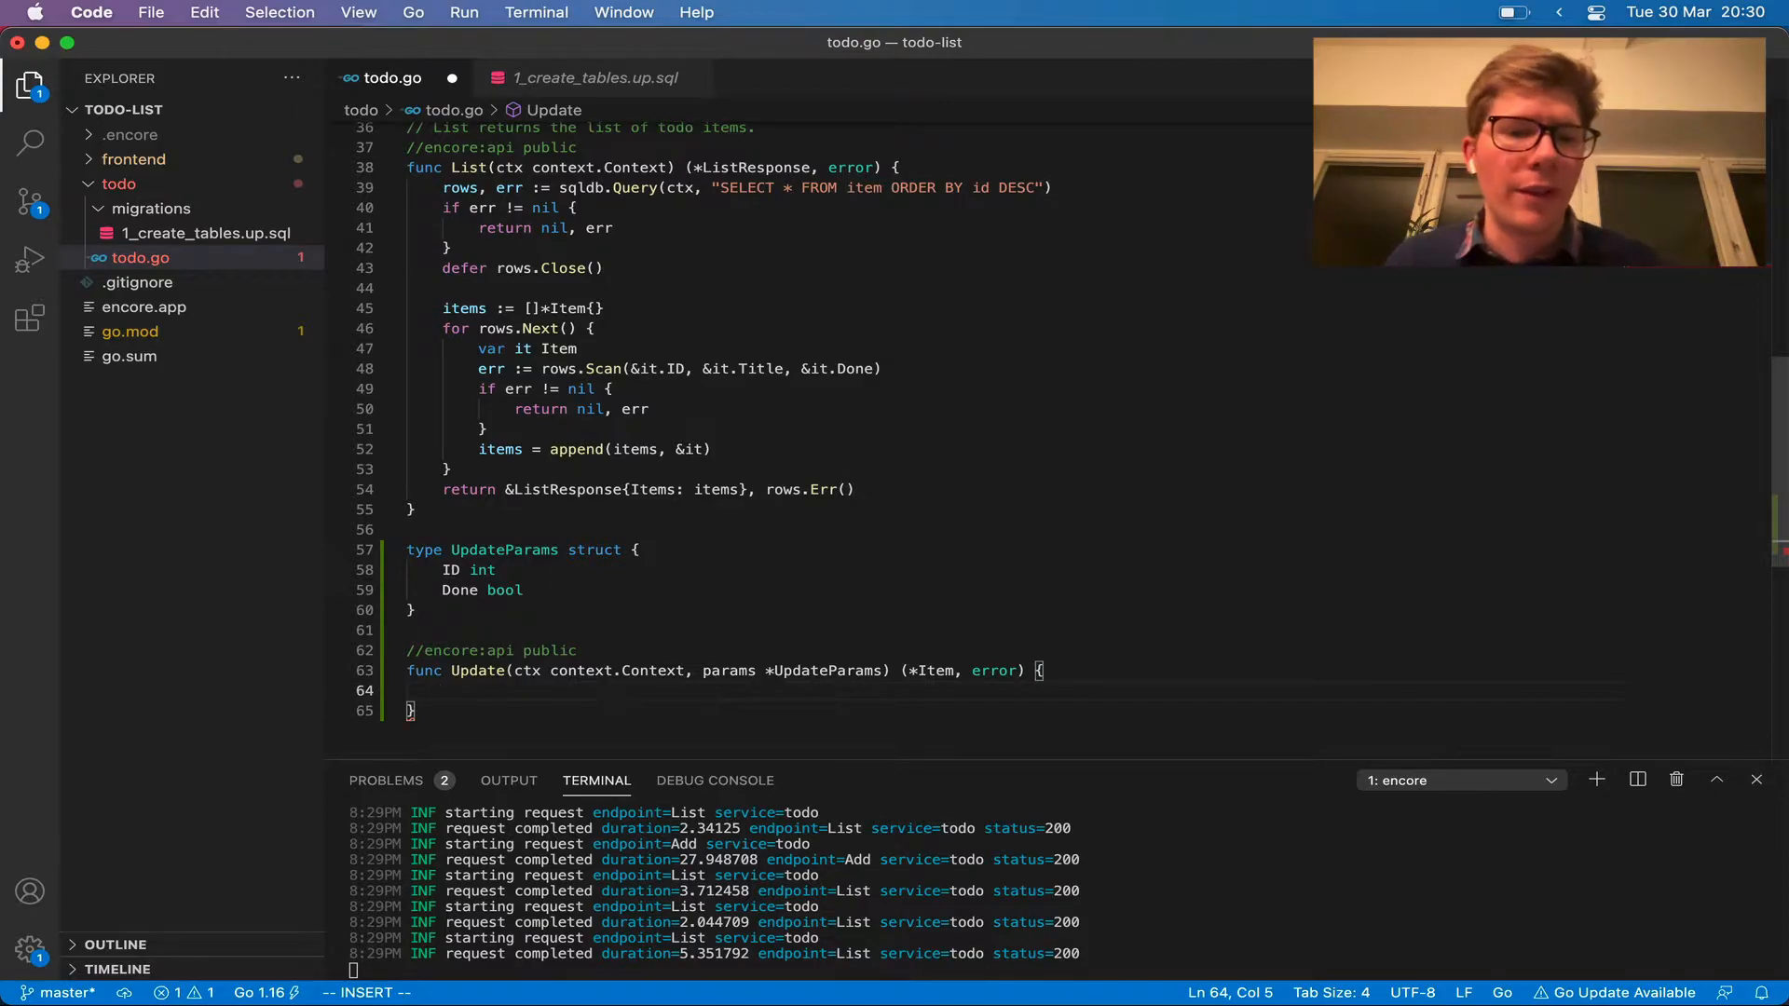
Build item := &Item{ID: params.ID, Done: params.Done} and begin err := sqldb
text(item := &Item{)
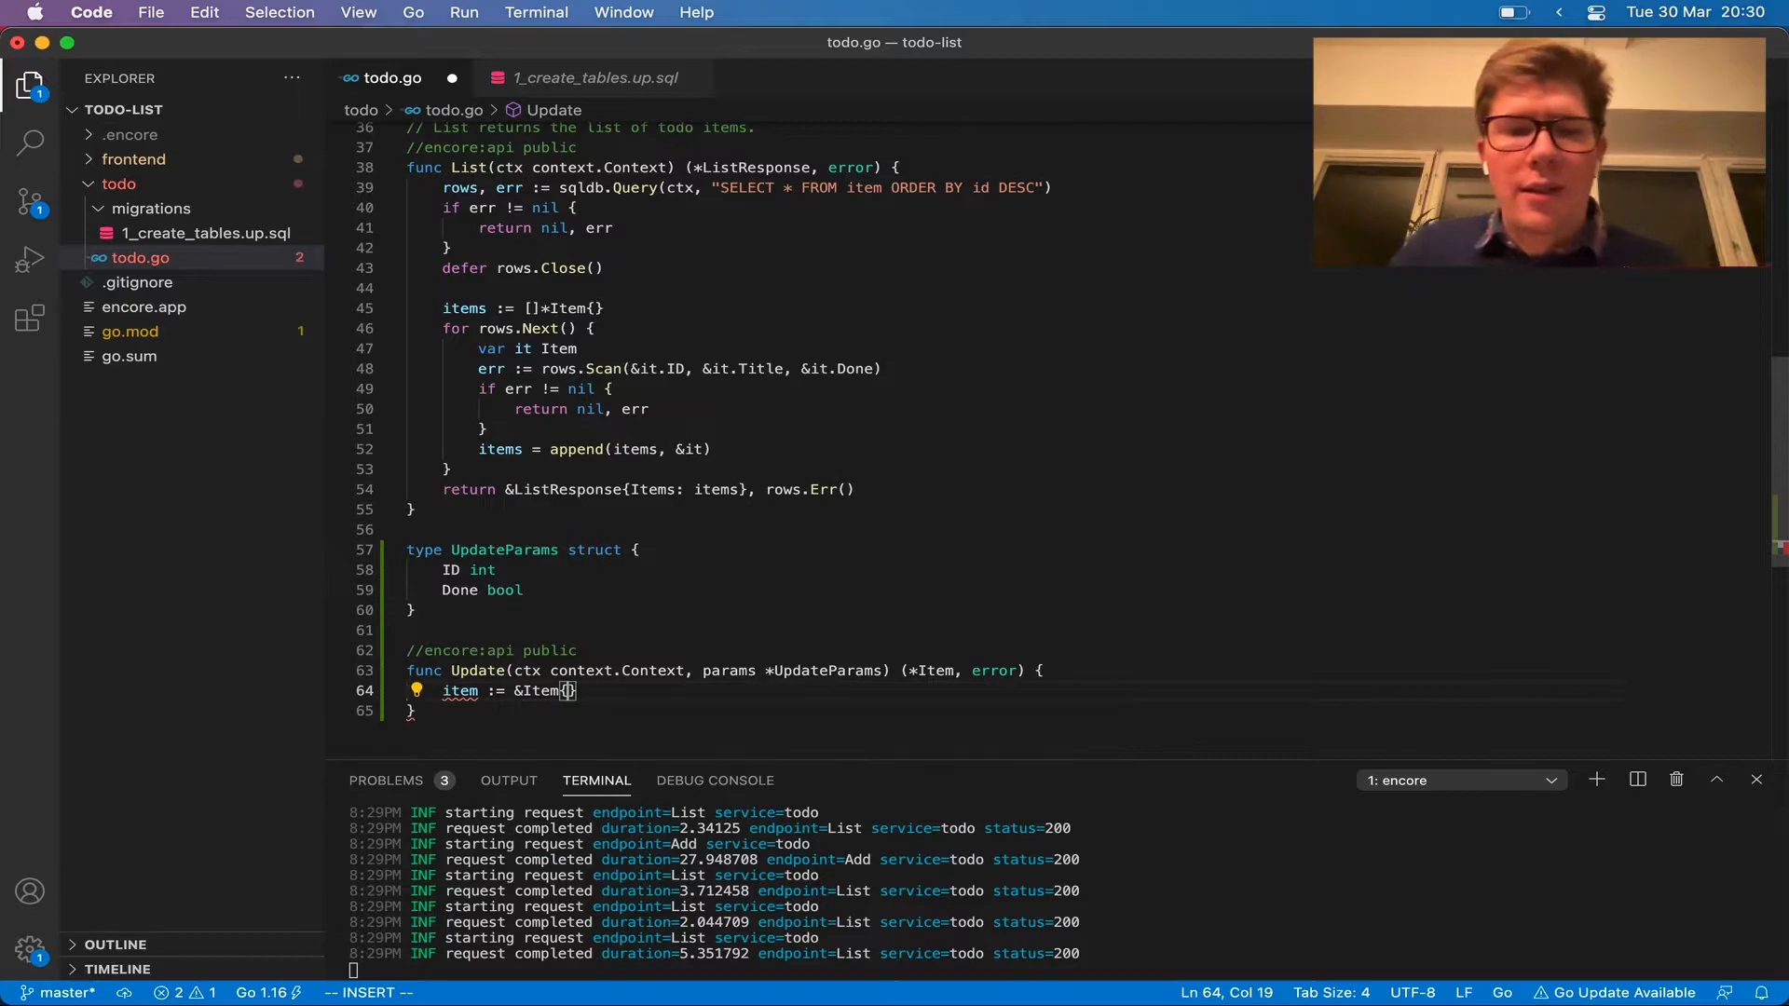
key(enter)
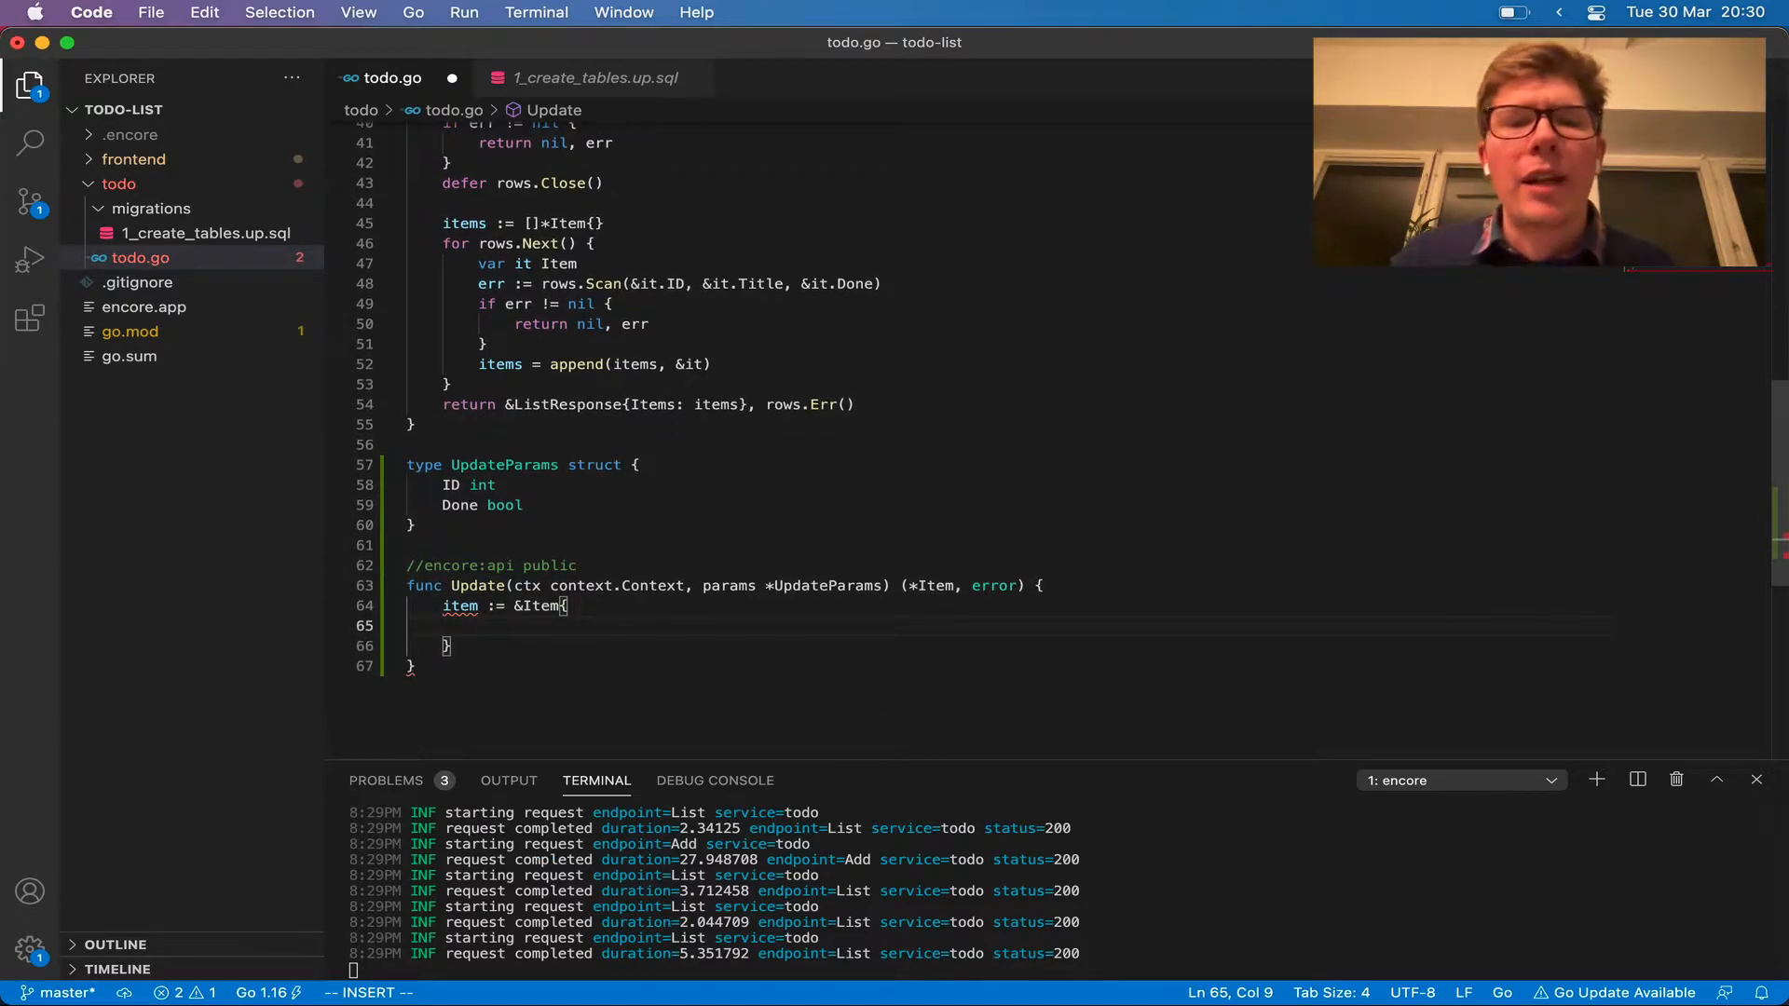
text(ID: aram)
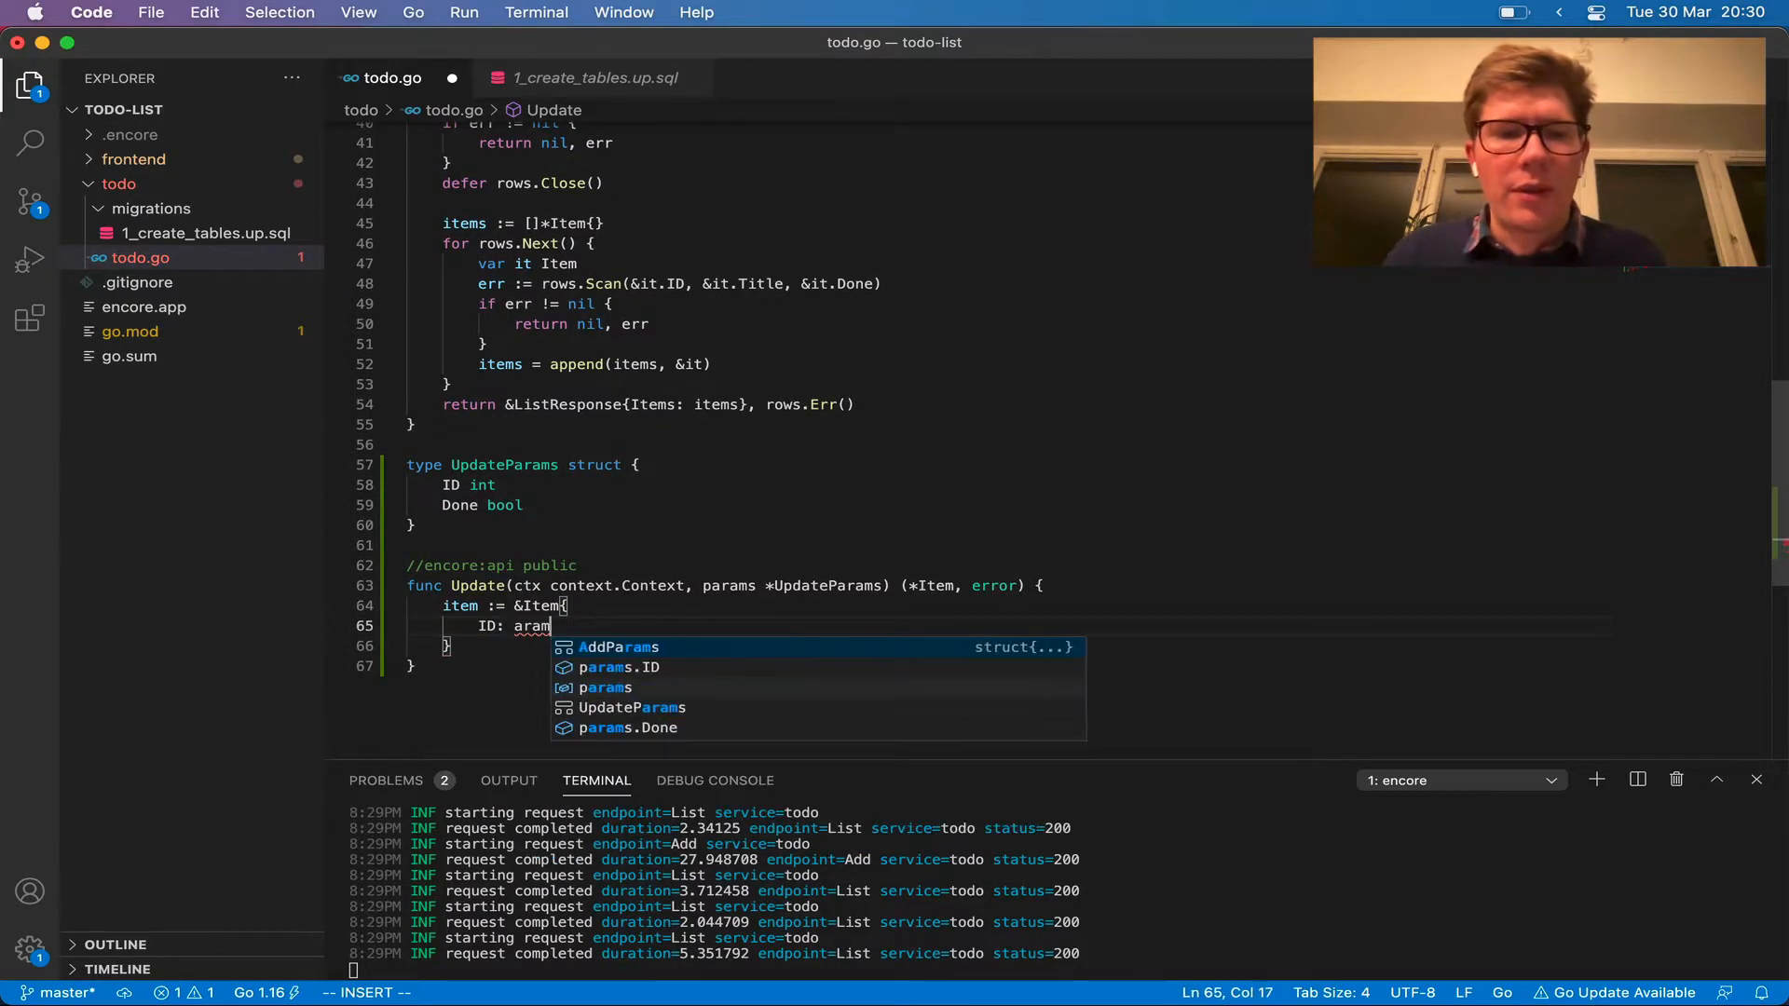
text(params.ID,)
text(Done: params.Done,)
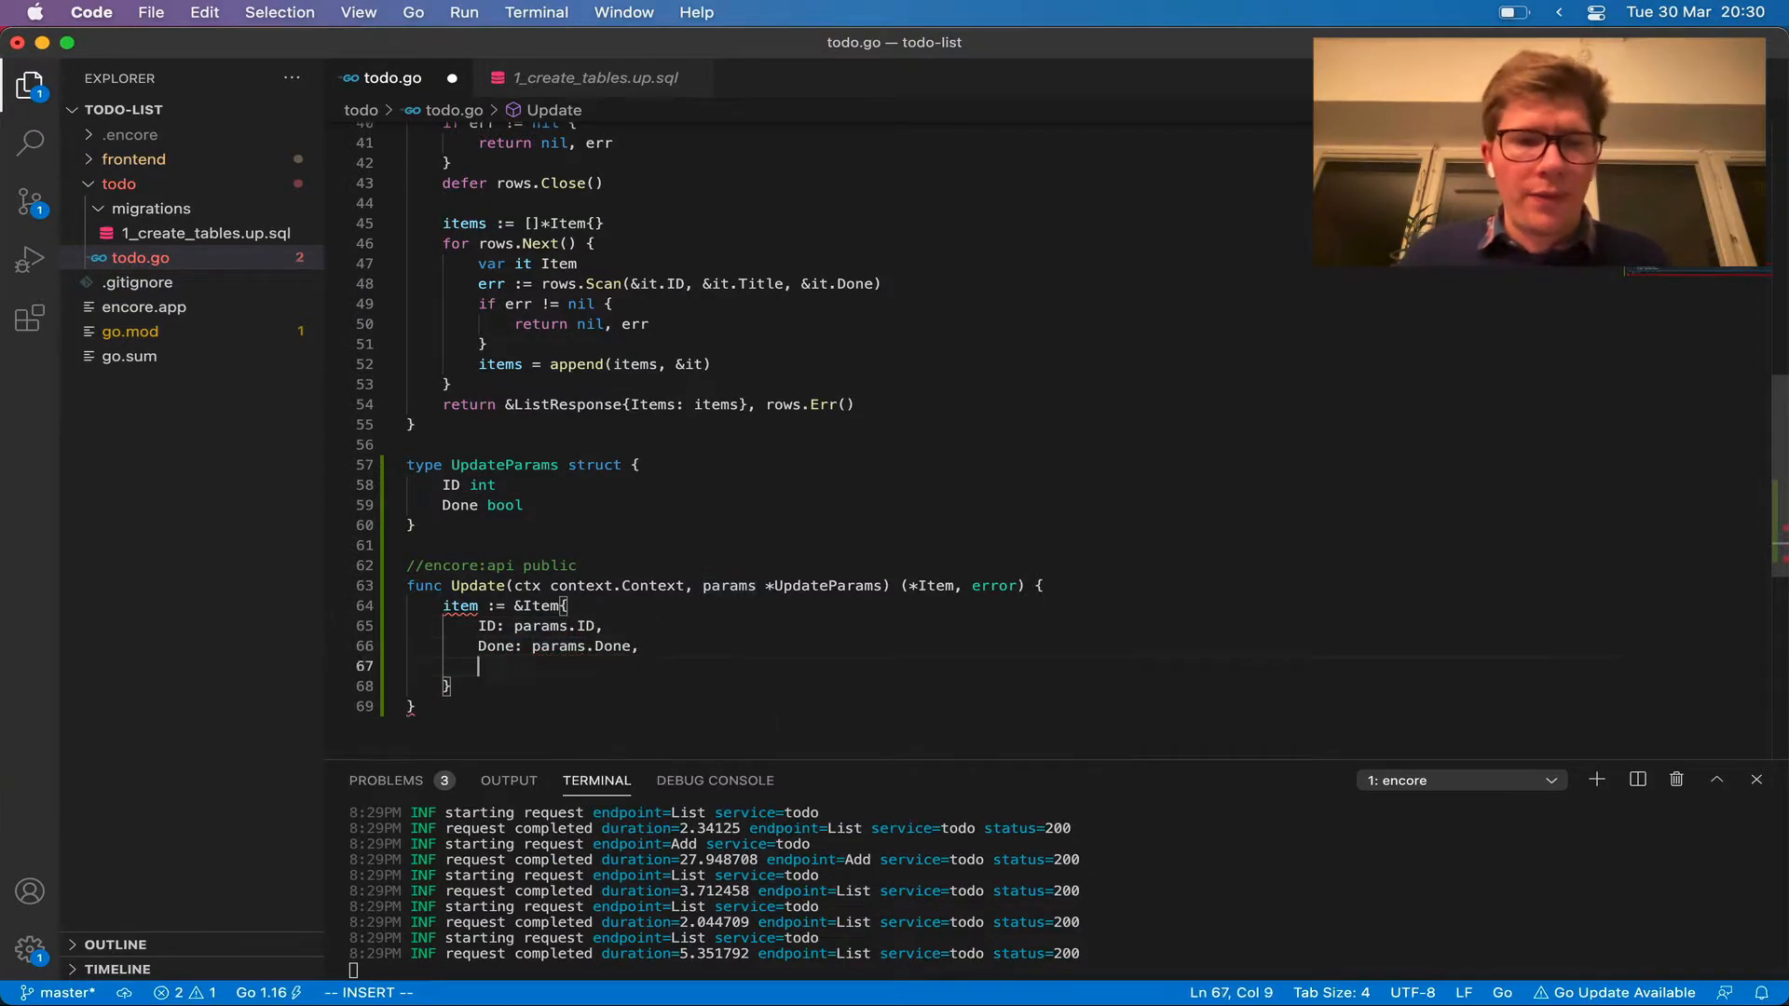
text(e)
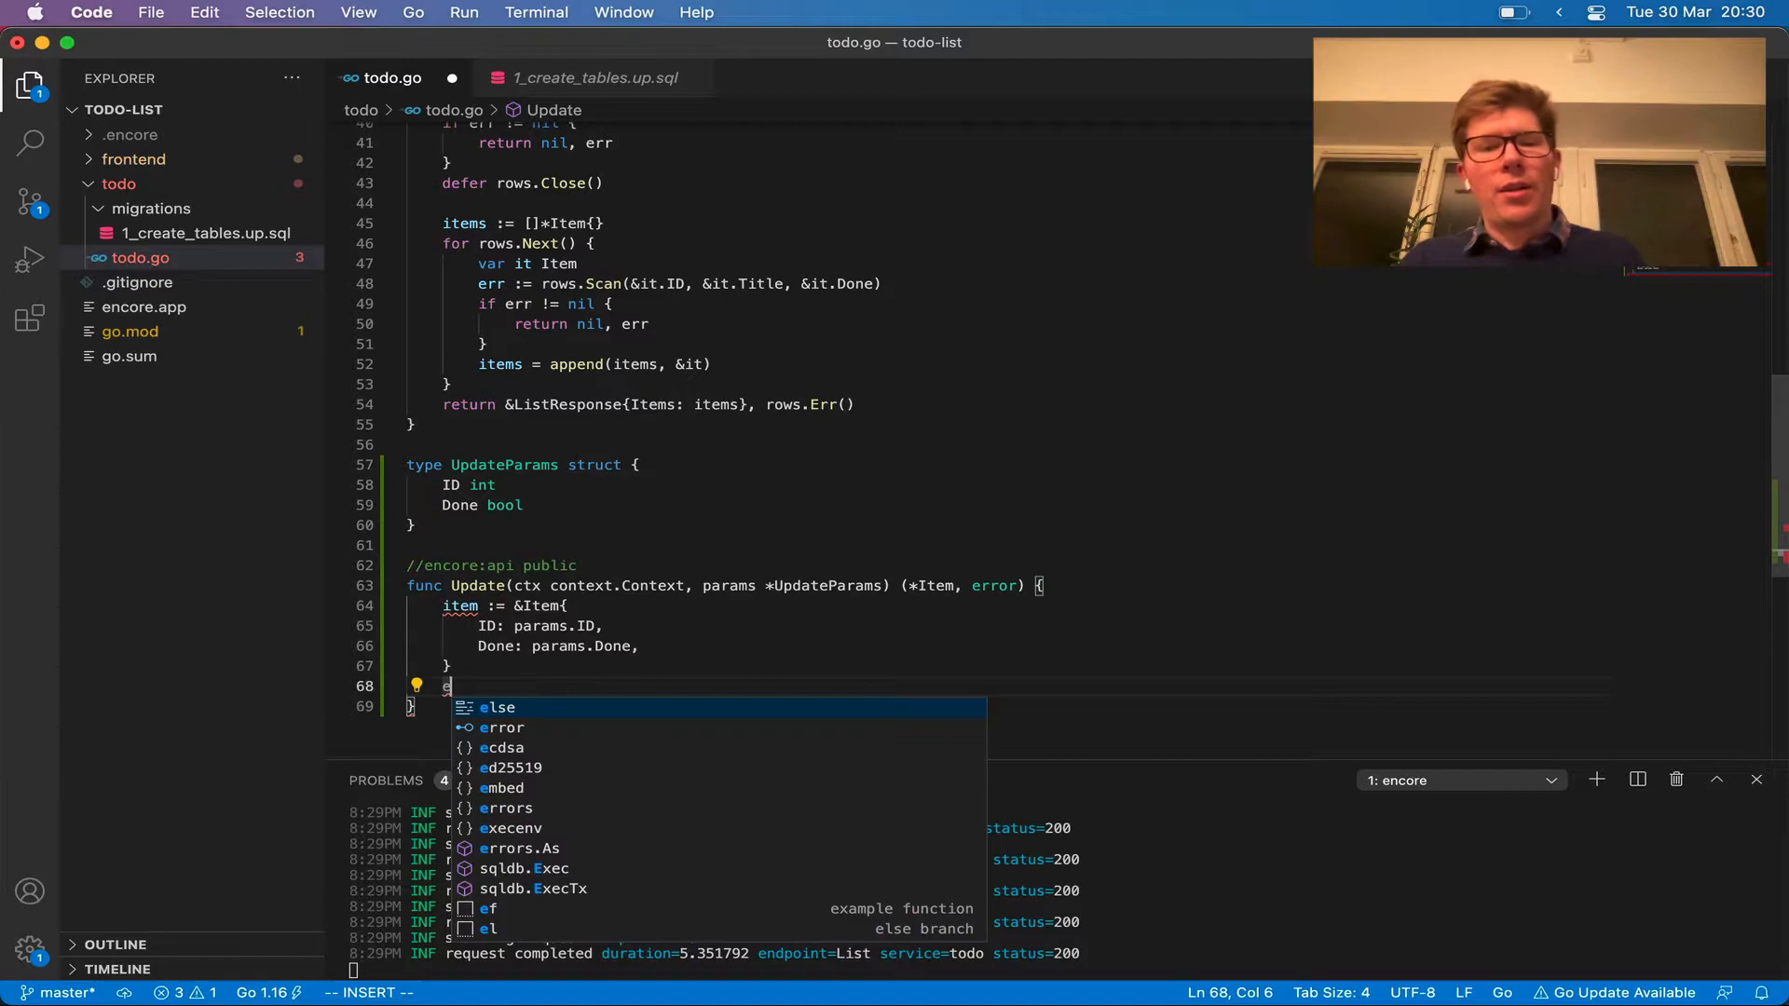
text(err := sqldb.QueryRow(ctx, `)
text(UPDATE item)
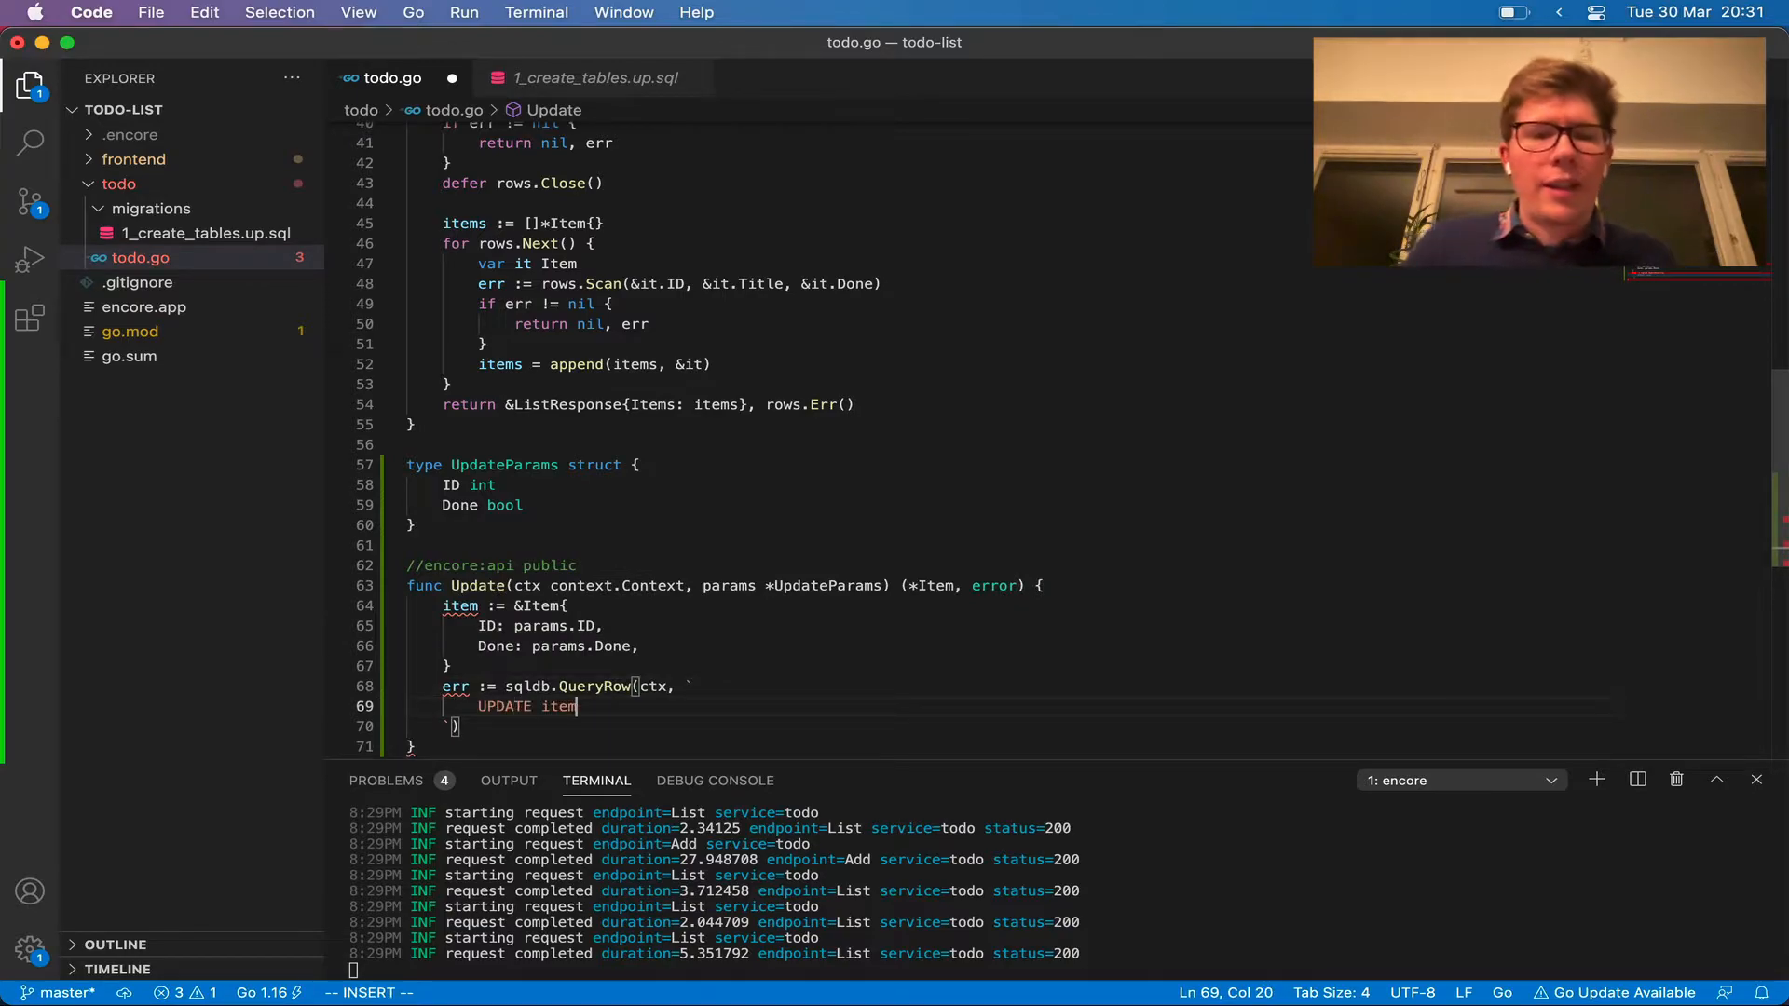
Write UPDATE item SET done = $1 WHERE id = $2 RETURNING title with params.Done, params.ID, scanning &item.Title
text(SET done = $1)
text(W)
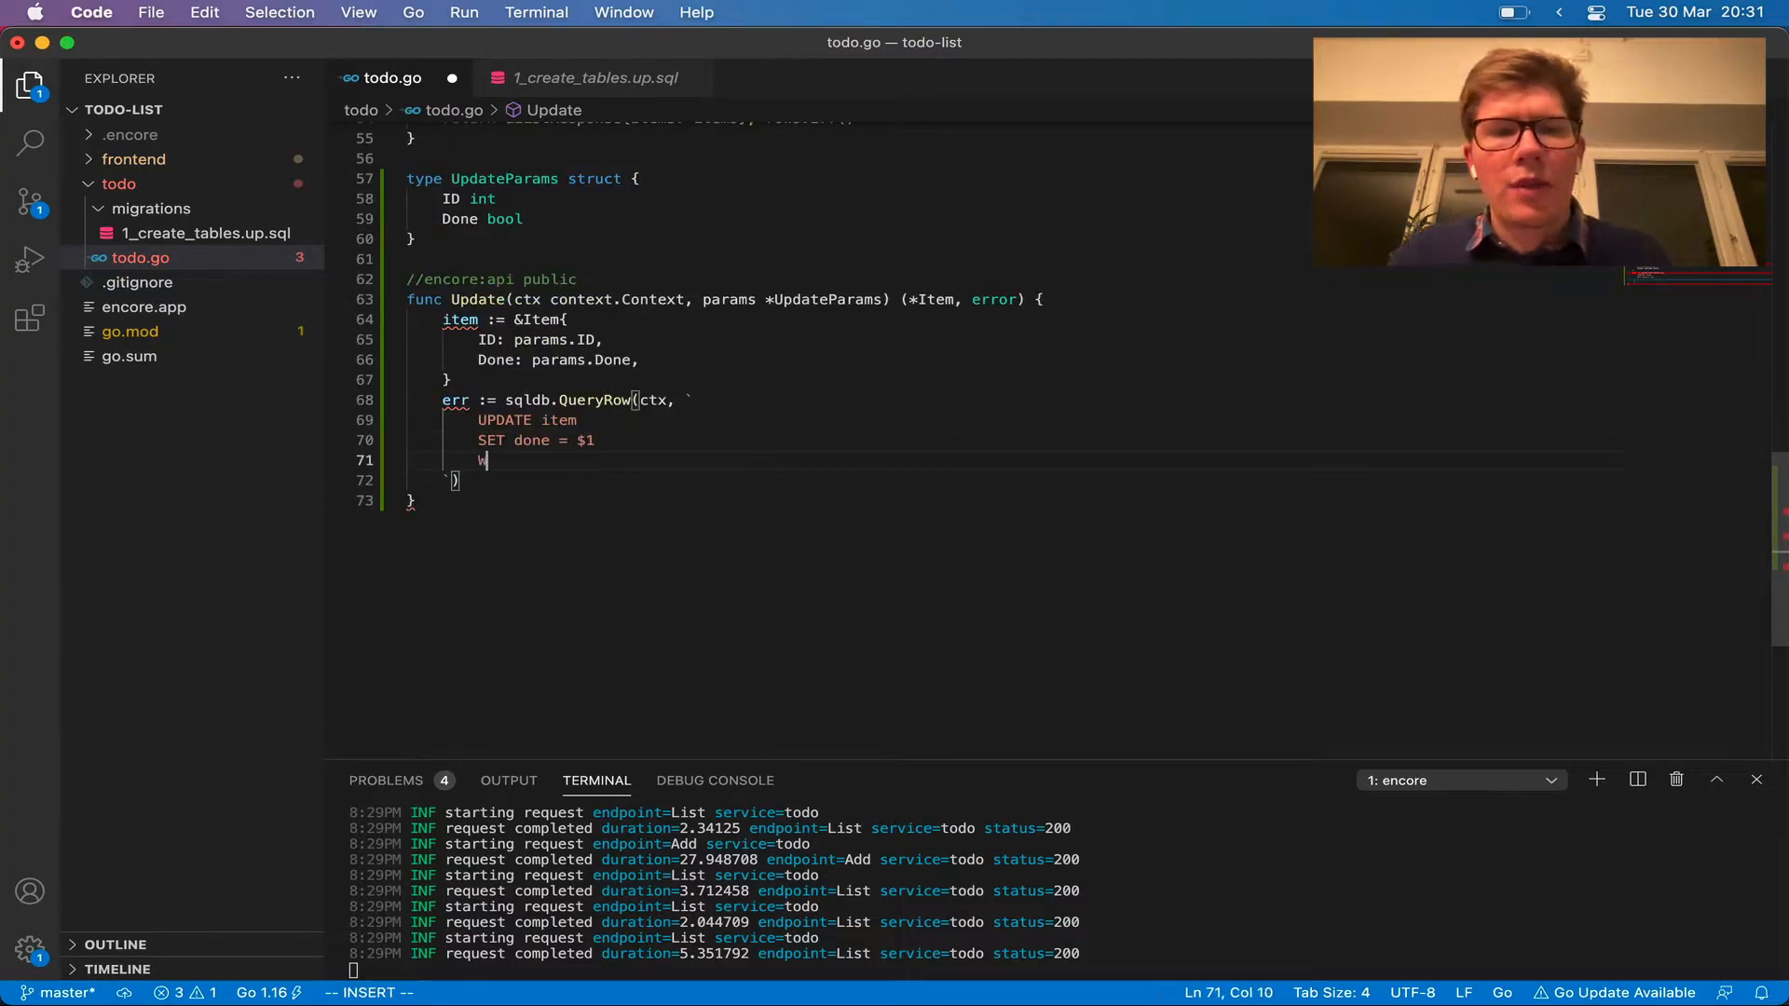
text(HERE id = $2)
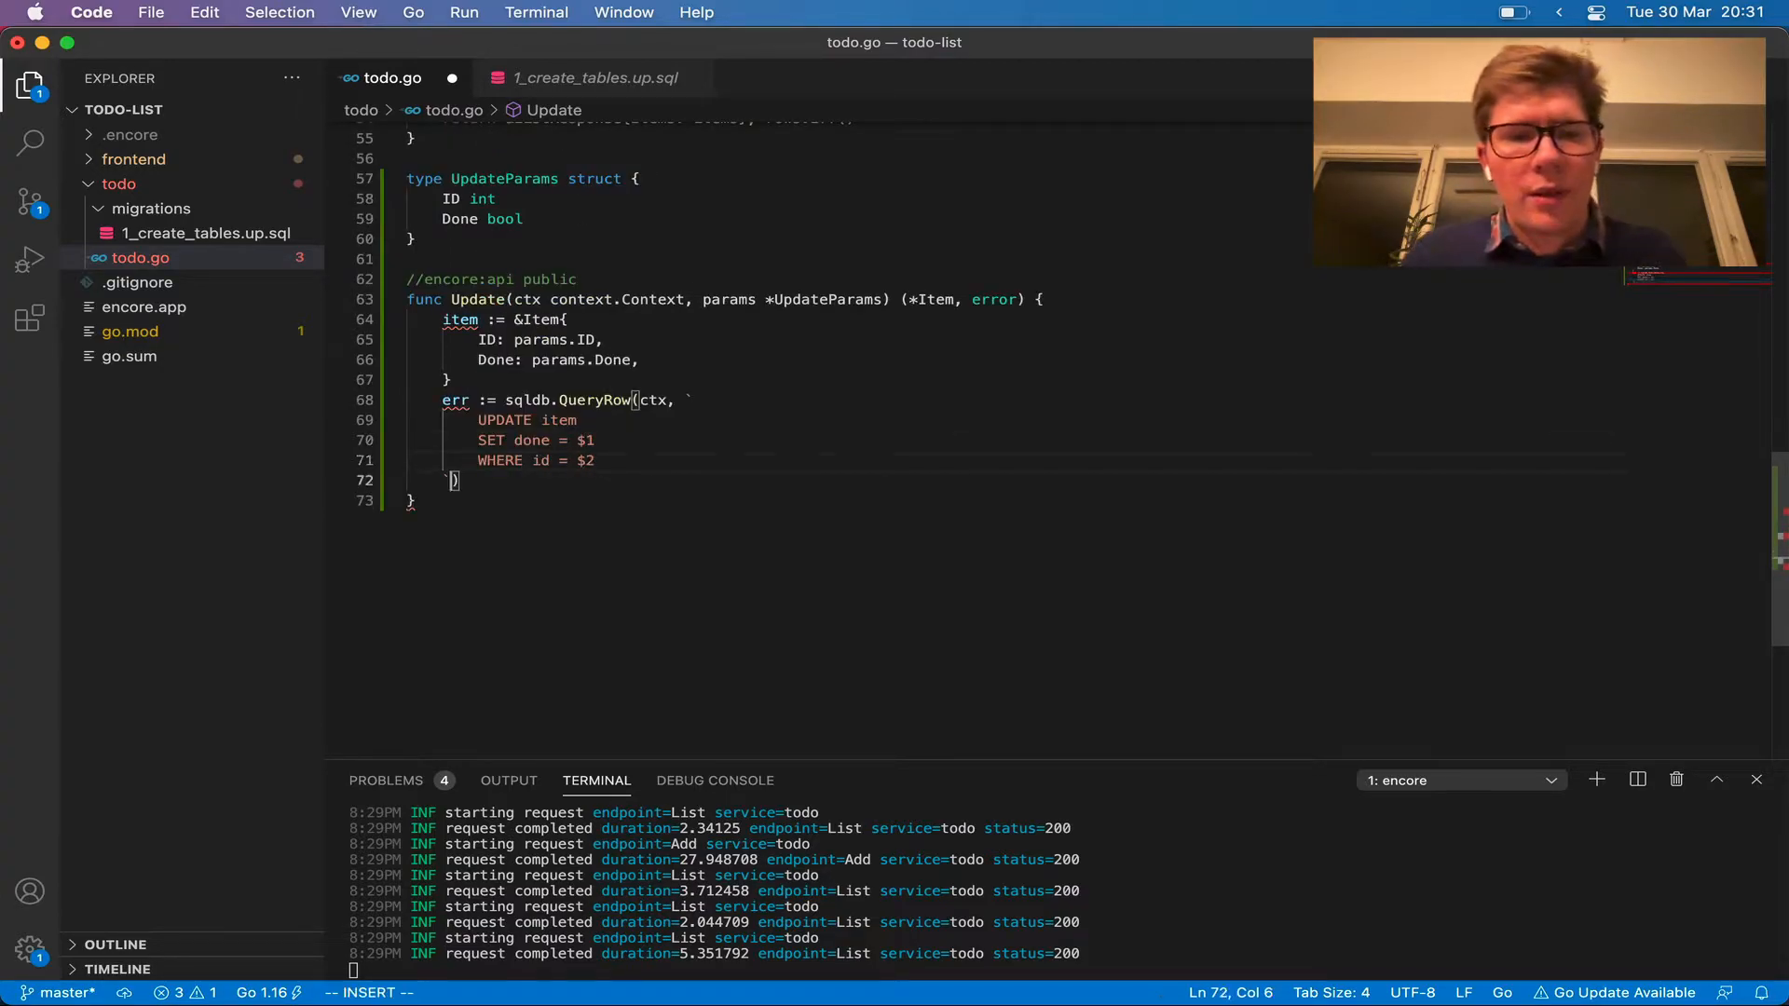
text(, params.Done, params.ID)
text(RETURNING title)
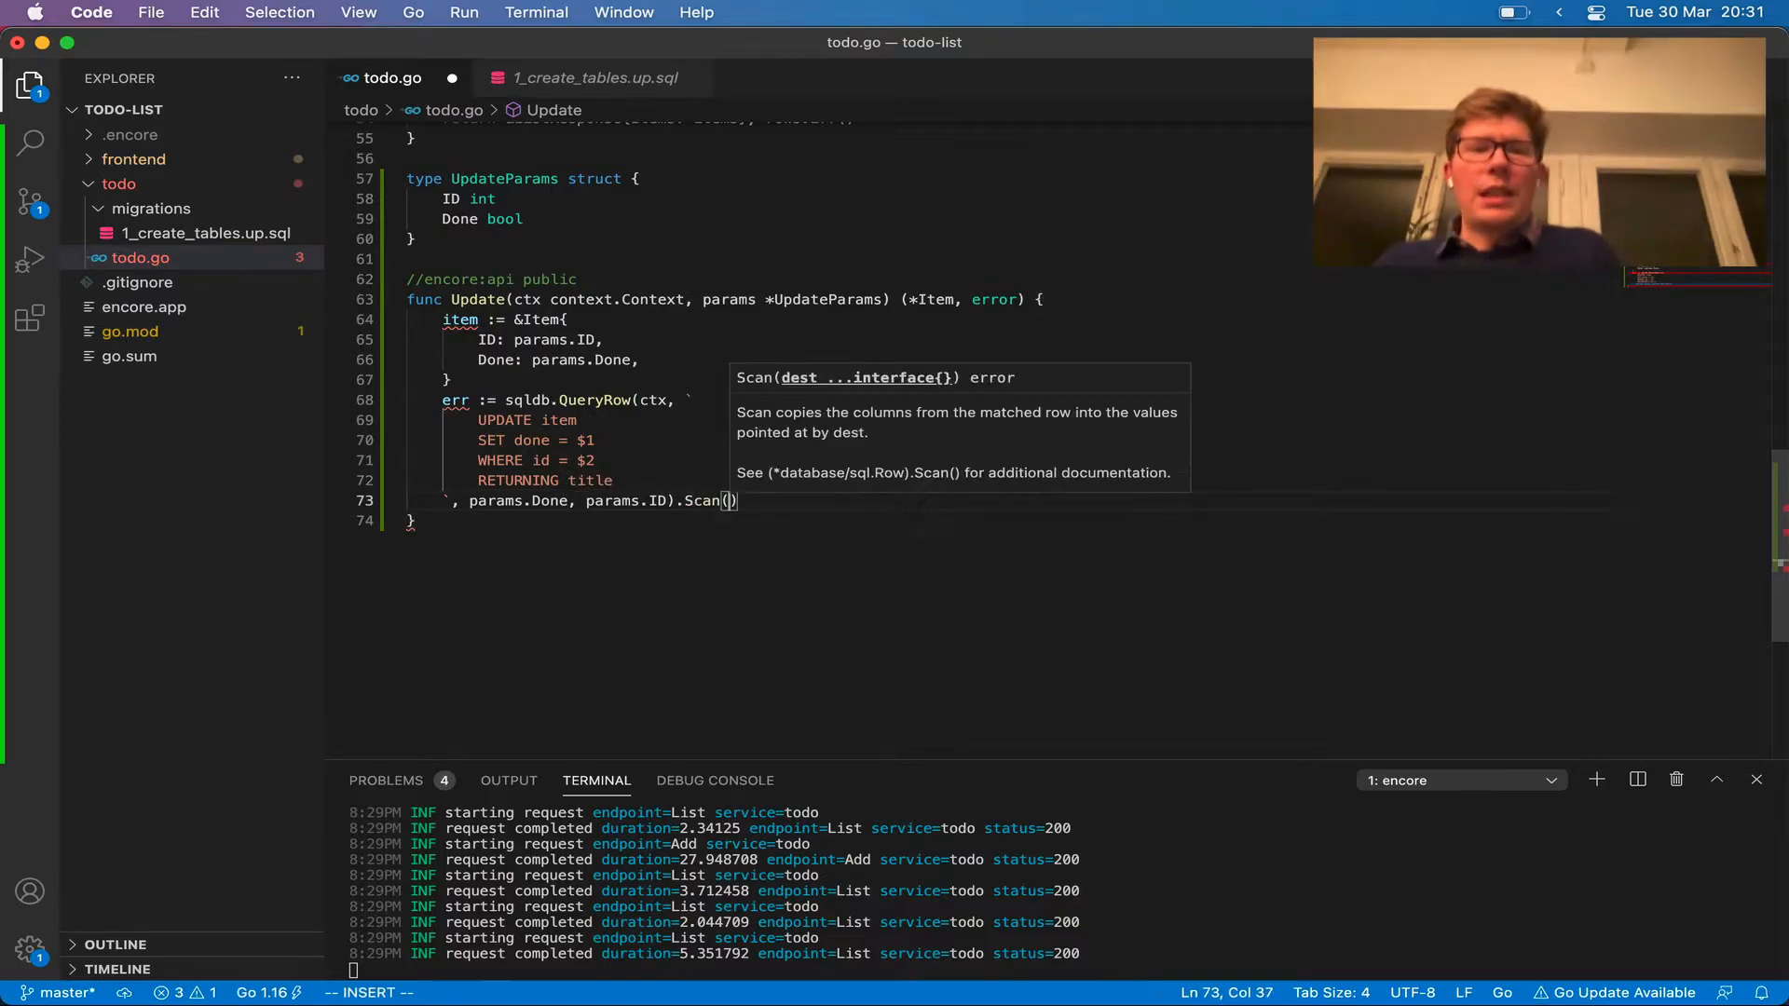
text(&item.Title)
text(return item, err)
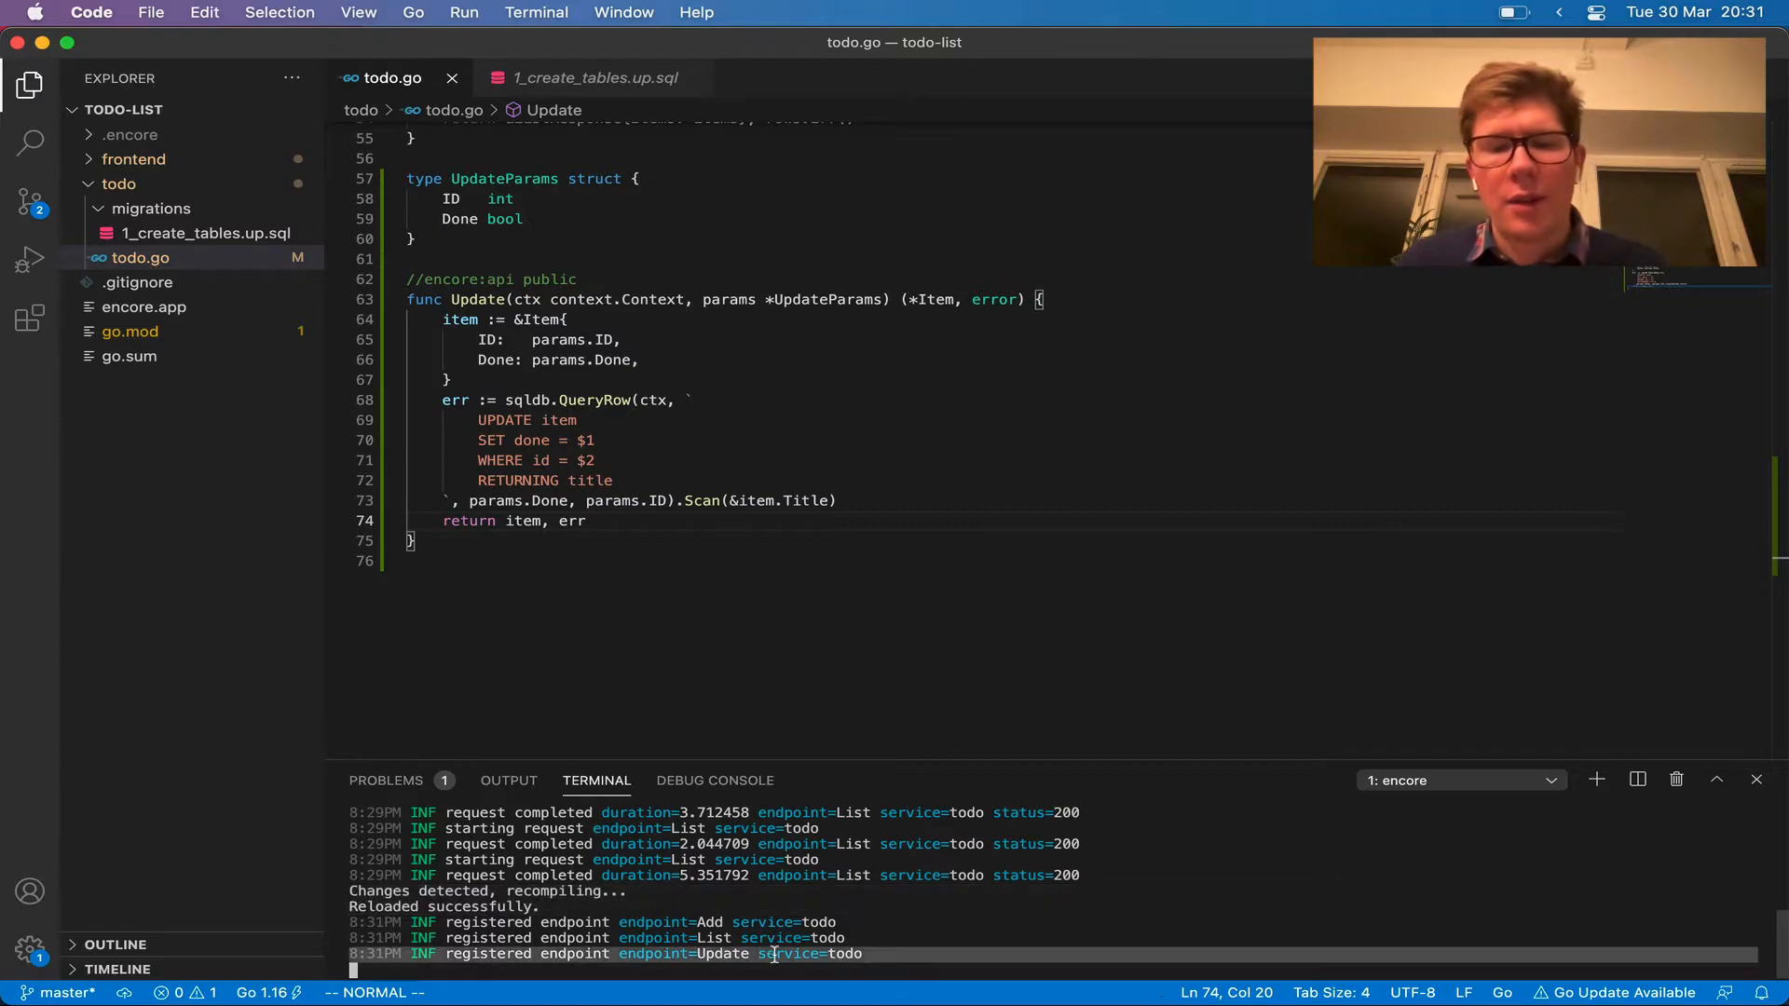
mouse_move(779, 645)
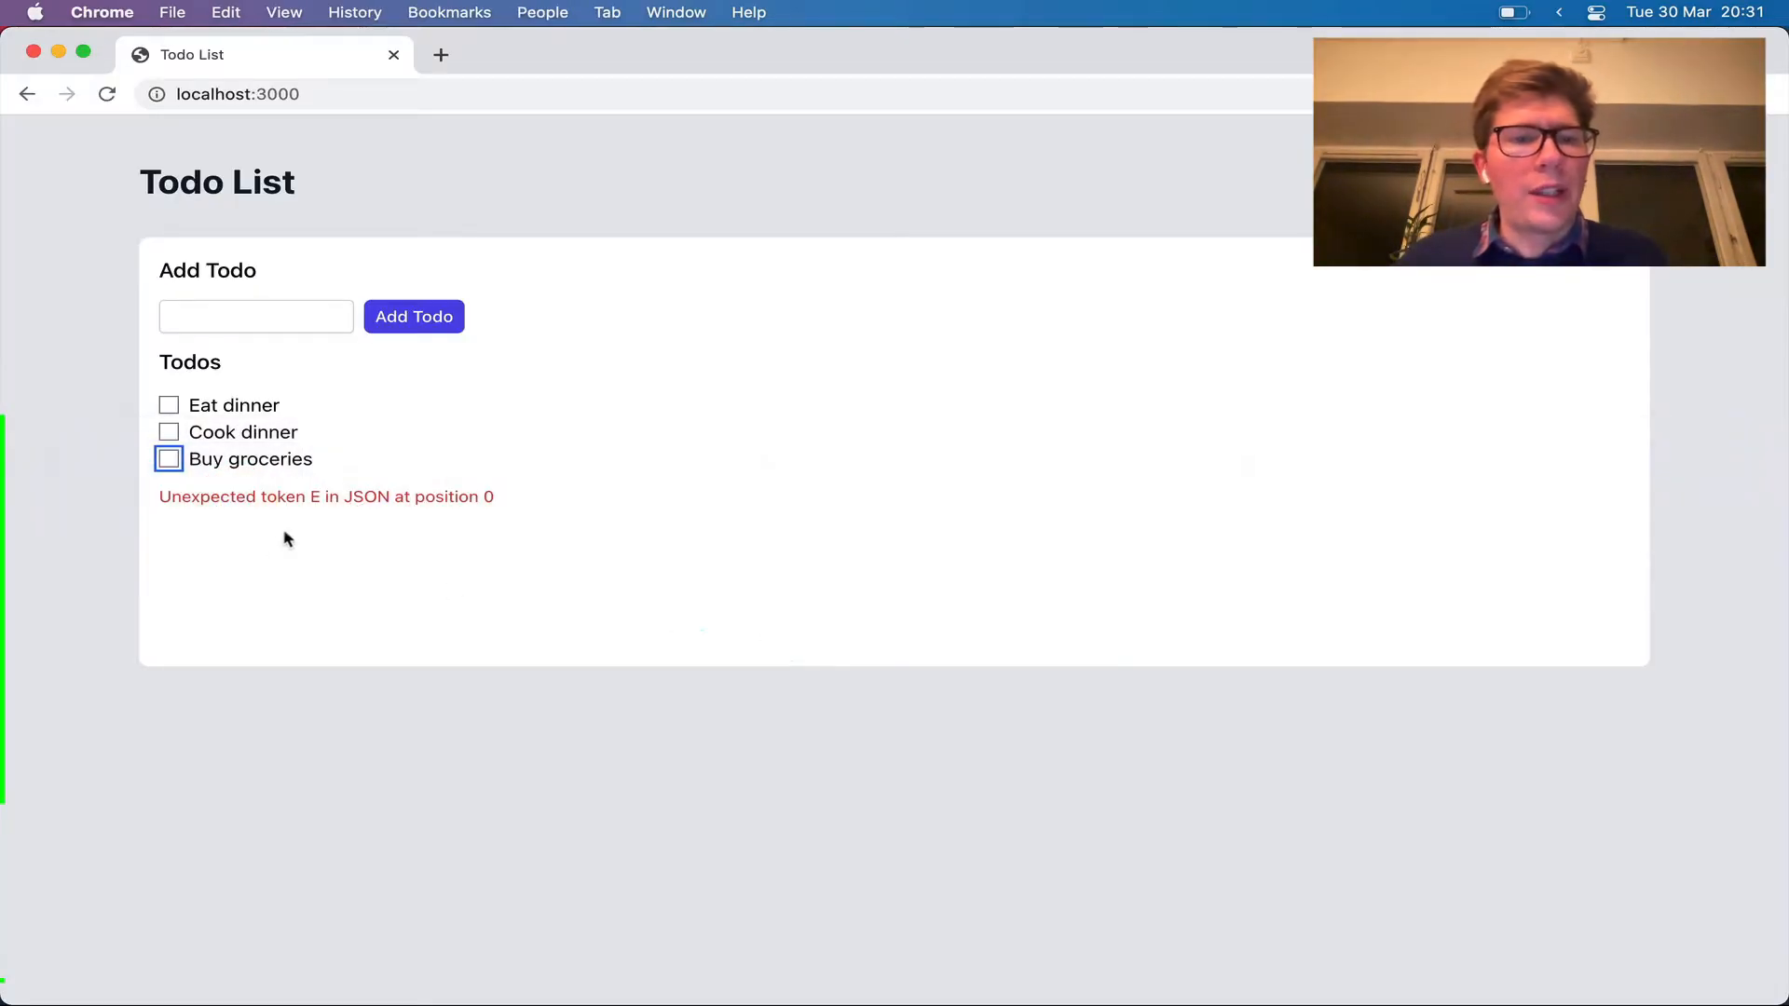
click(168, 458)
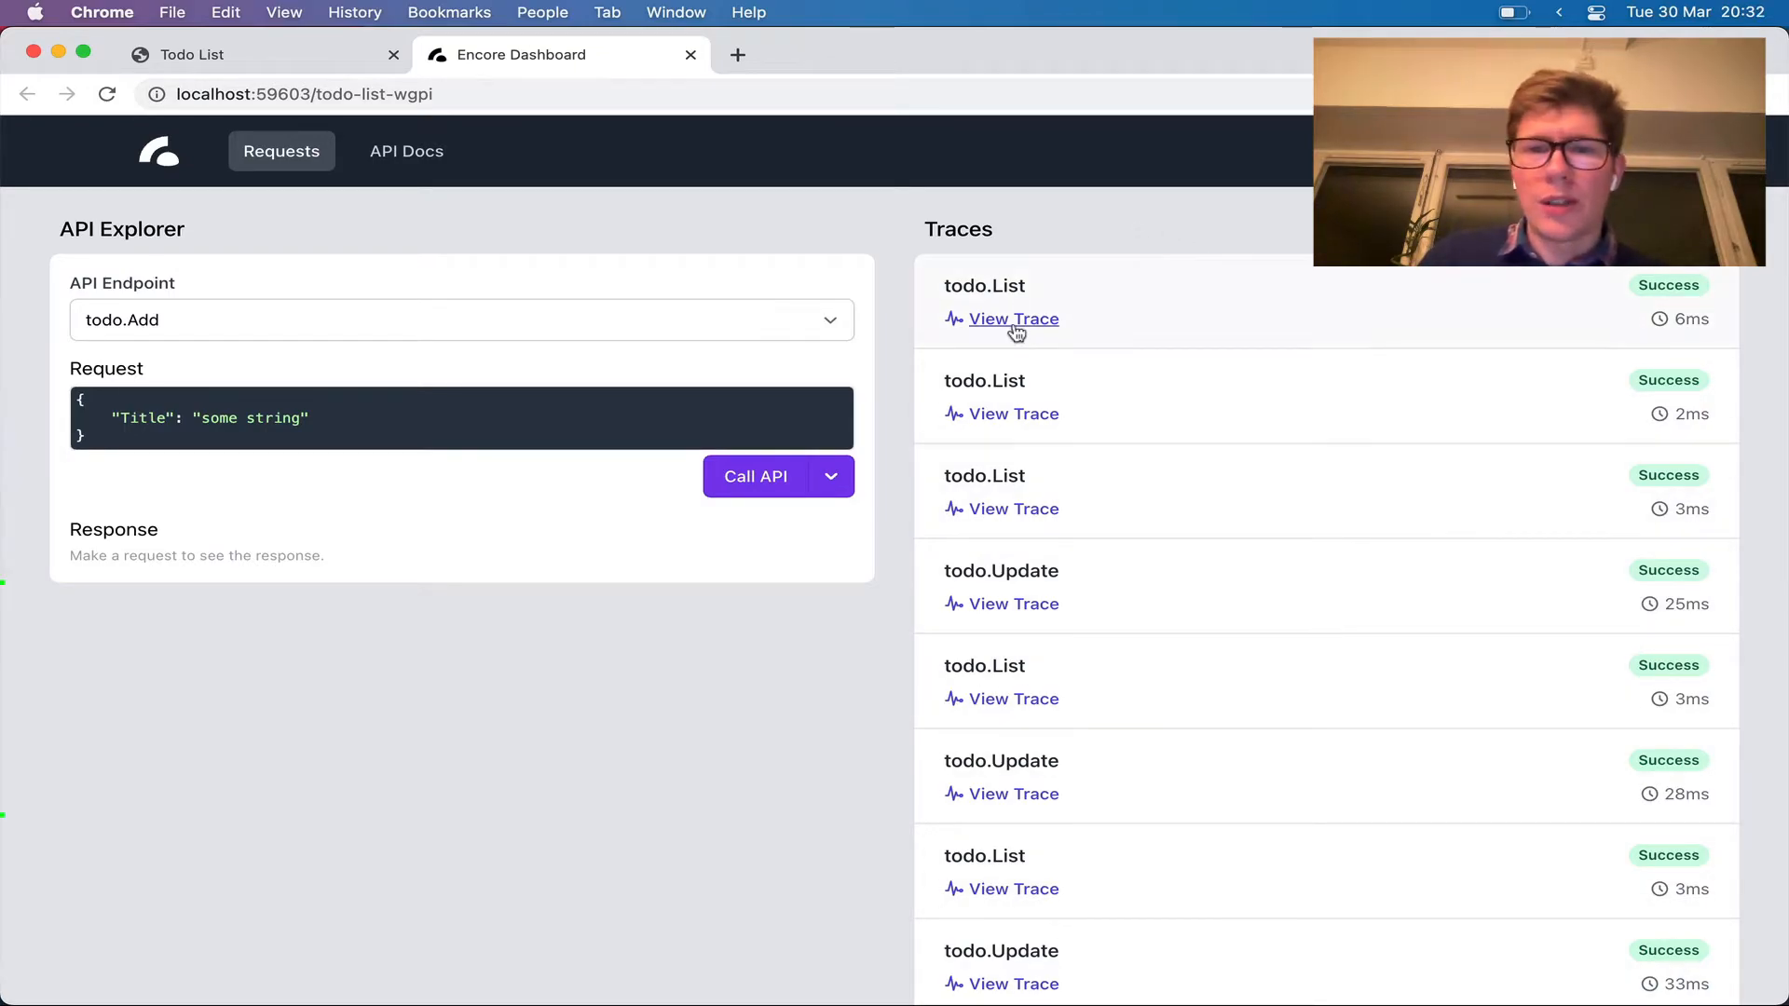
click(1010, 318)
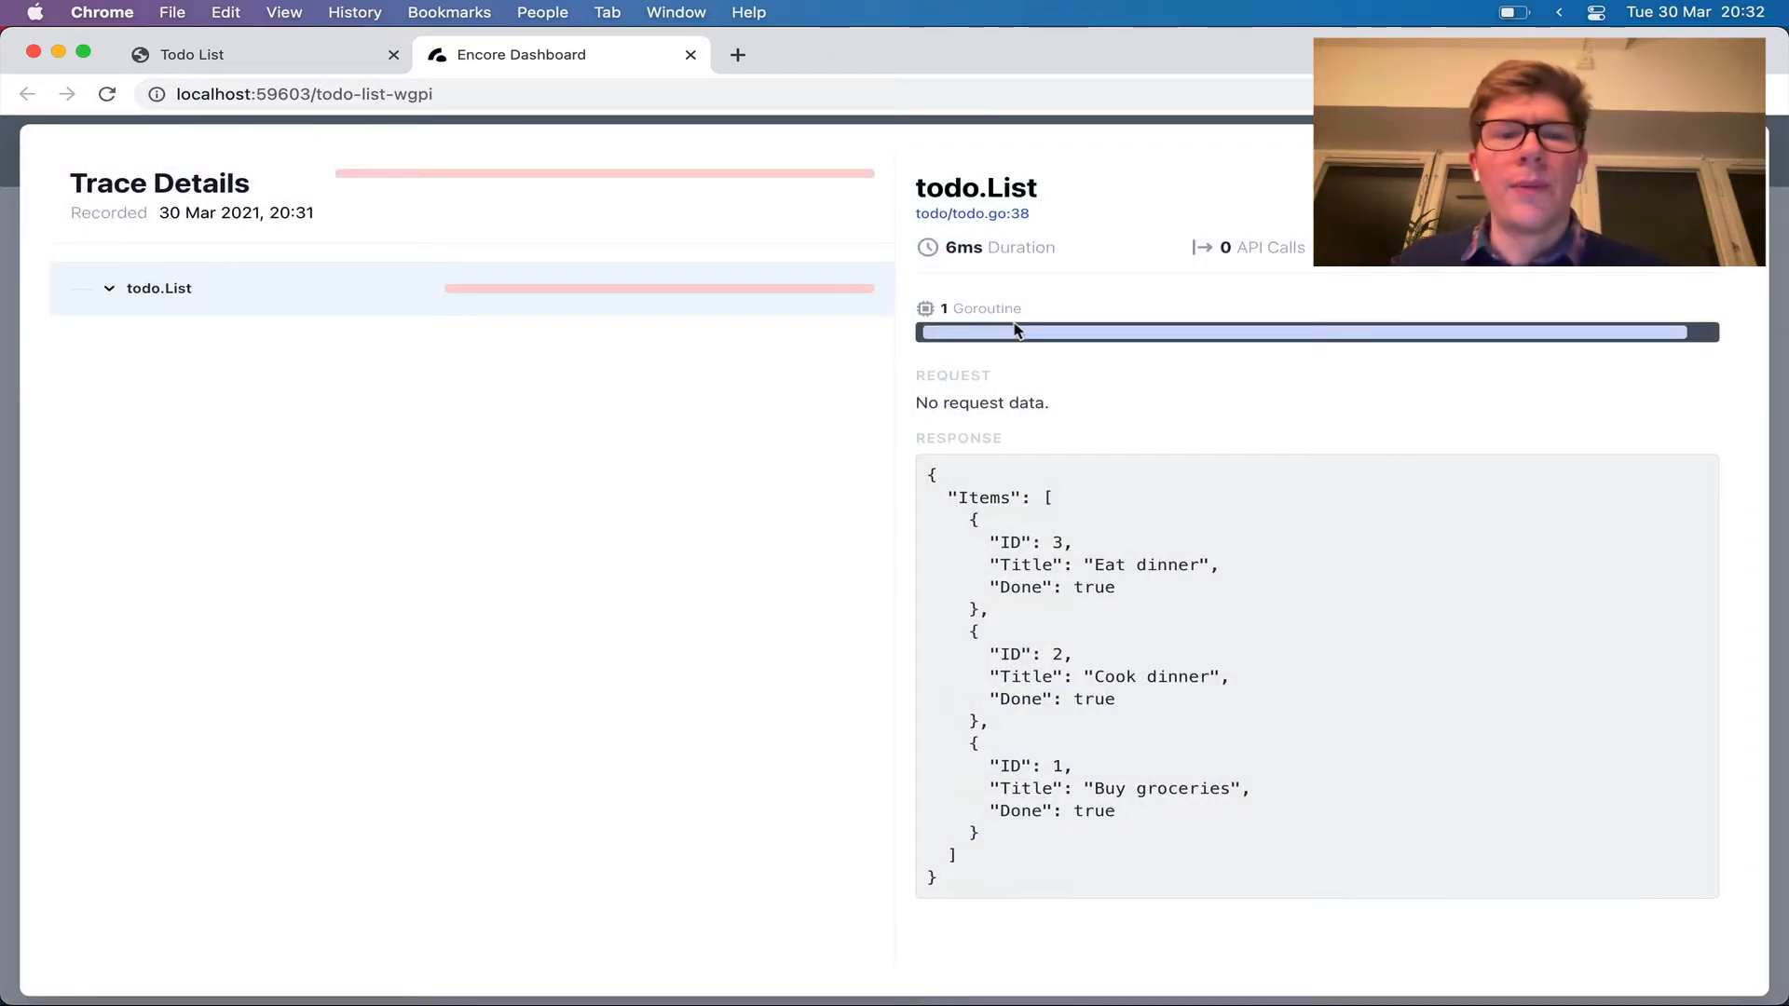
mouse_move(513, 665)
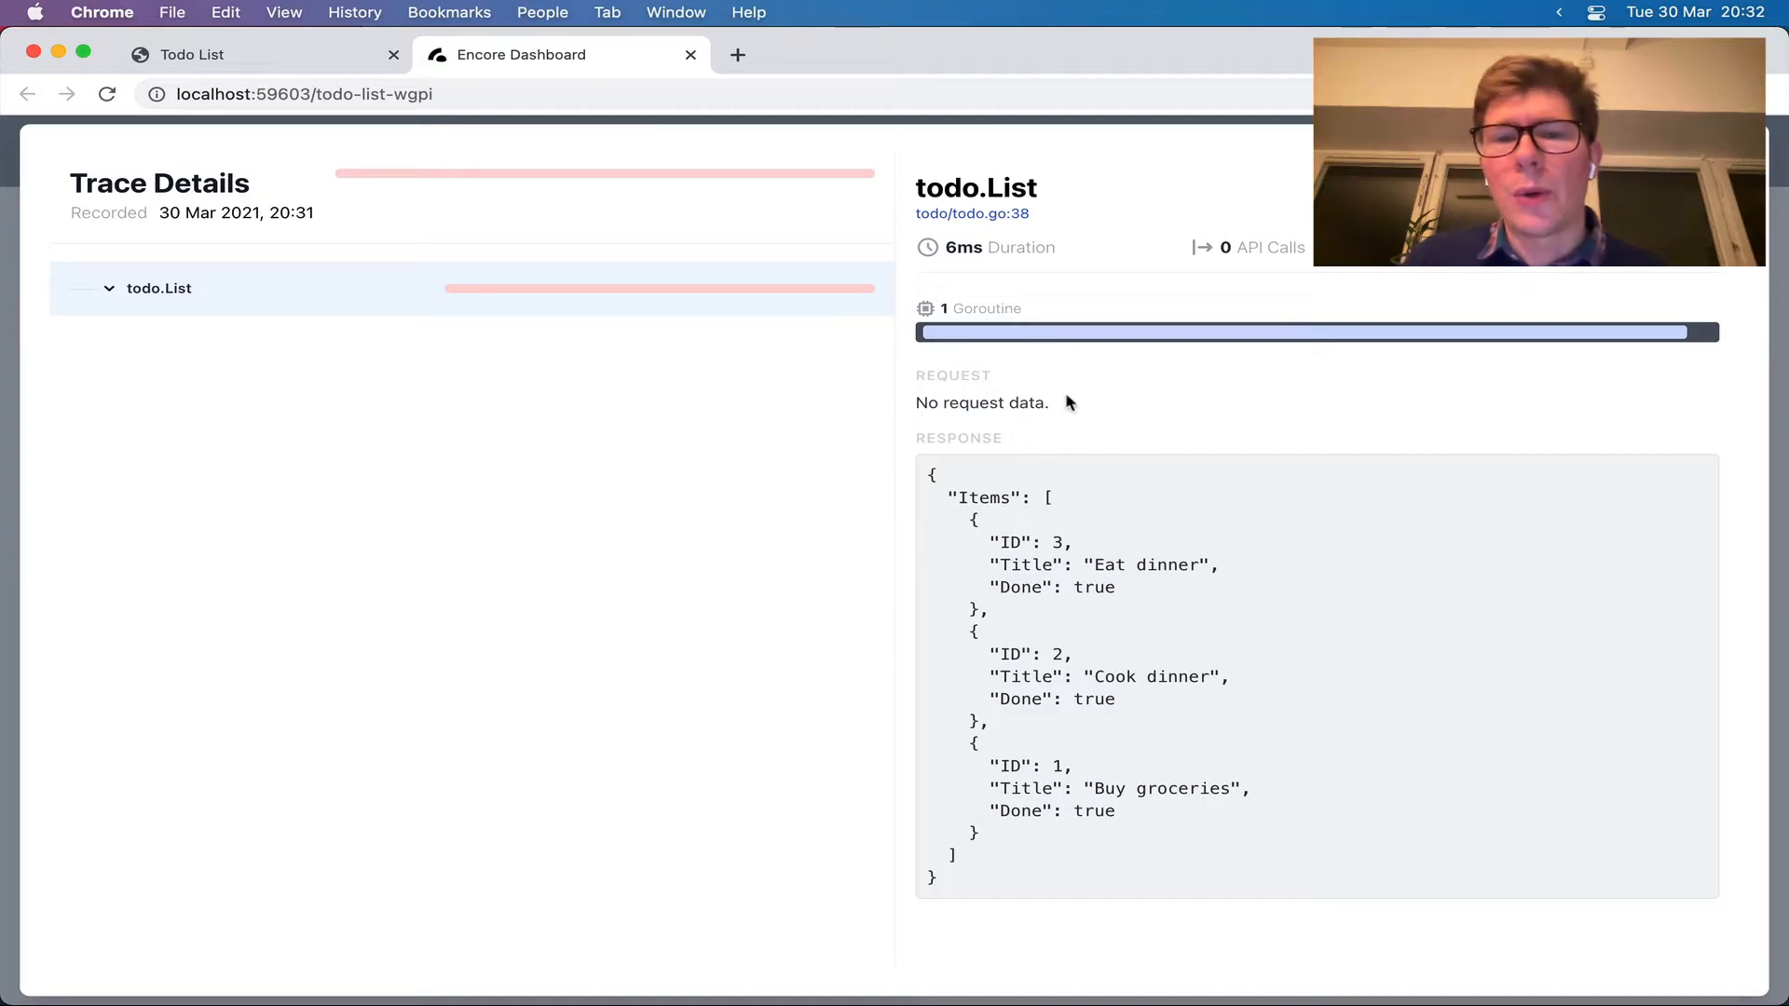
mouse_move(973, 376)
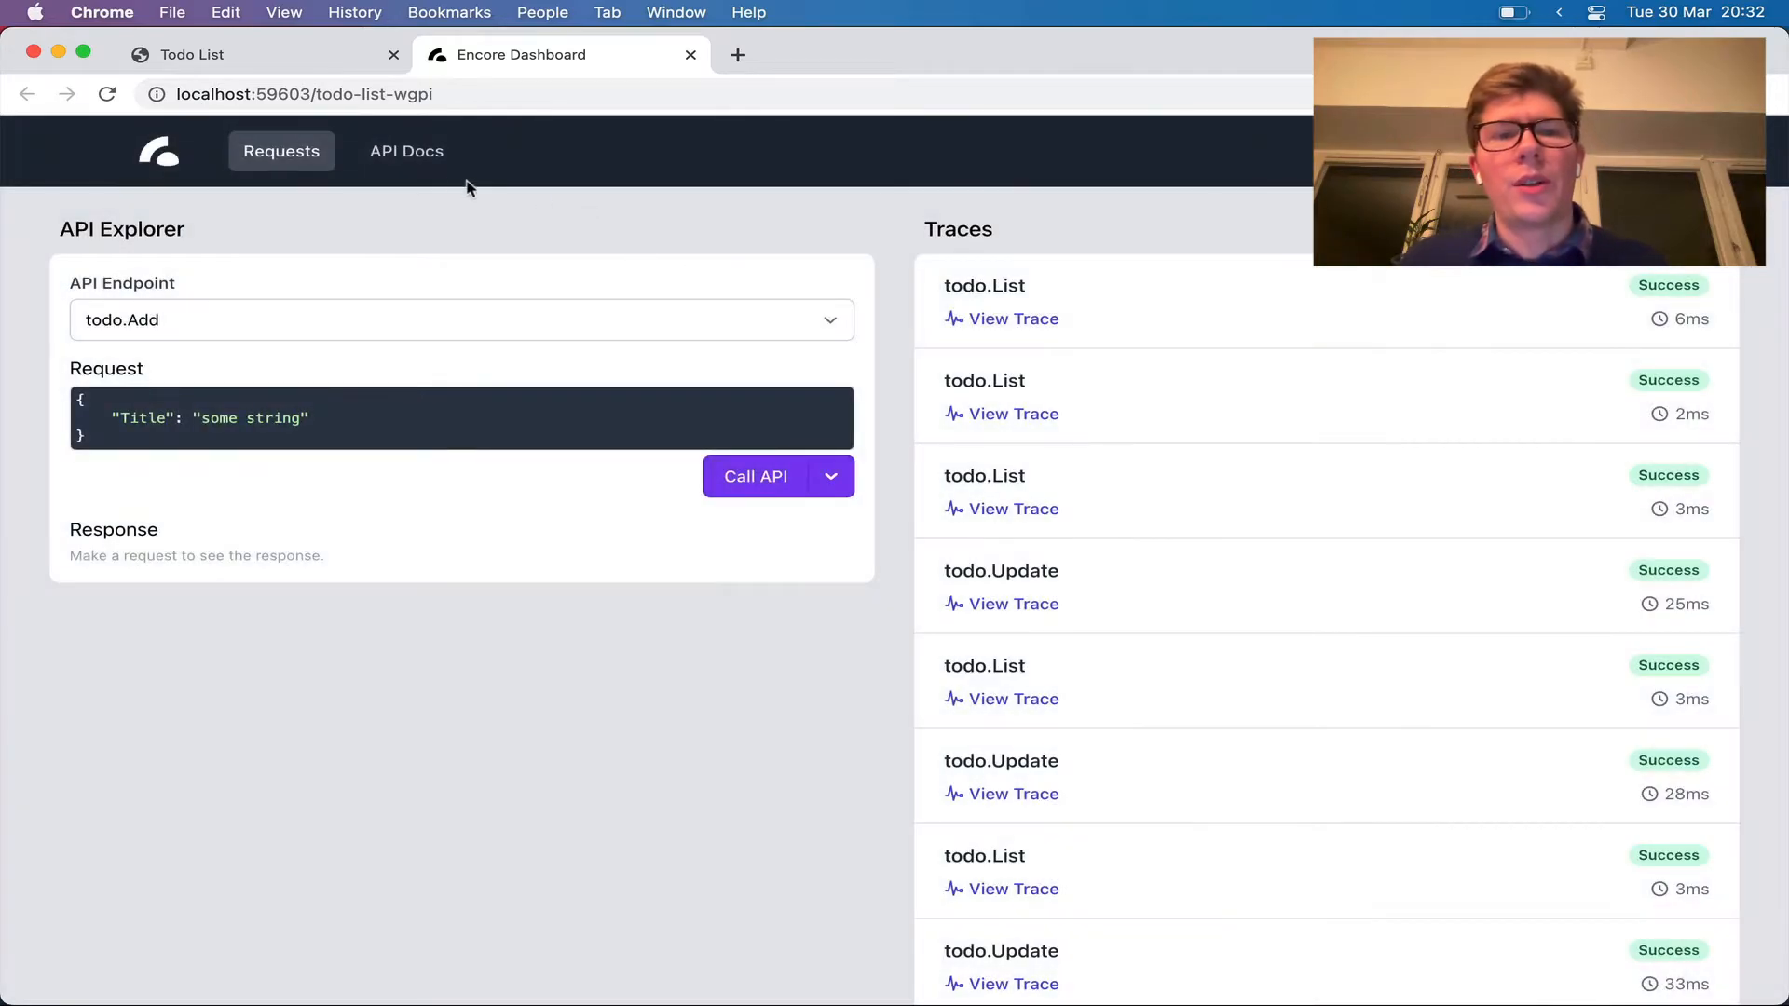
Browse the todo service's API Docs in the dashboard, then head back toward the editor
click(405, 149)
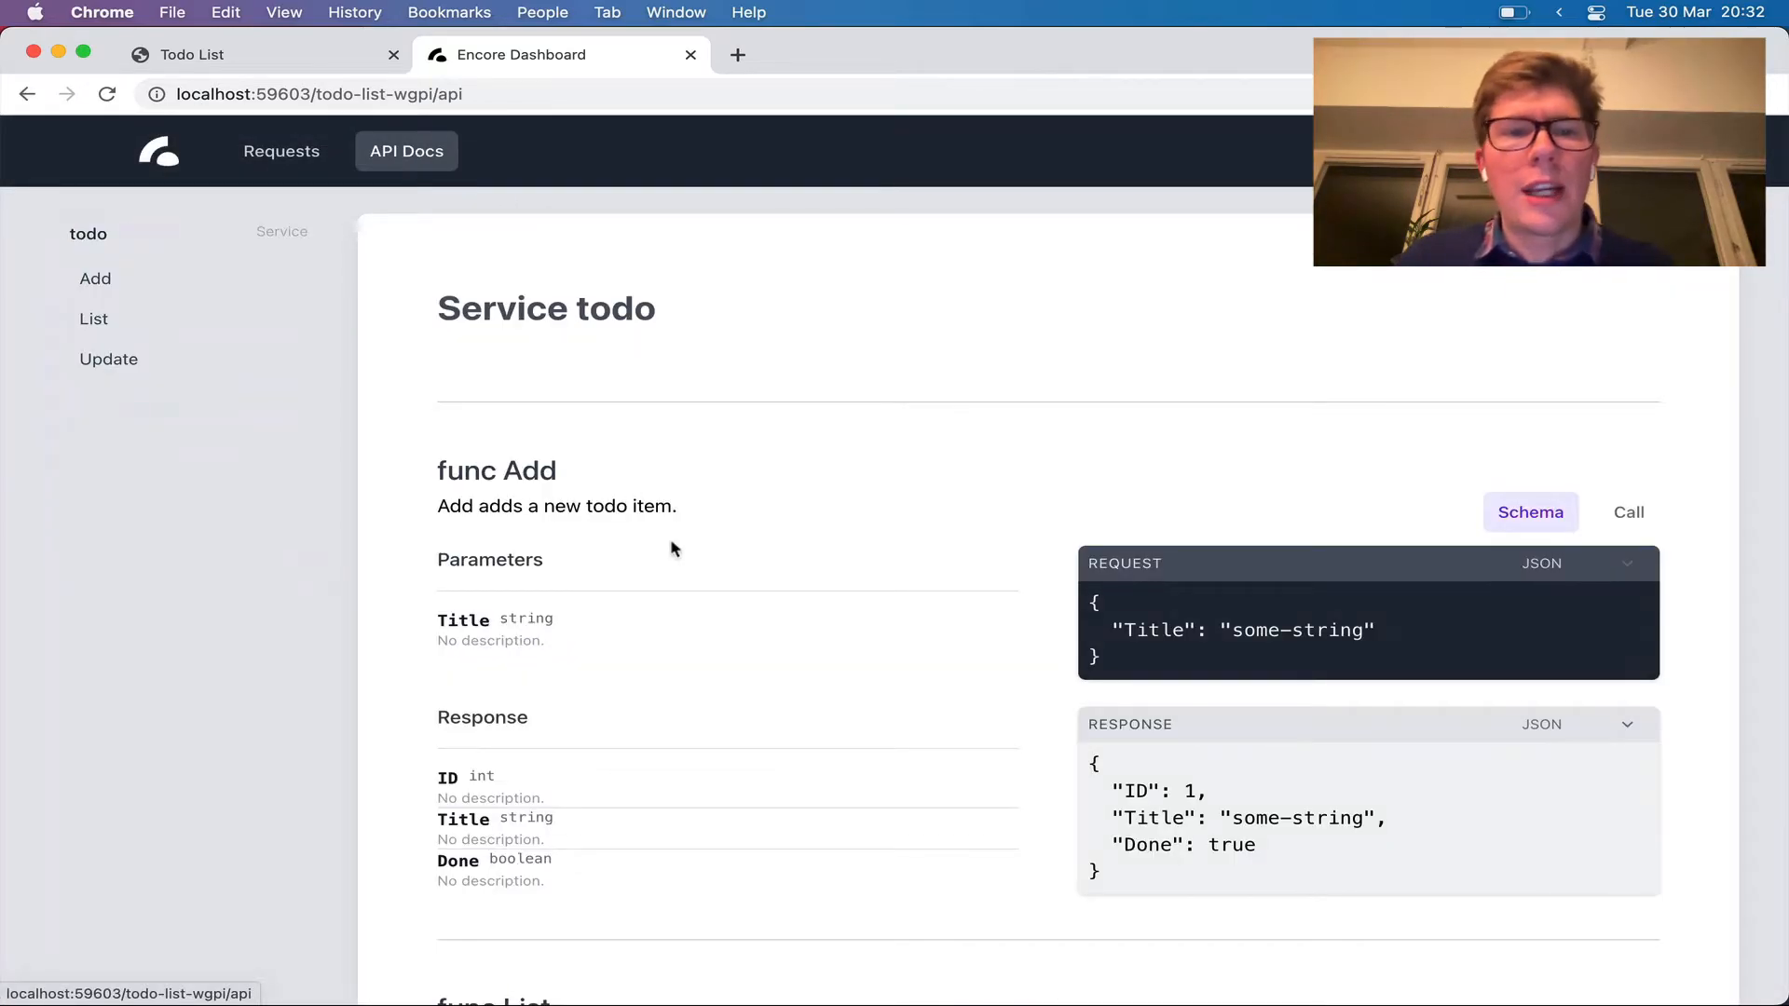
scroll(down, 3)
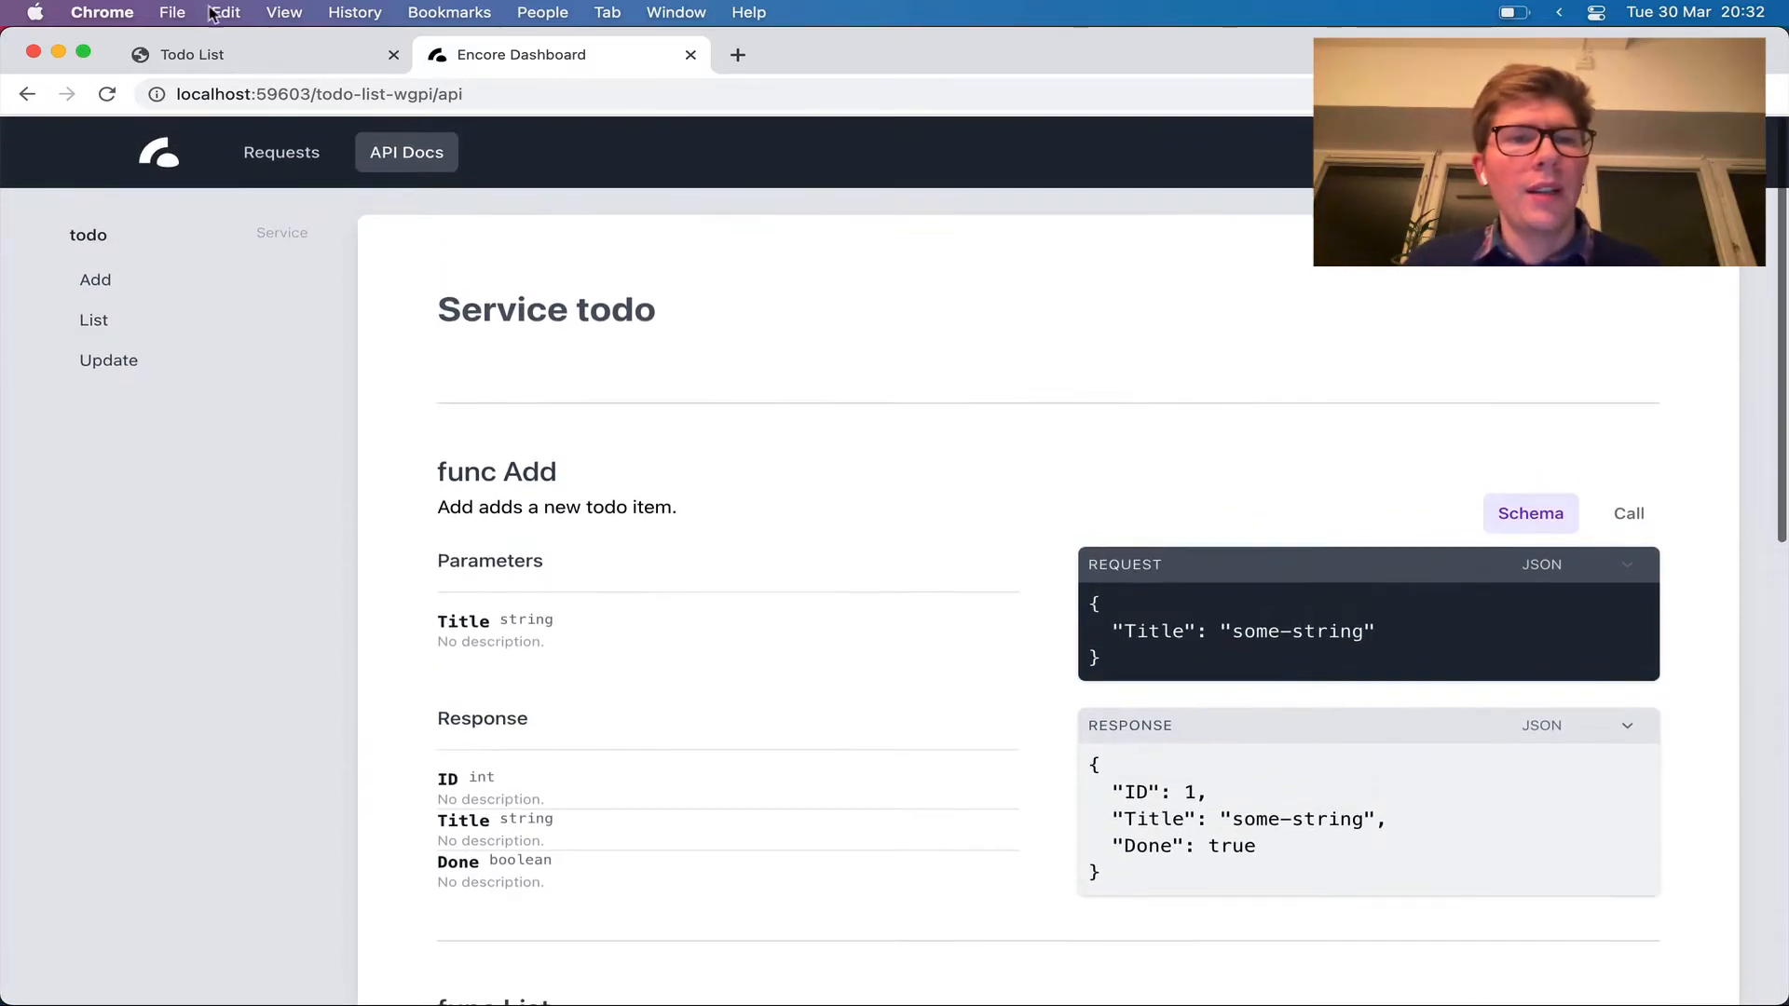
click(282, 151)
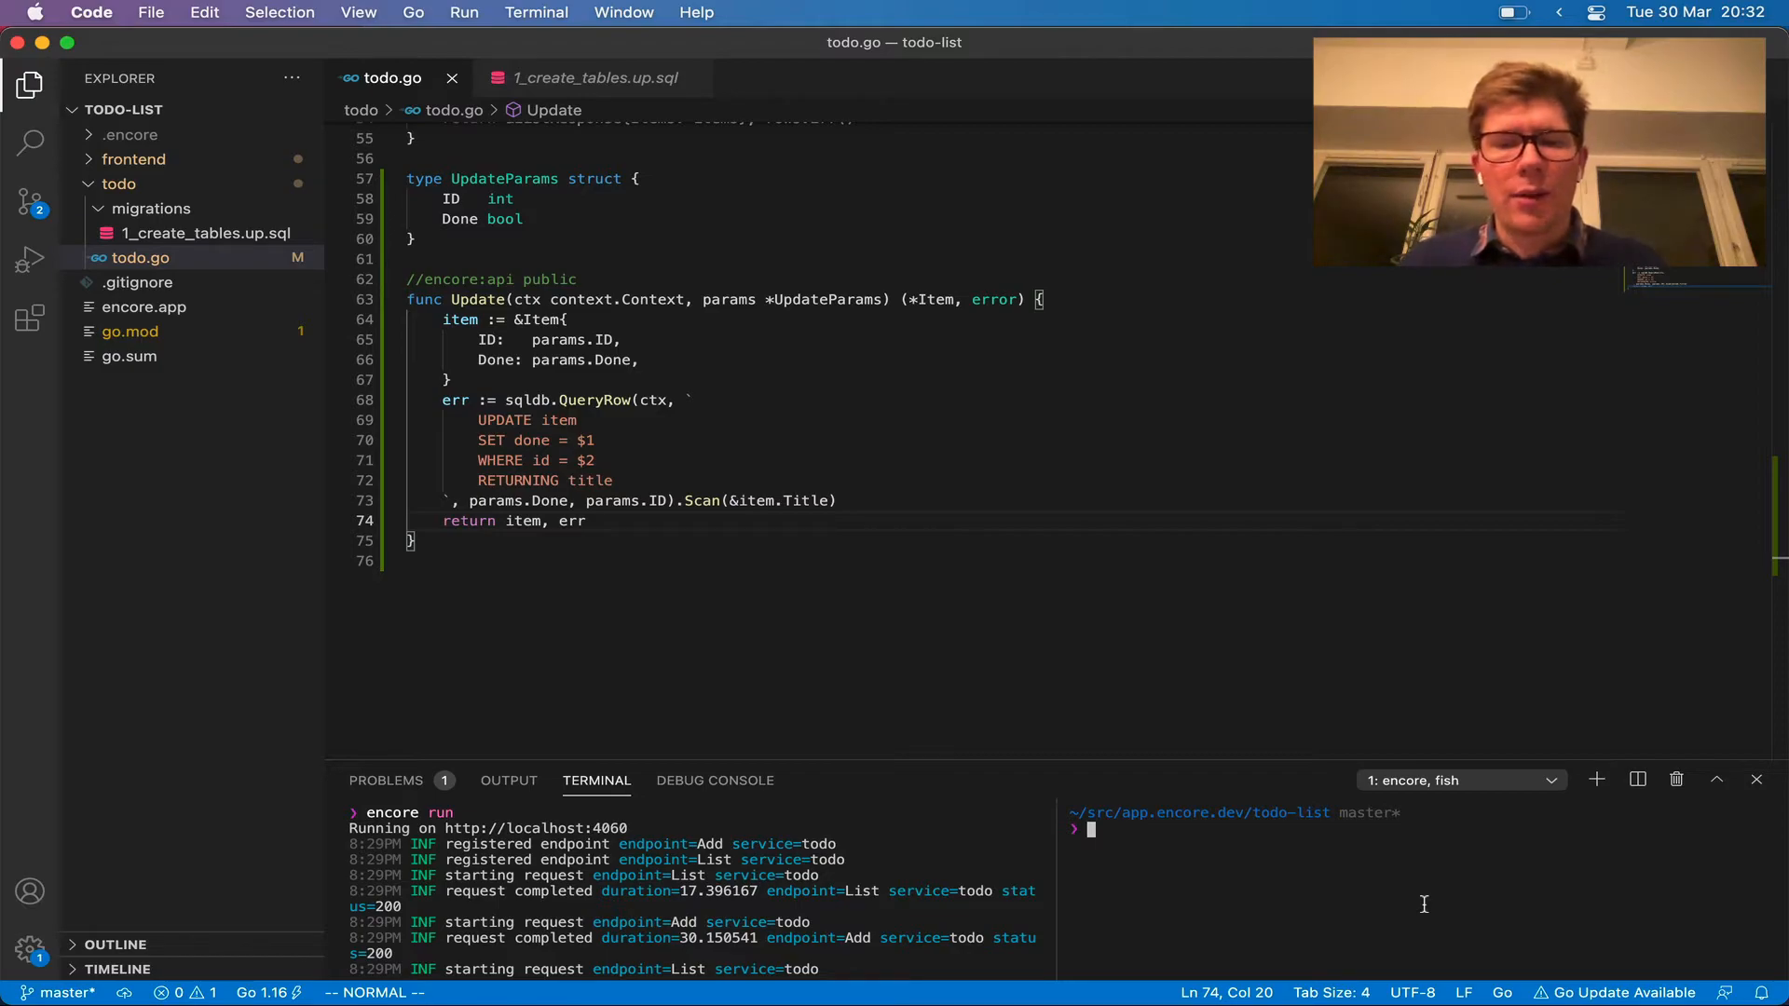
Run git add -A, commit and push to encore, then open the triggered build's link
text(git add -A)
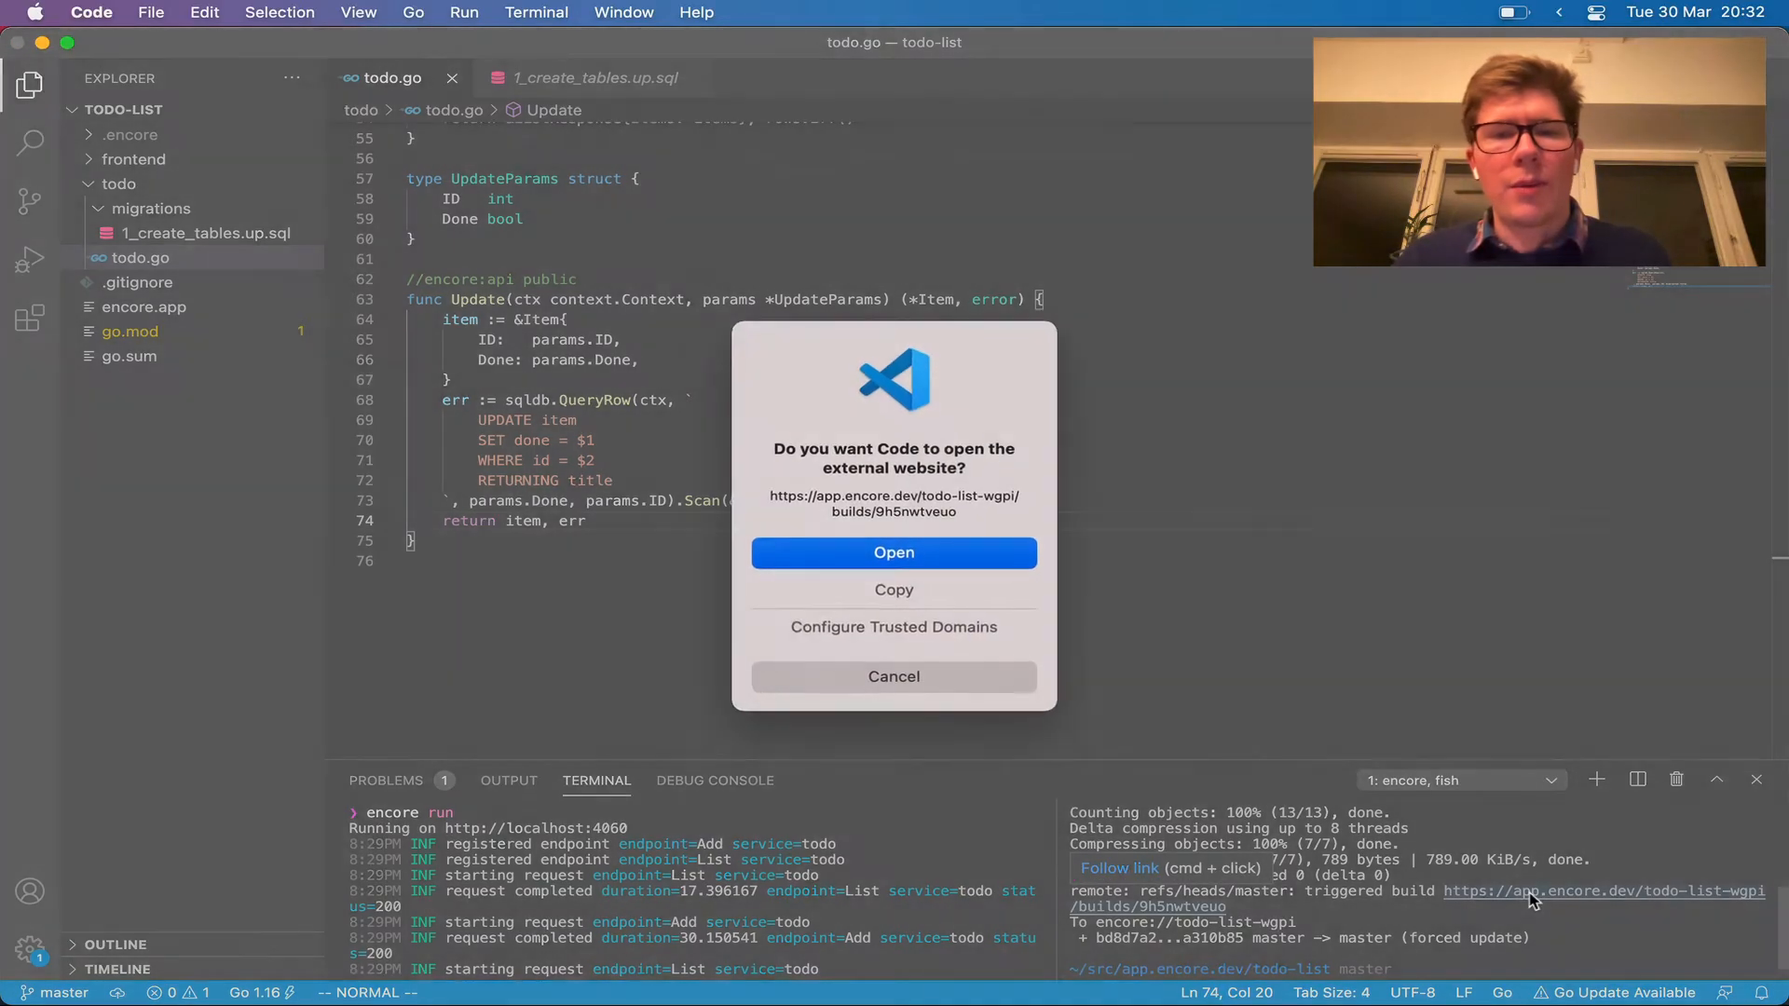
click(892, 552)
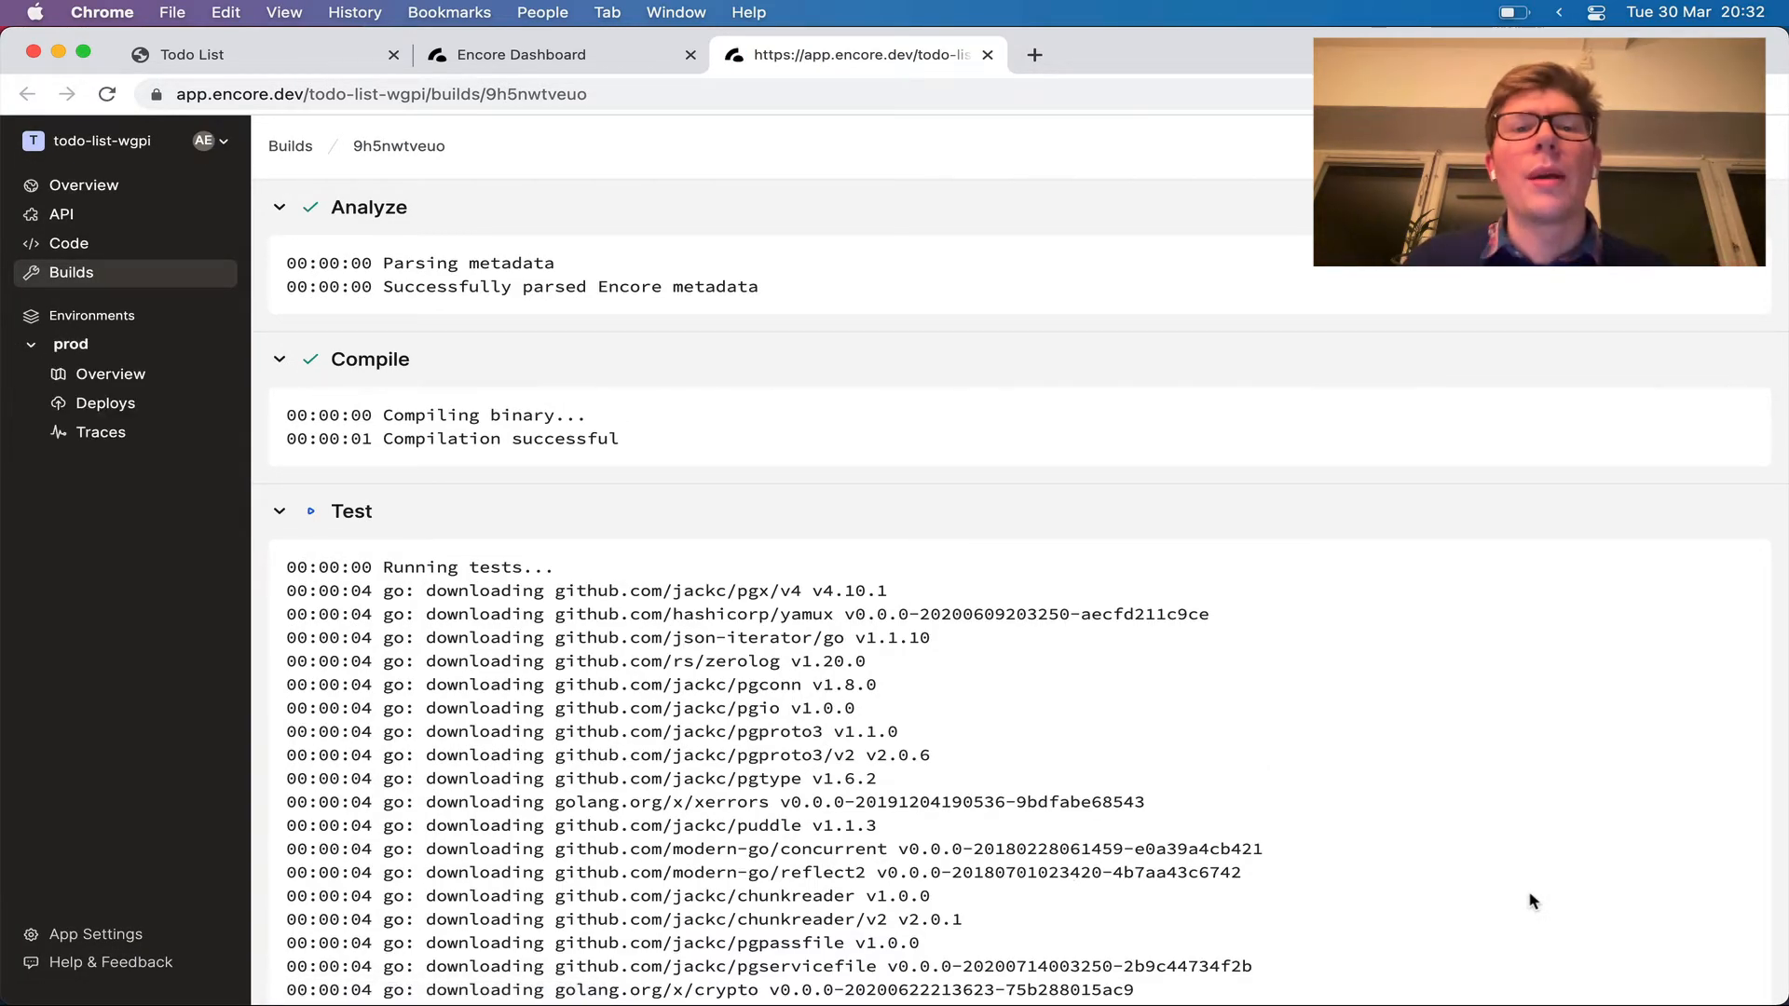
Follow the build log, then view the prod environment's Deploys list
scroll(down, 3)
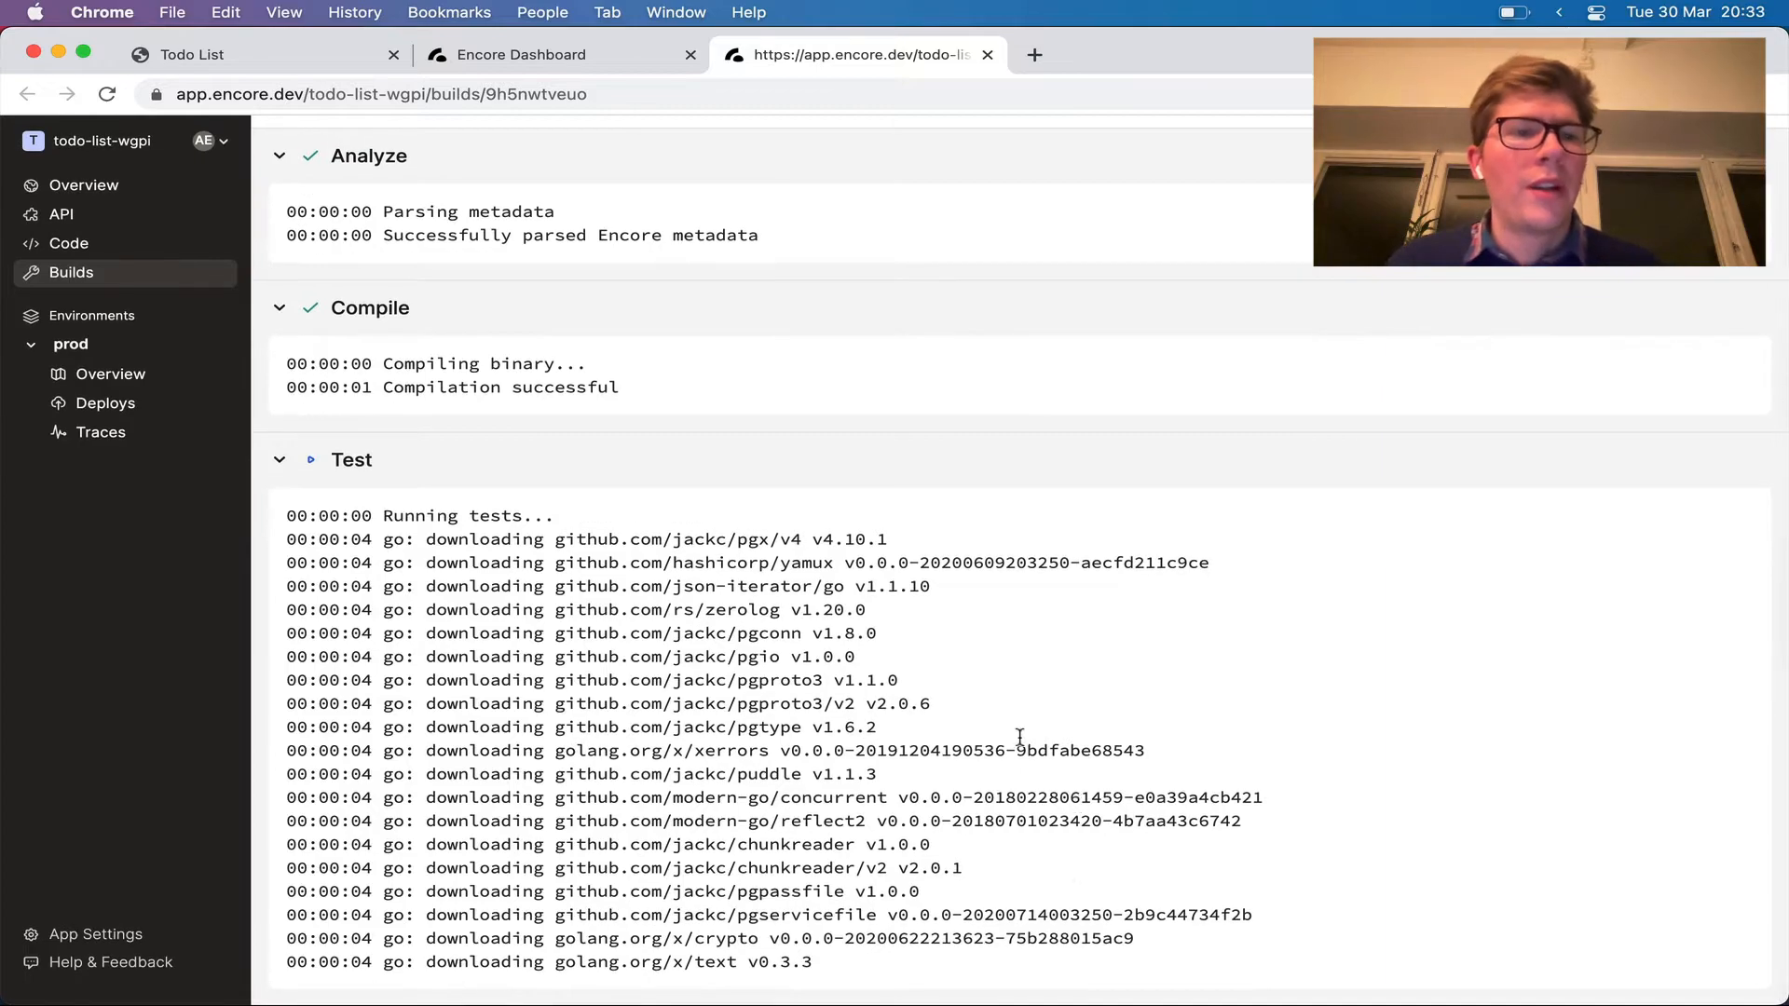
mouse_move(627, 434)
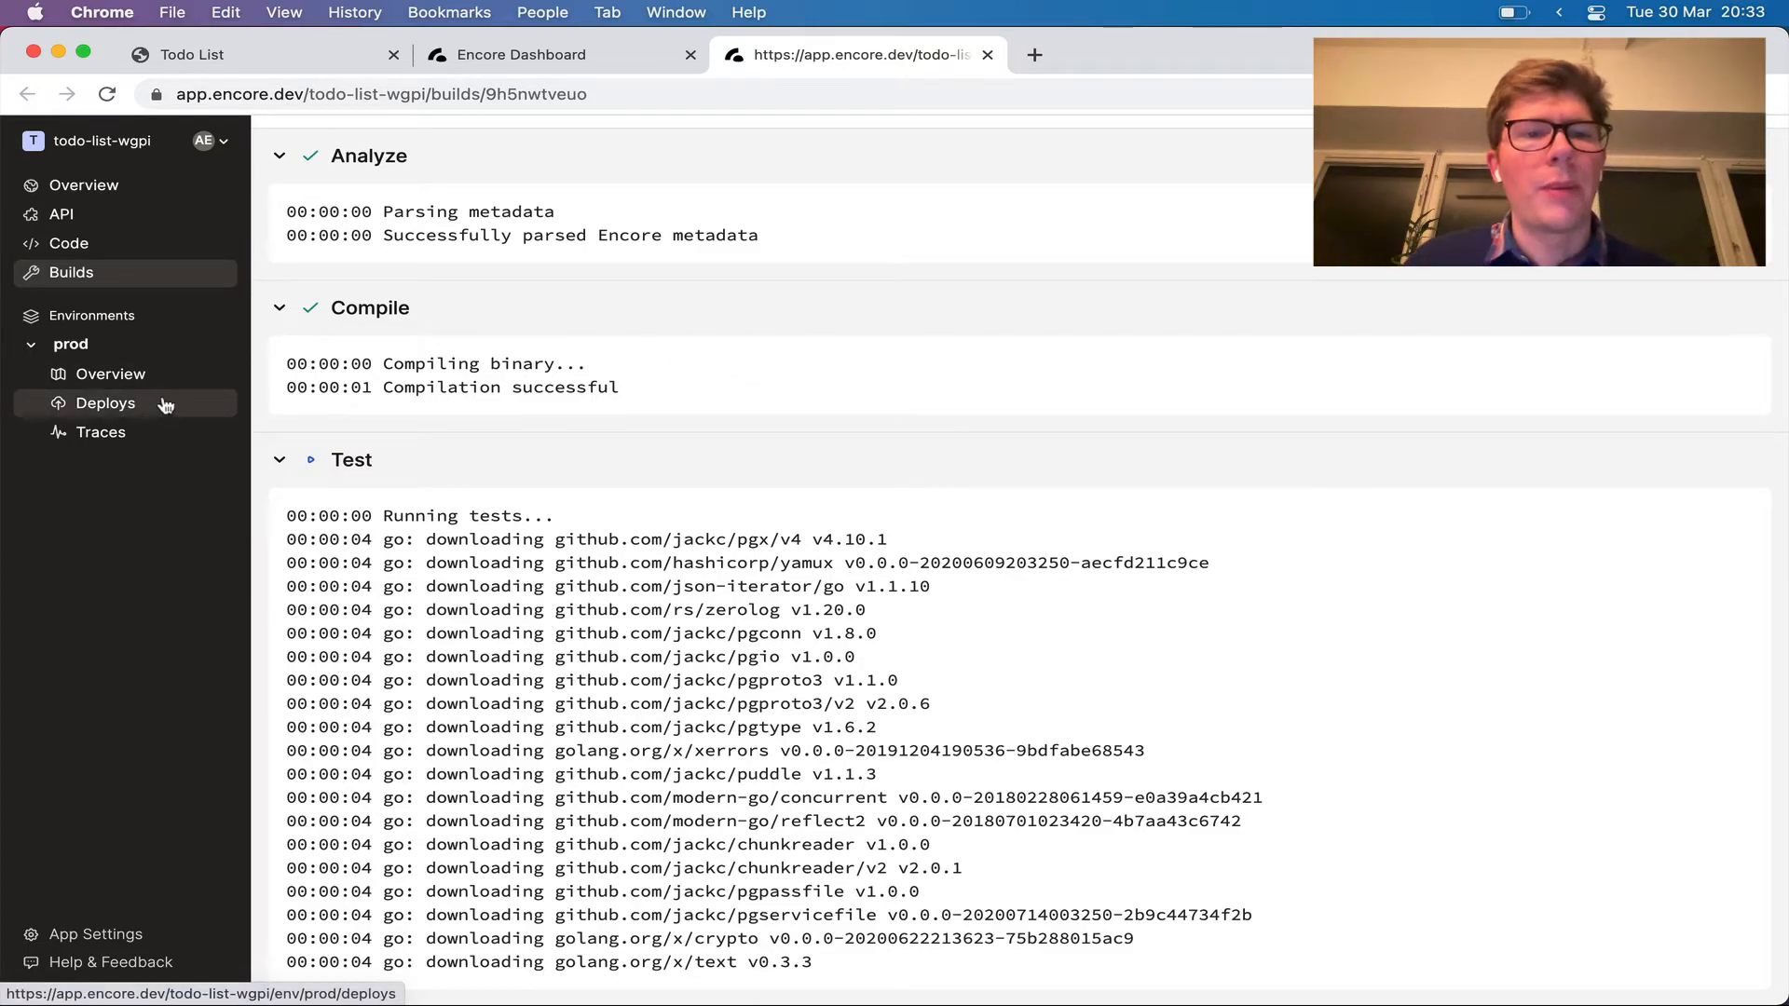
click(105, 403)
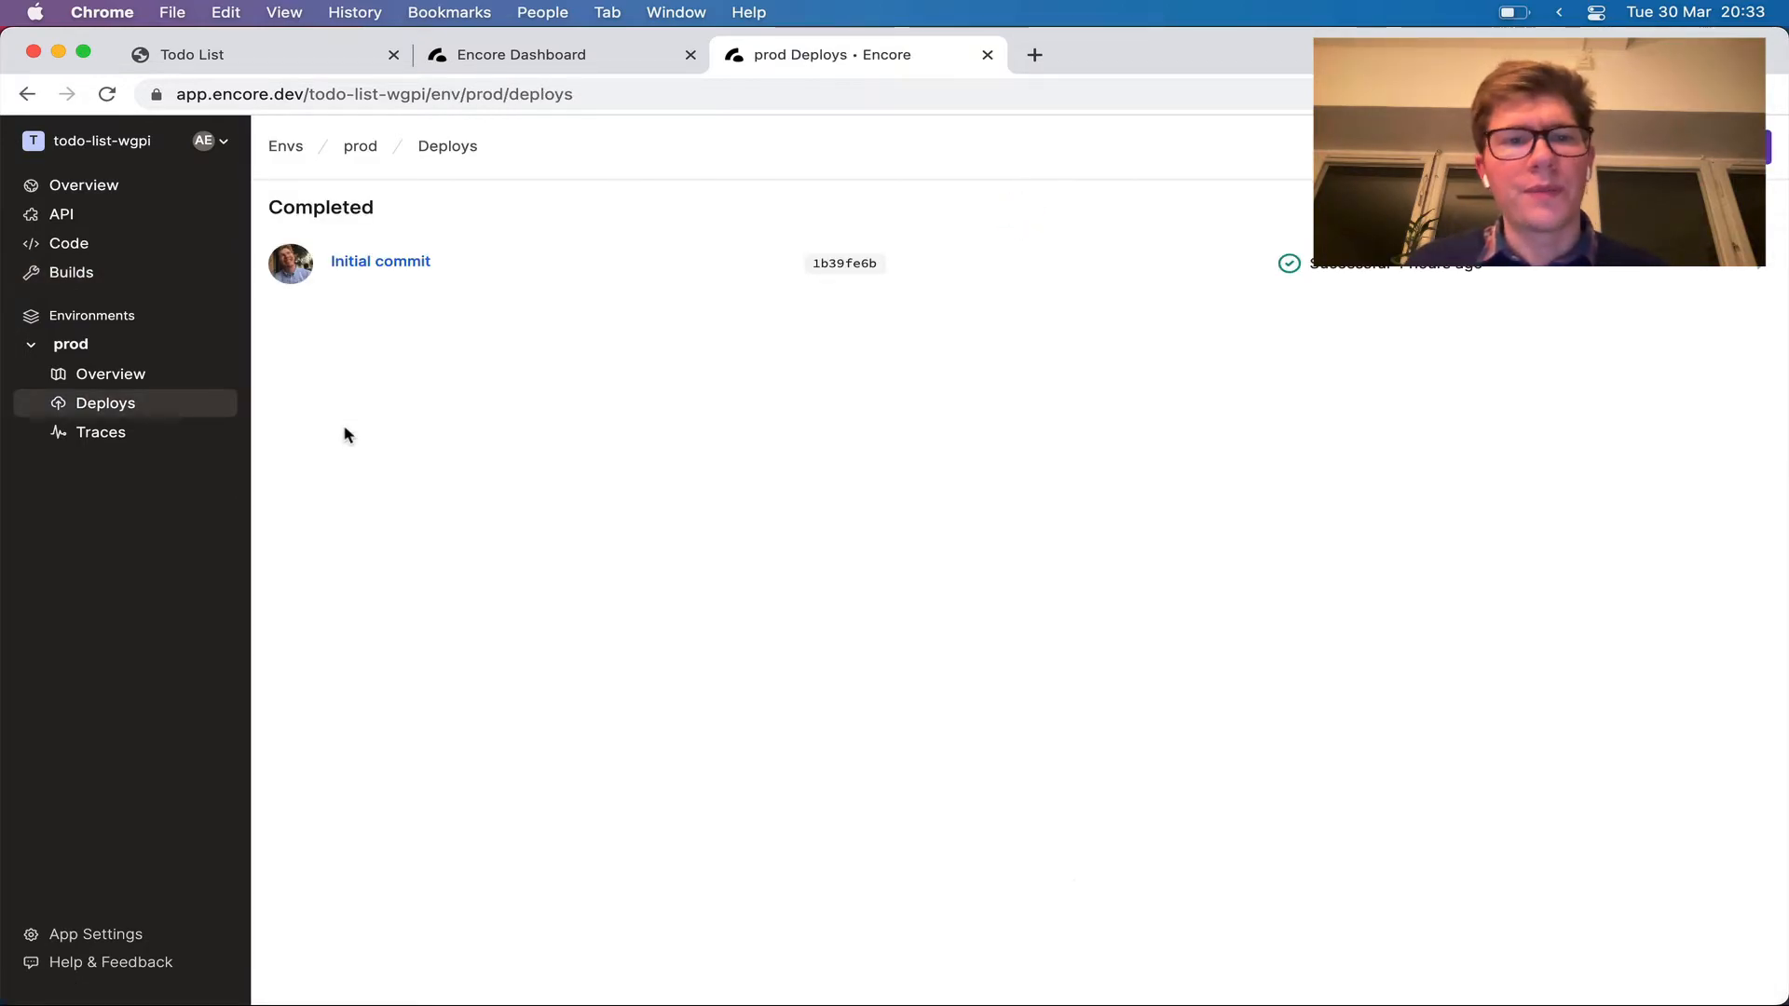
mouse_move(84, 184)
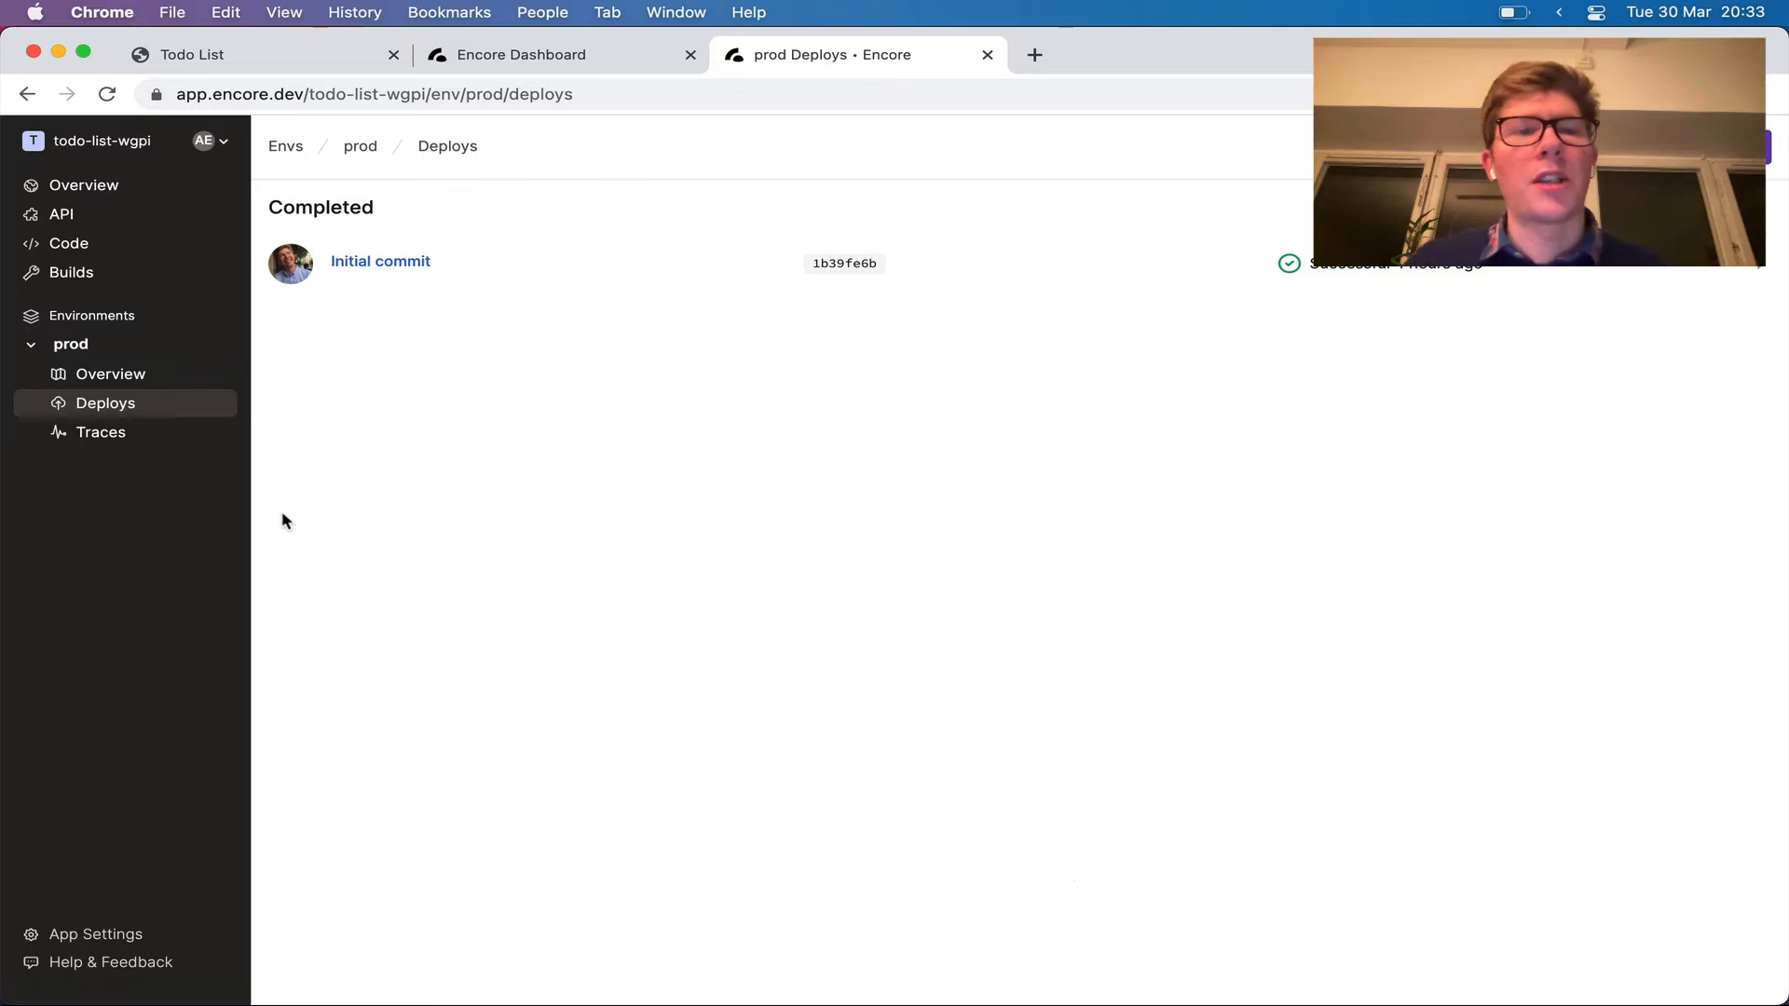
Review the deployed API docs, then view todo/todo.go in the Code browser
click(60, 214)
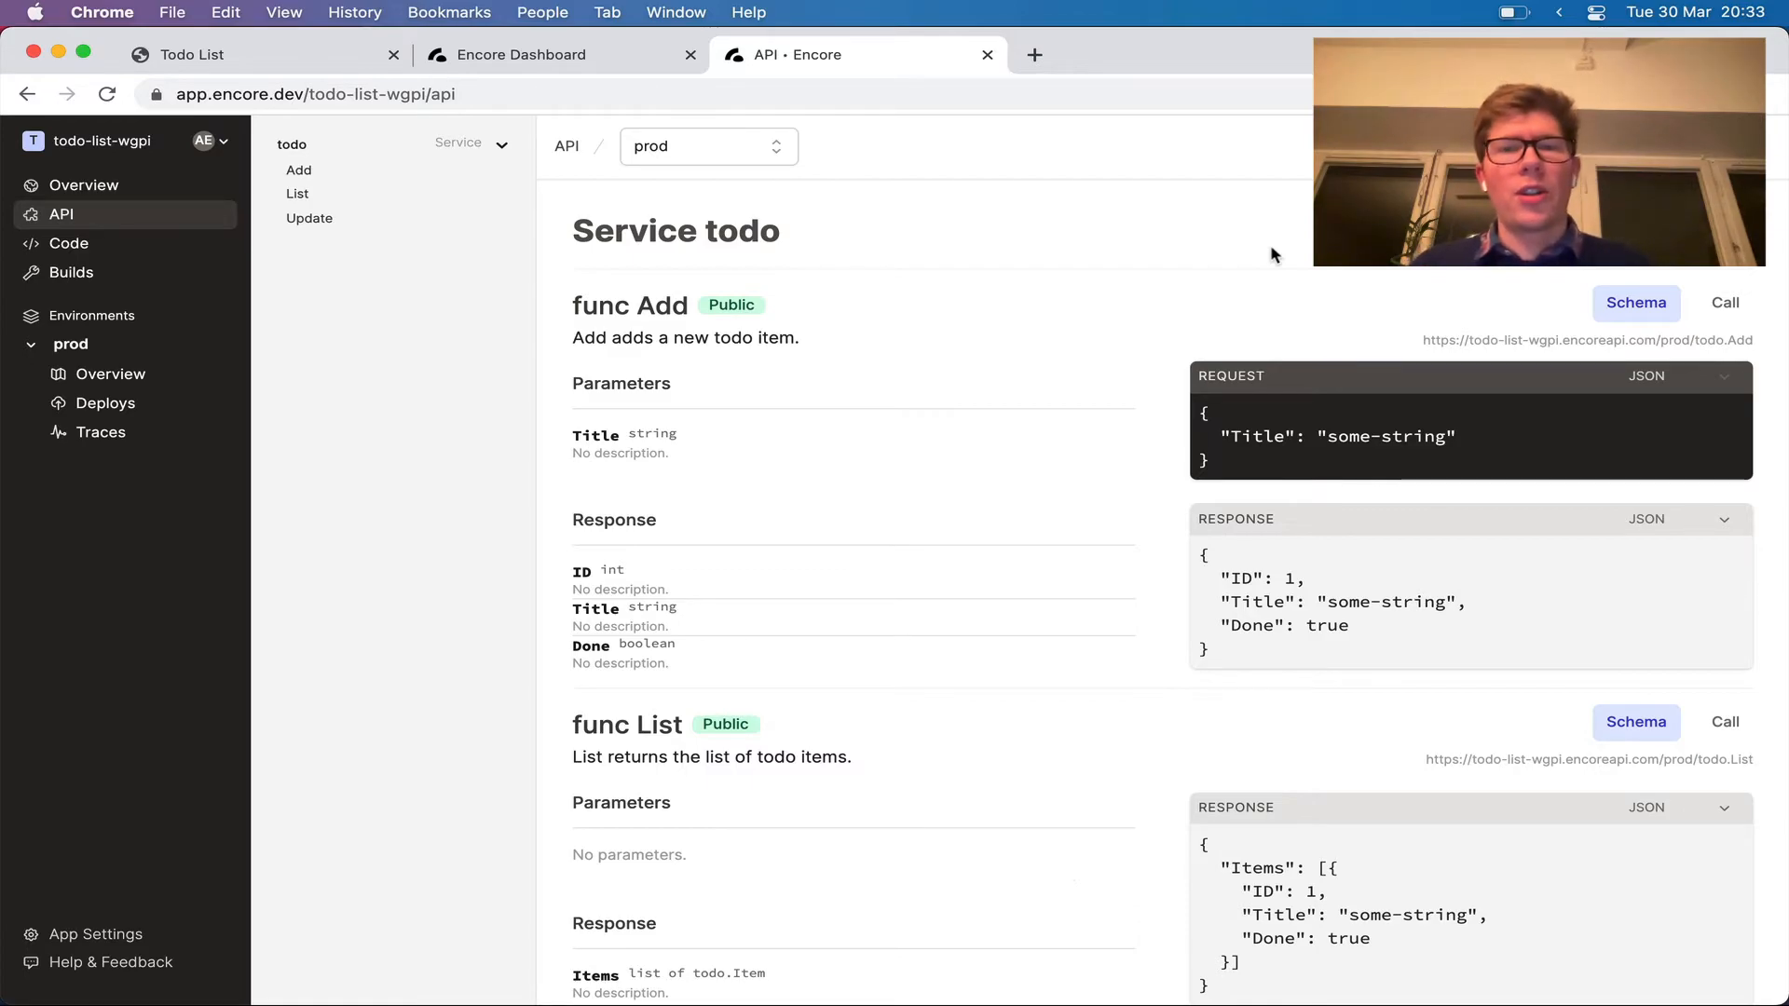
mouse_move(69, 242)
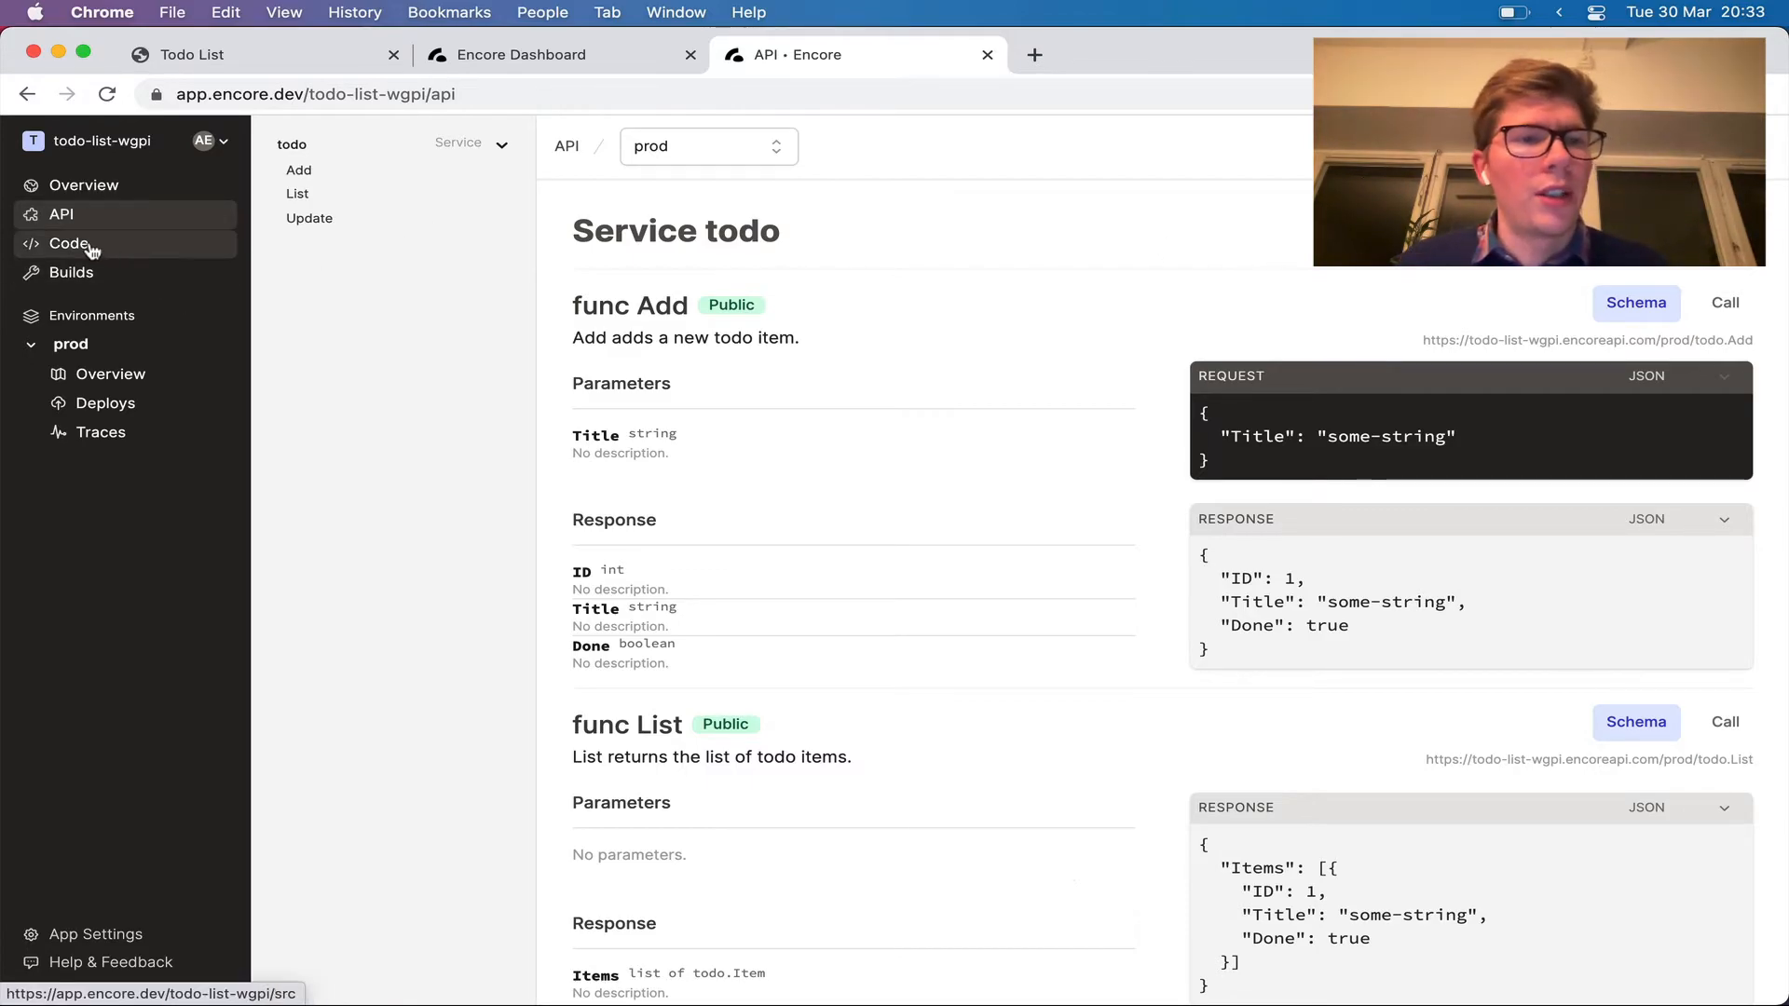
click(68, 243)
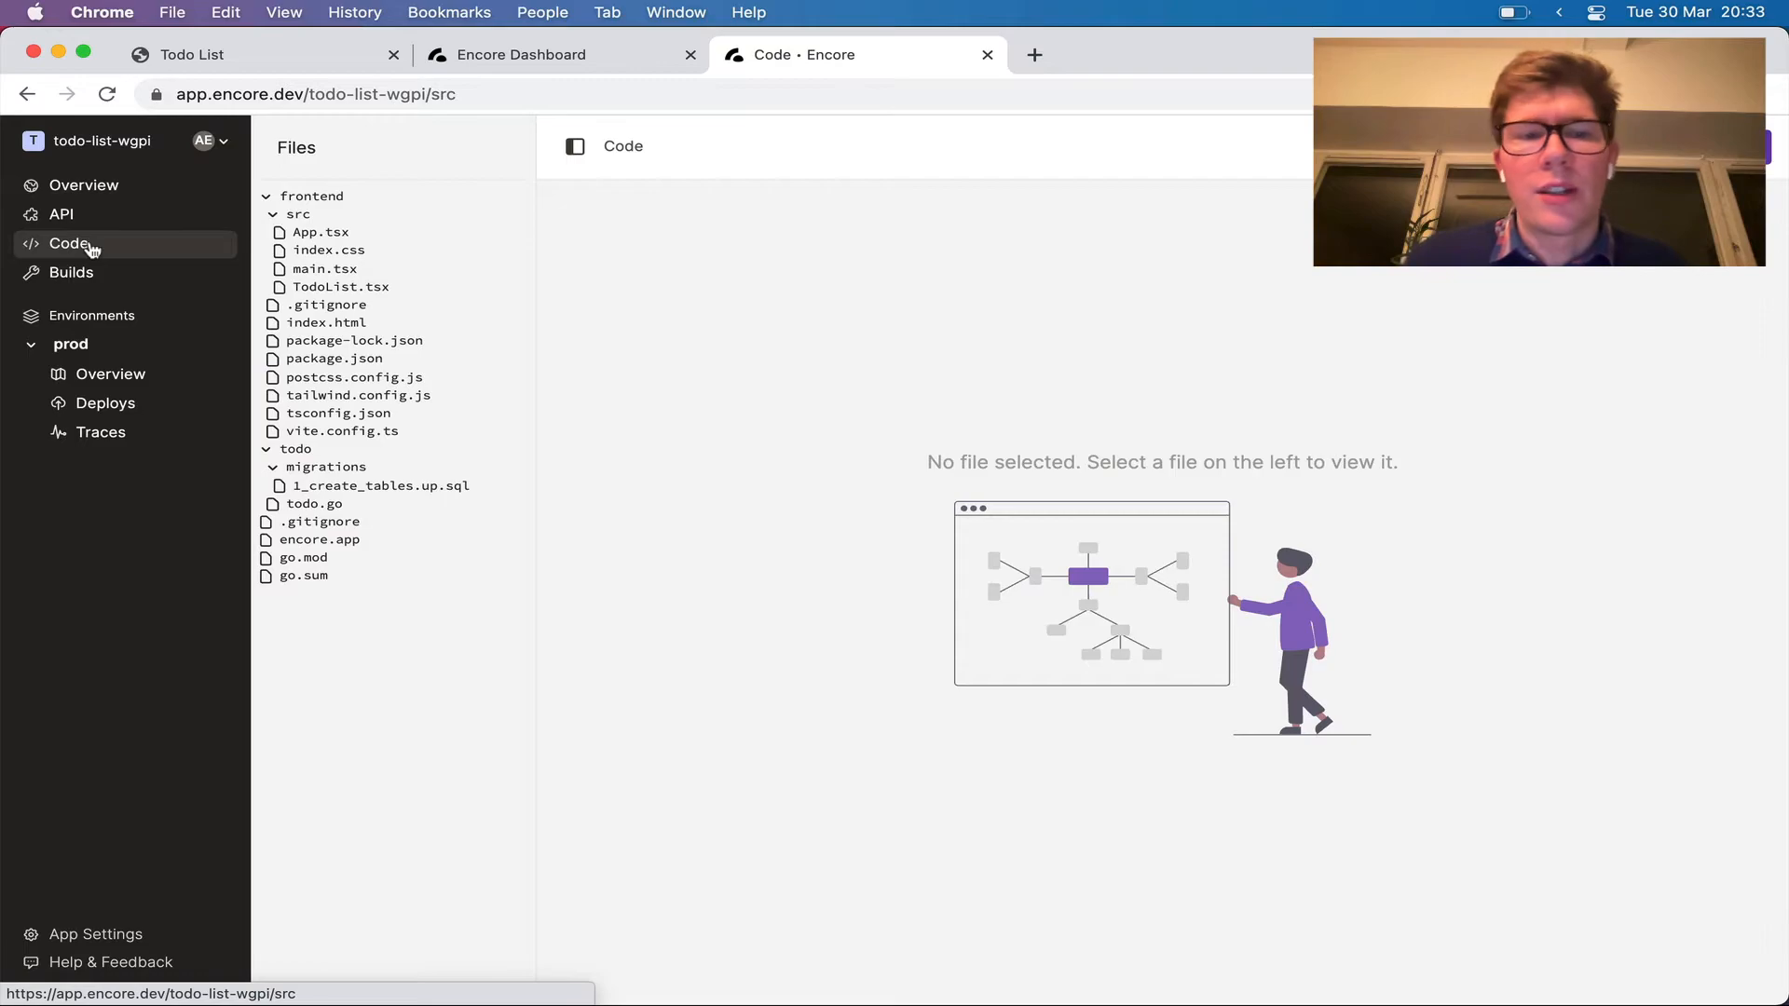
click(313, 503)
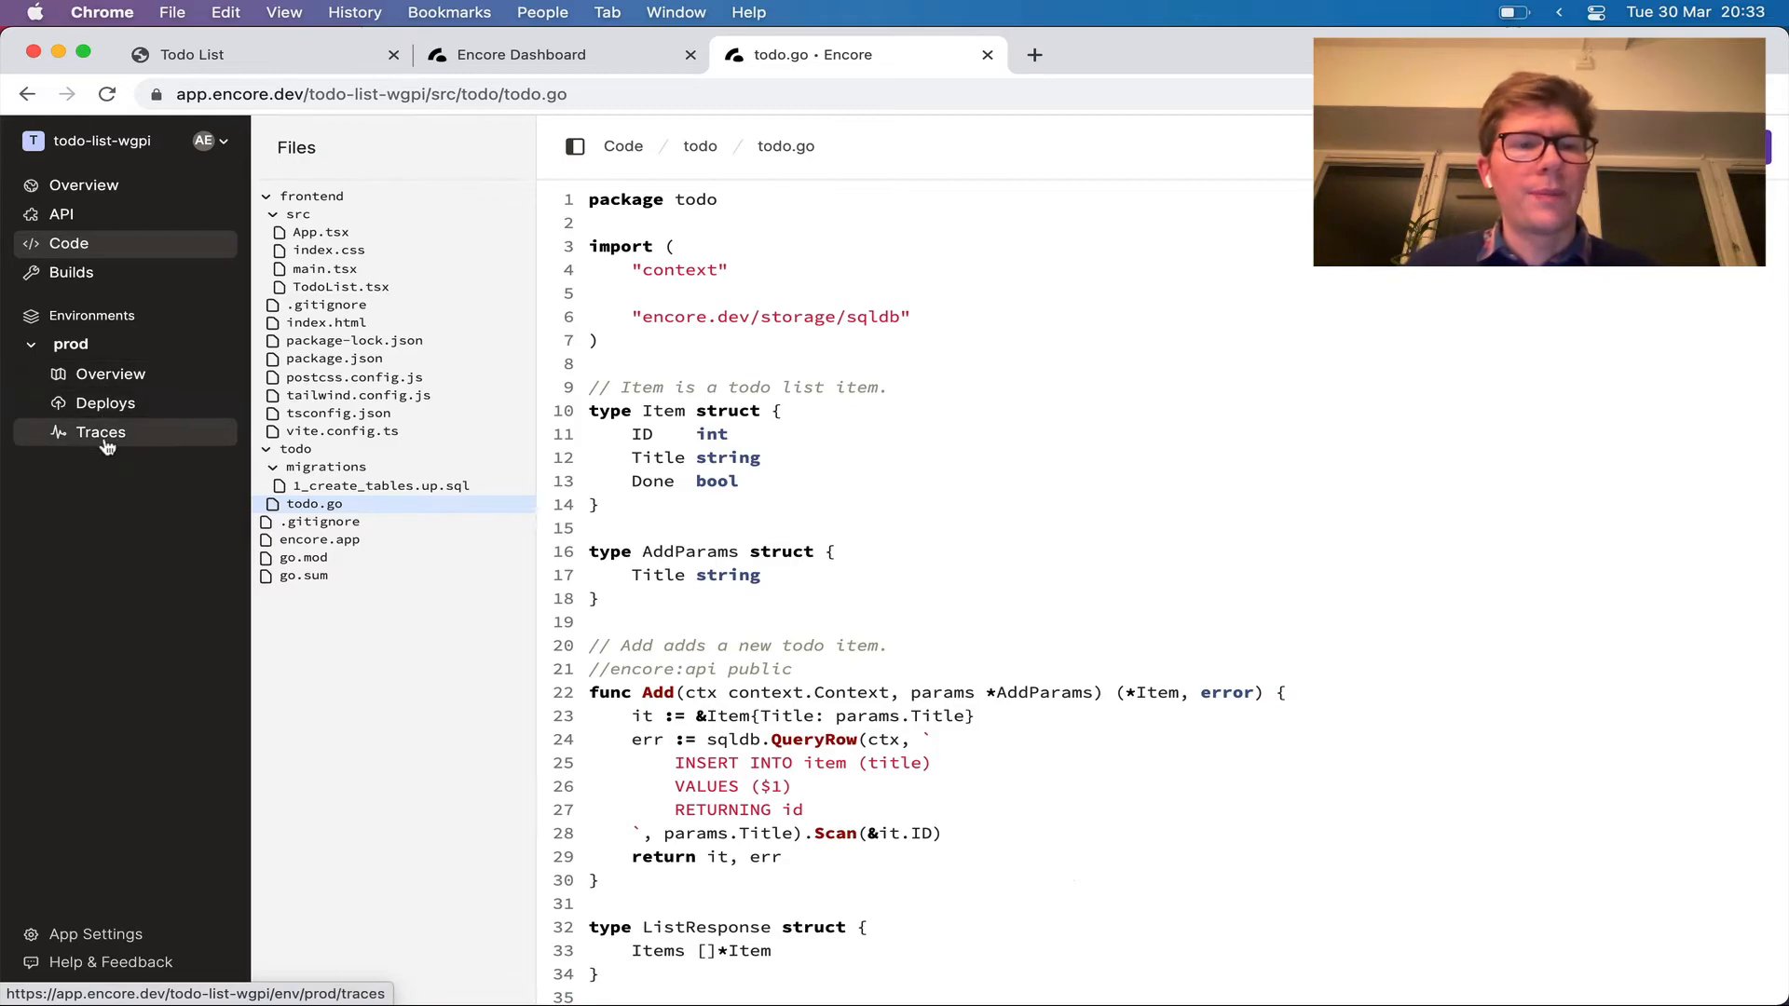
Confirm the Add Update functionality commit is deploying on prod Deploys, then return to todo.go
click(104, 402)
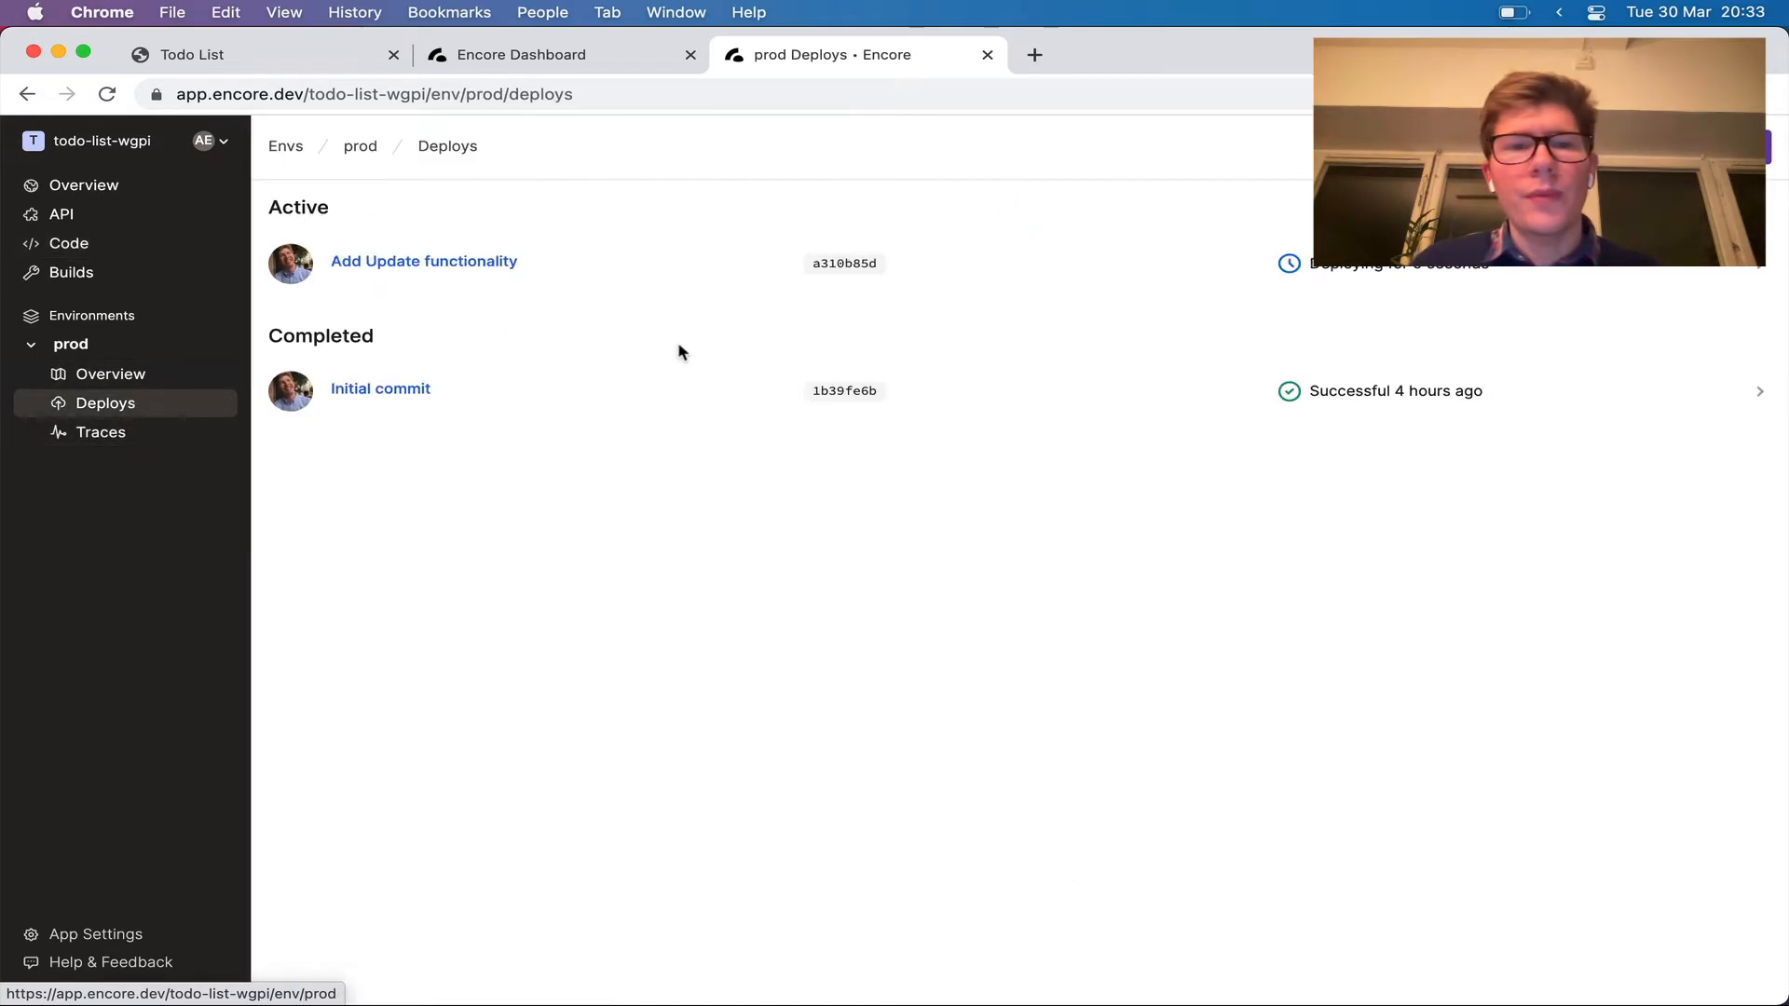
click(423, 261)
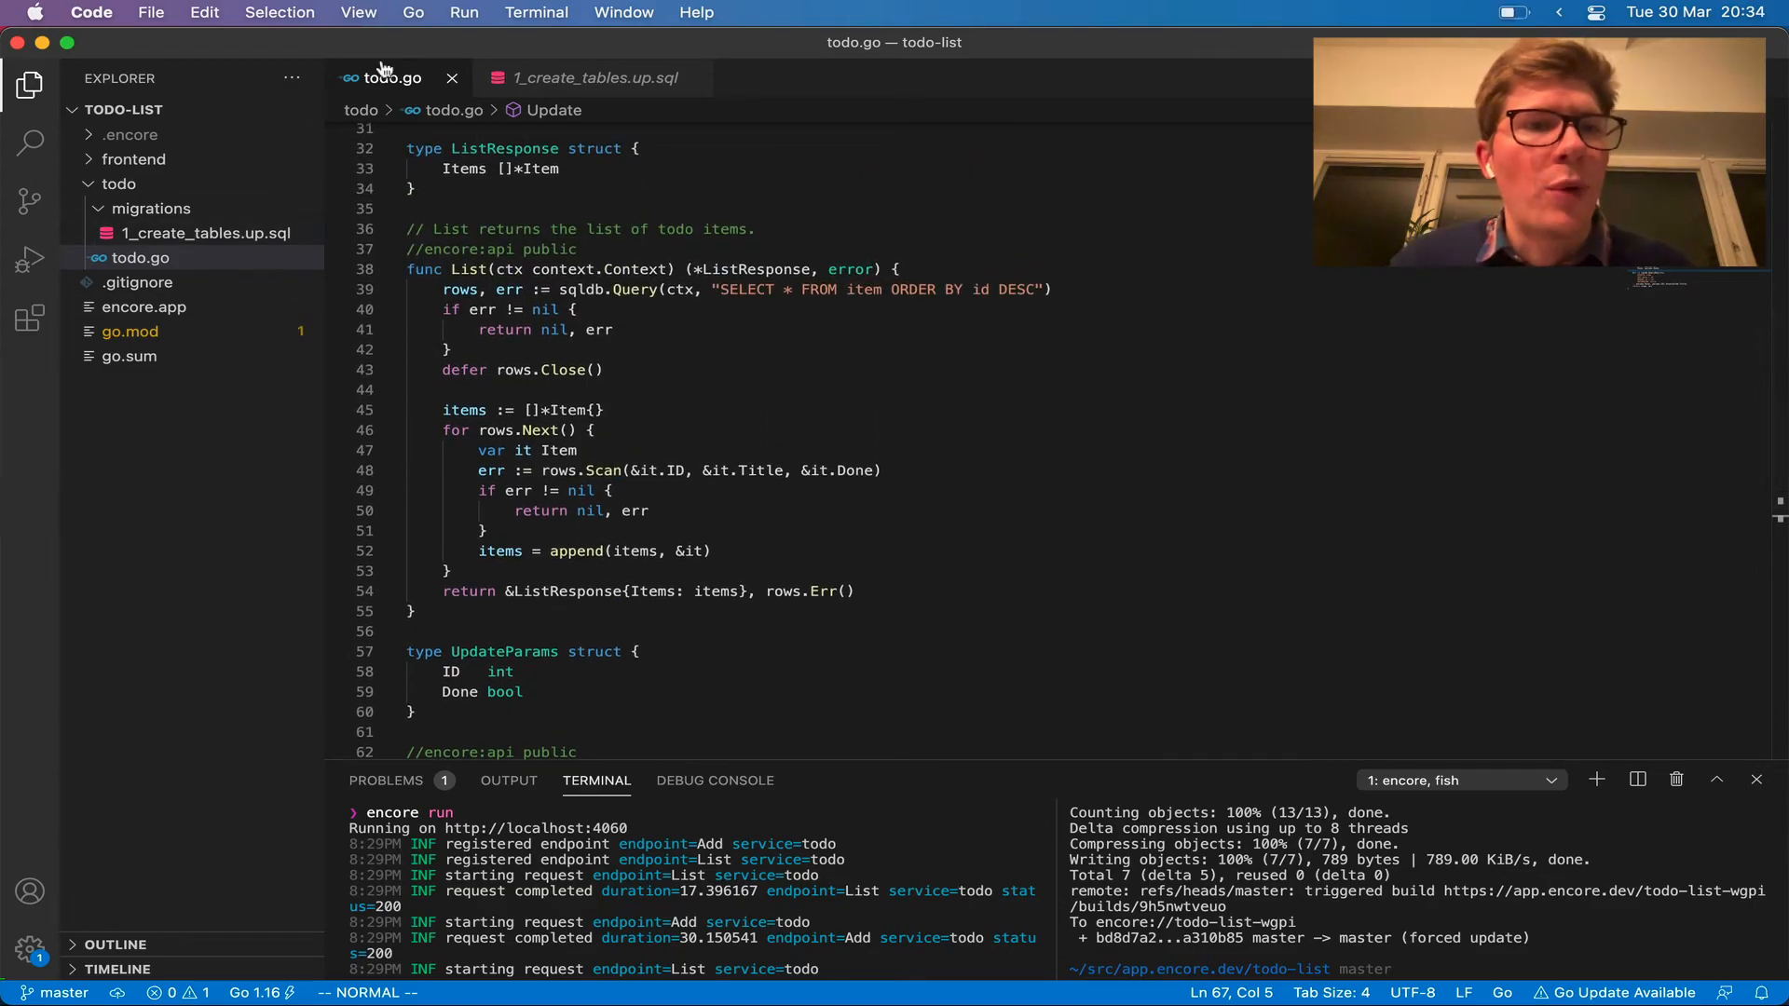
click(134, 158)
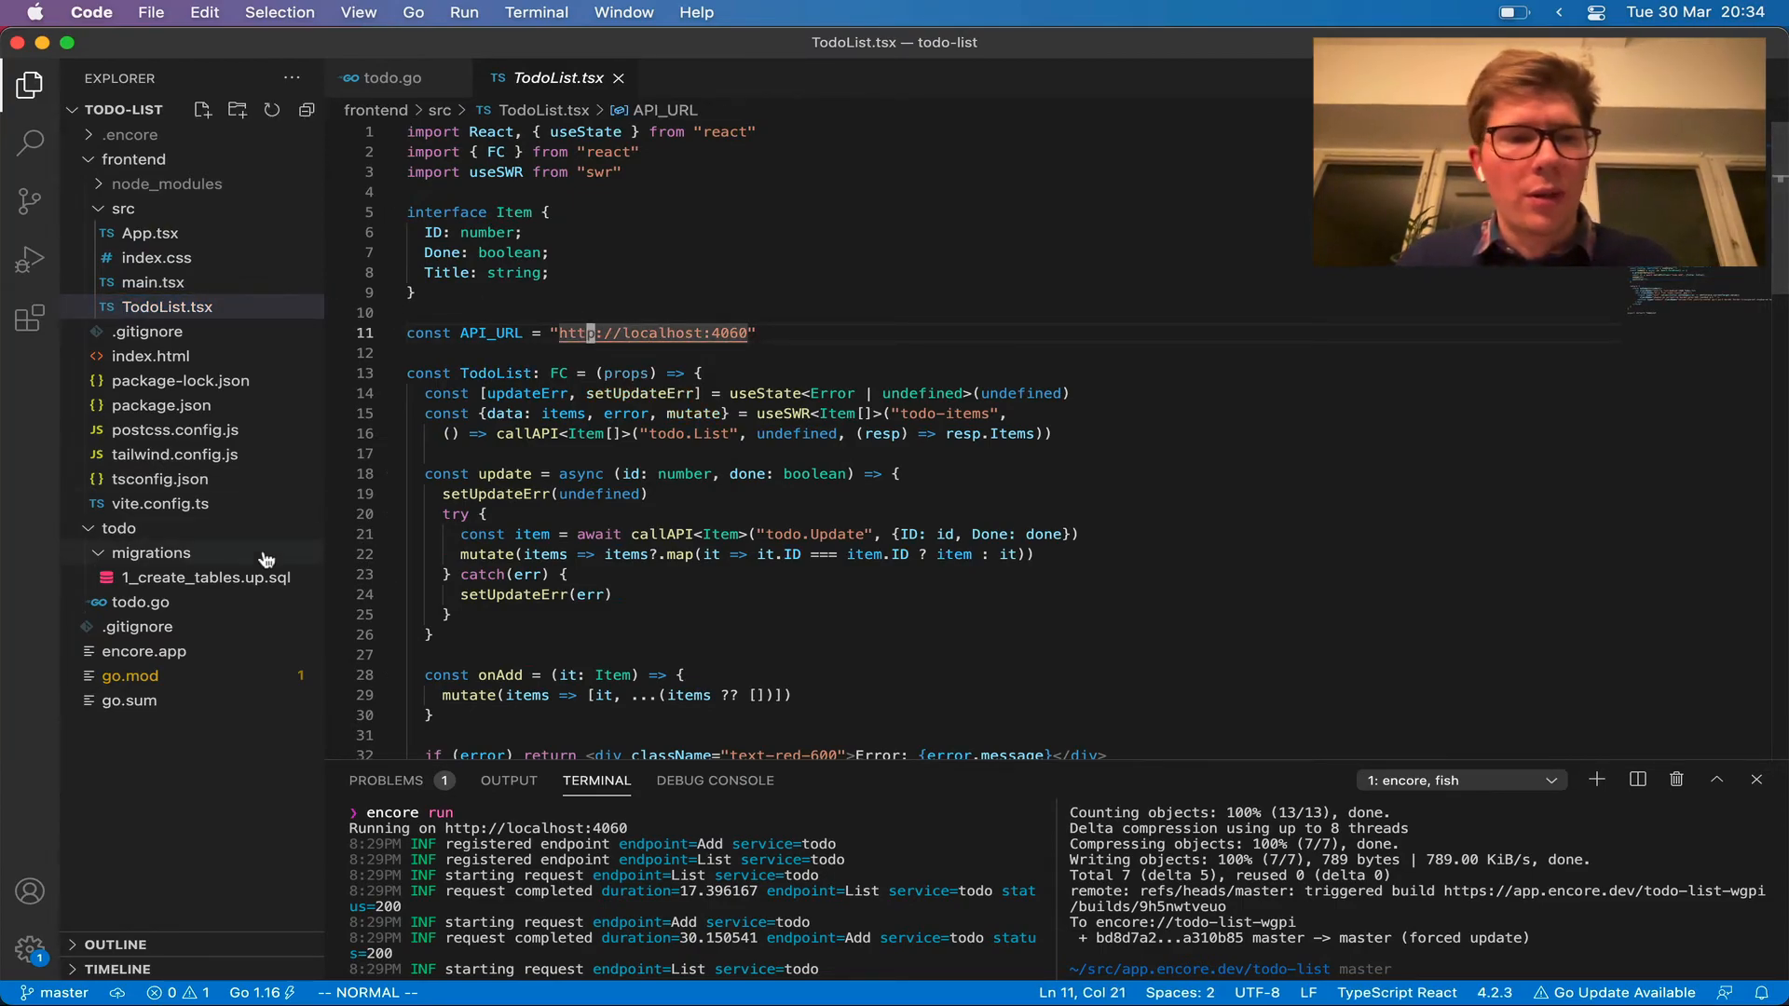
click(146, 651)
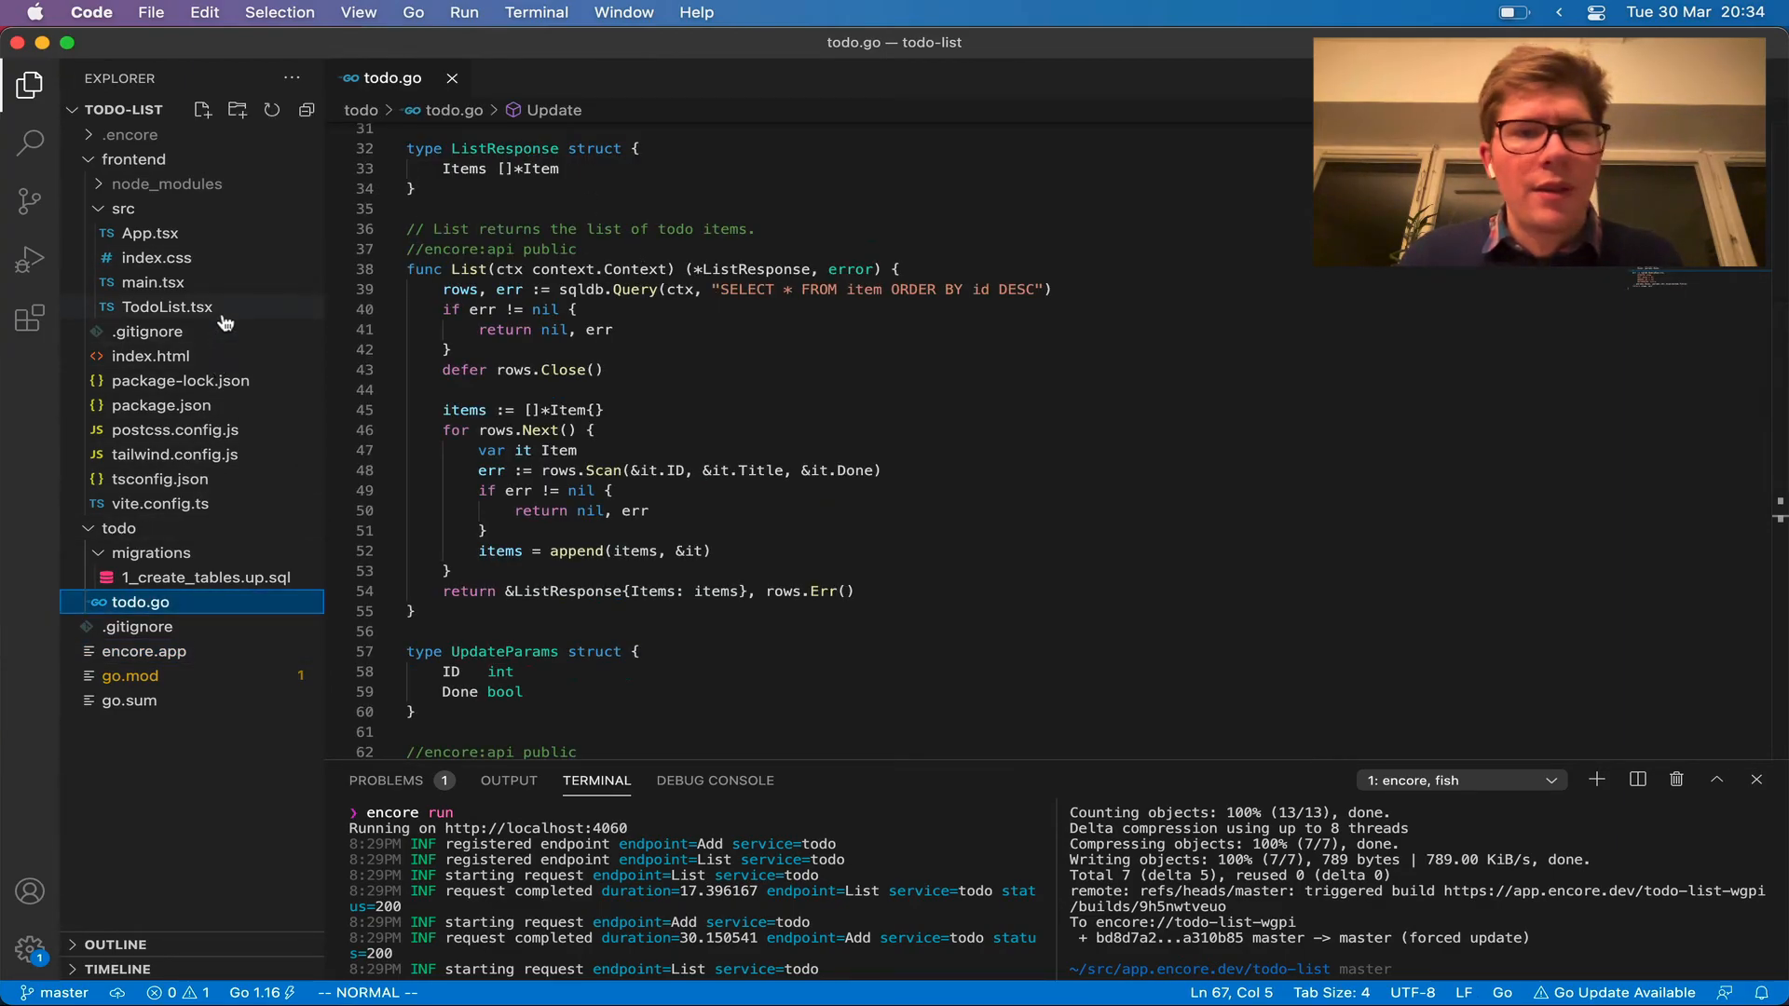
click(165, 306)
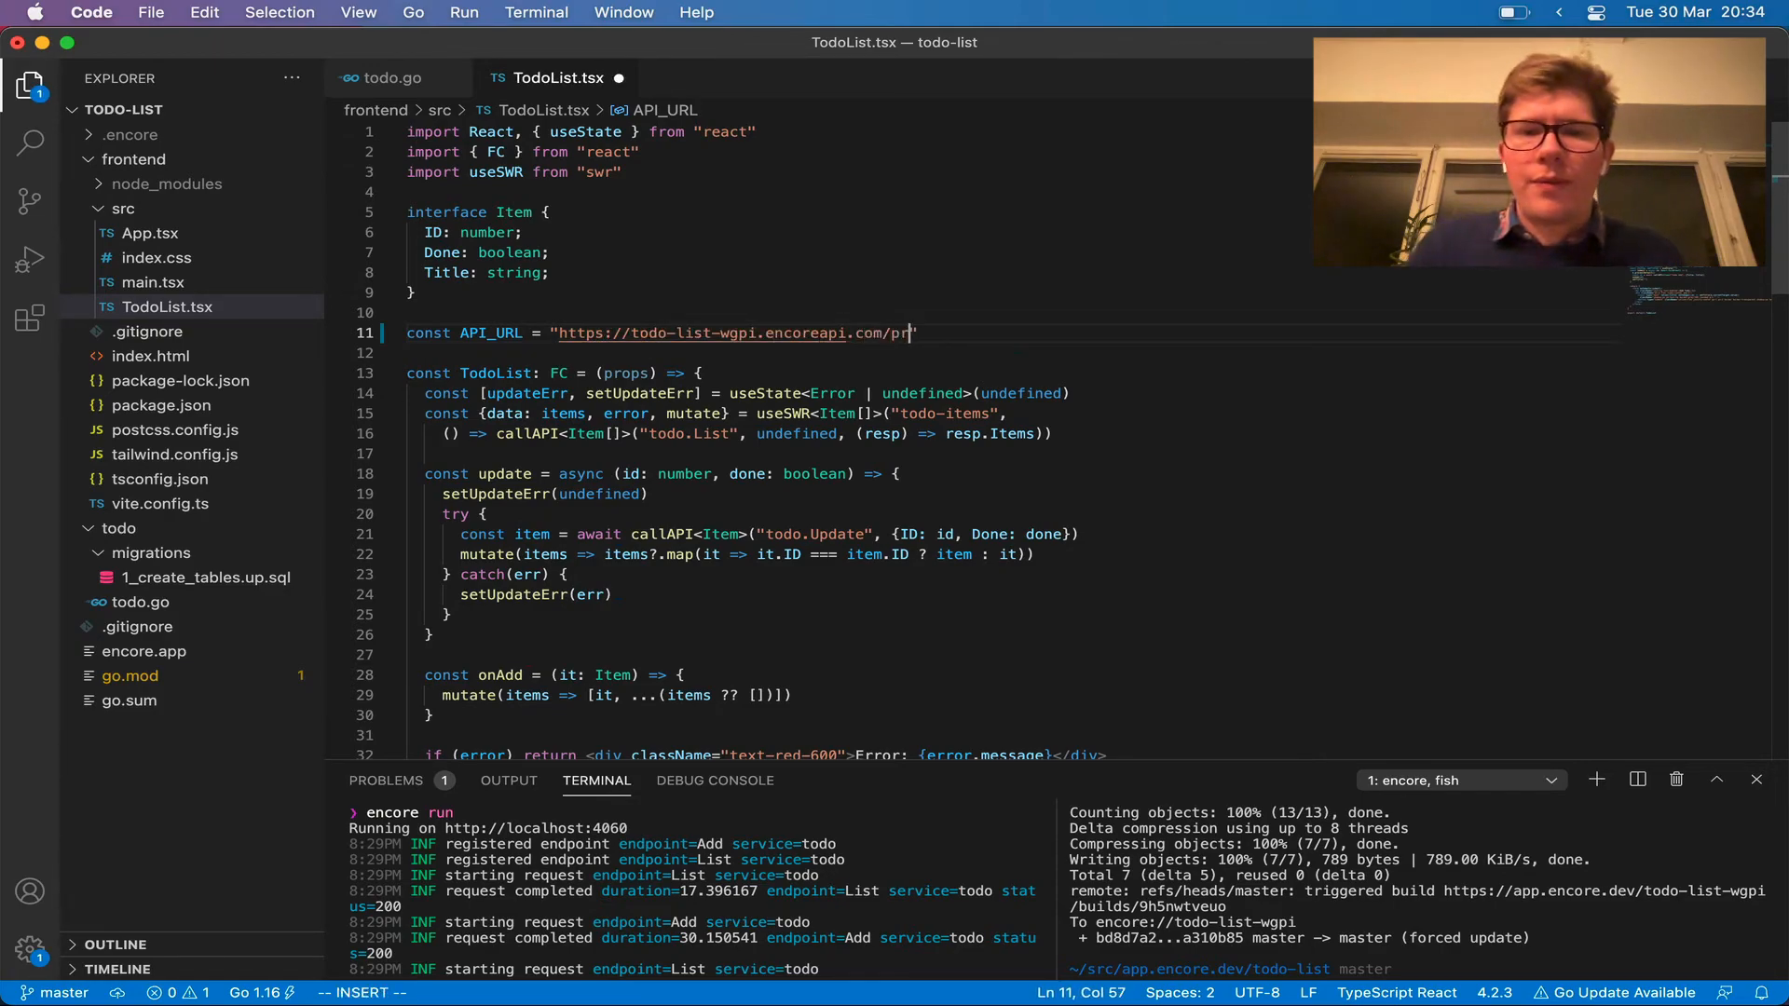
text(od)
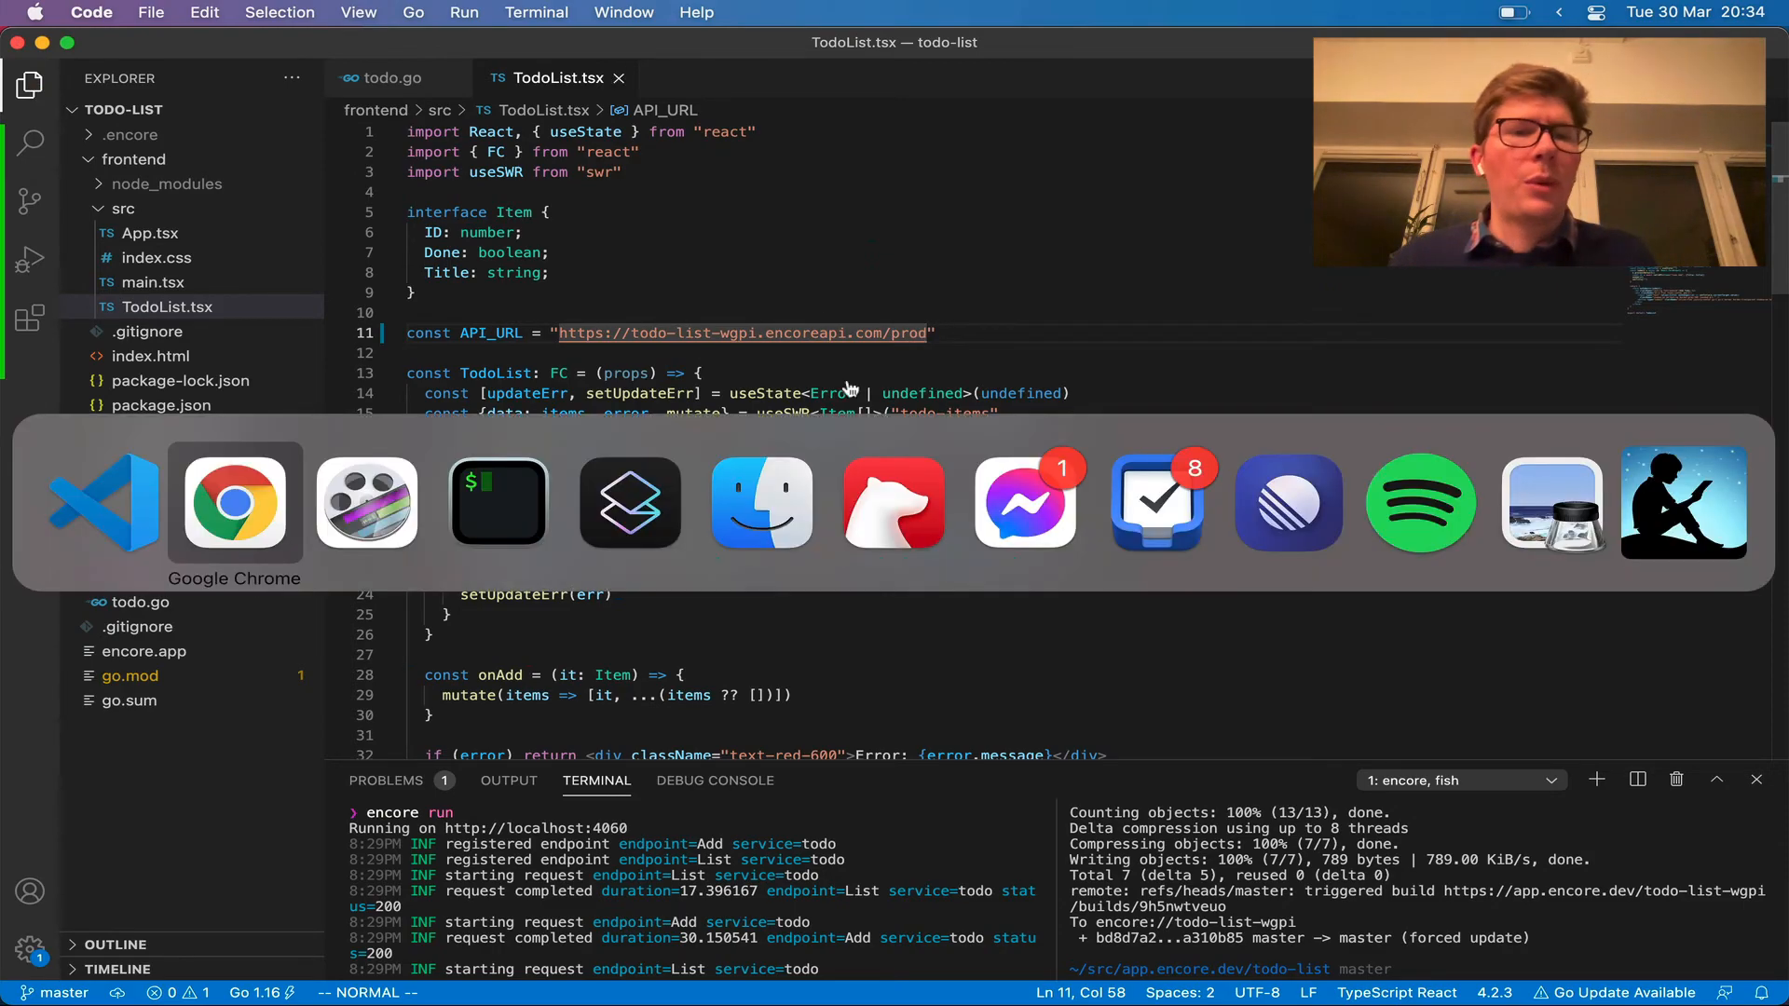
Add the todo 'Successfully demo Encore' in the browser app and check it off as done
click(233, 501)
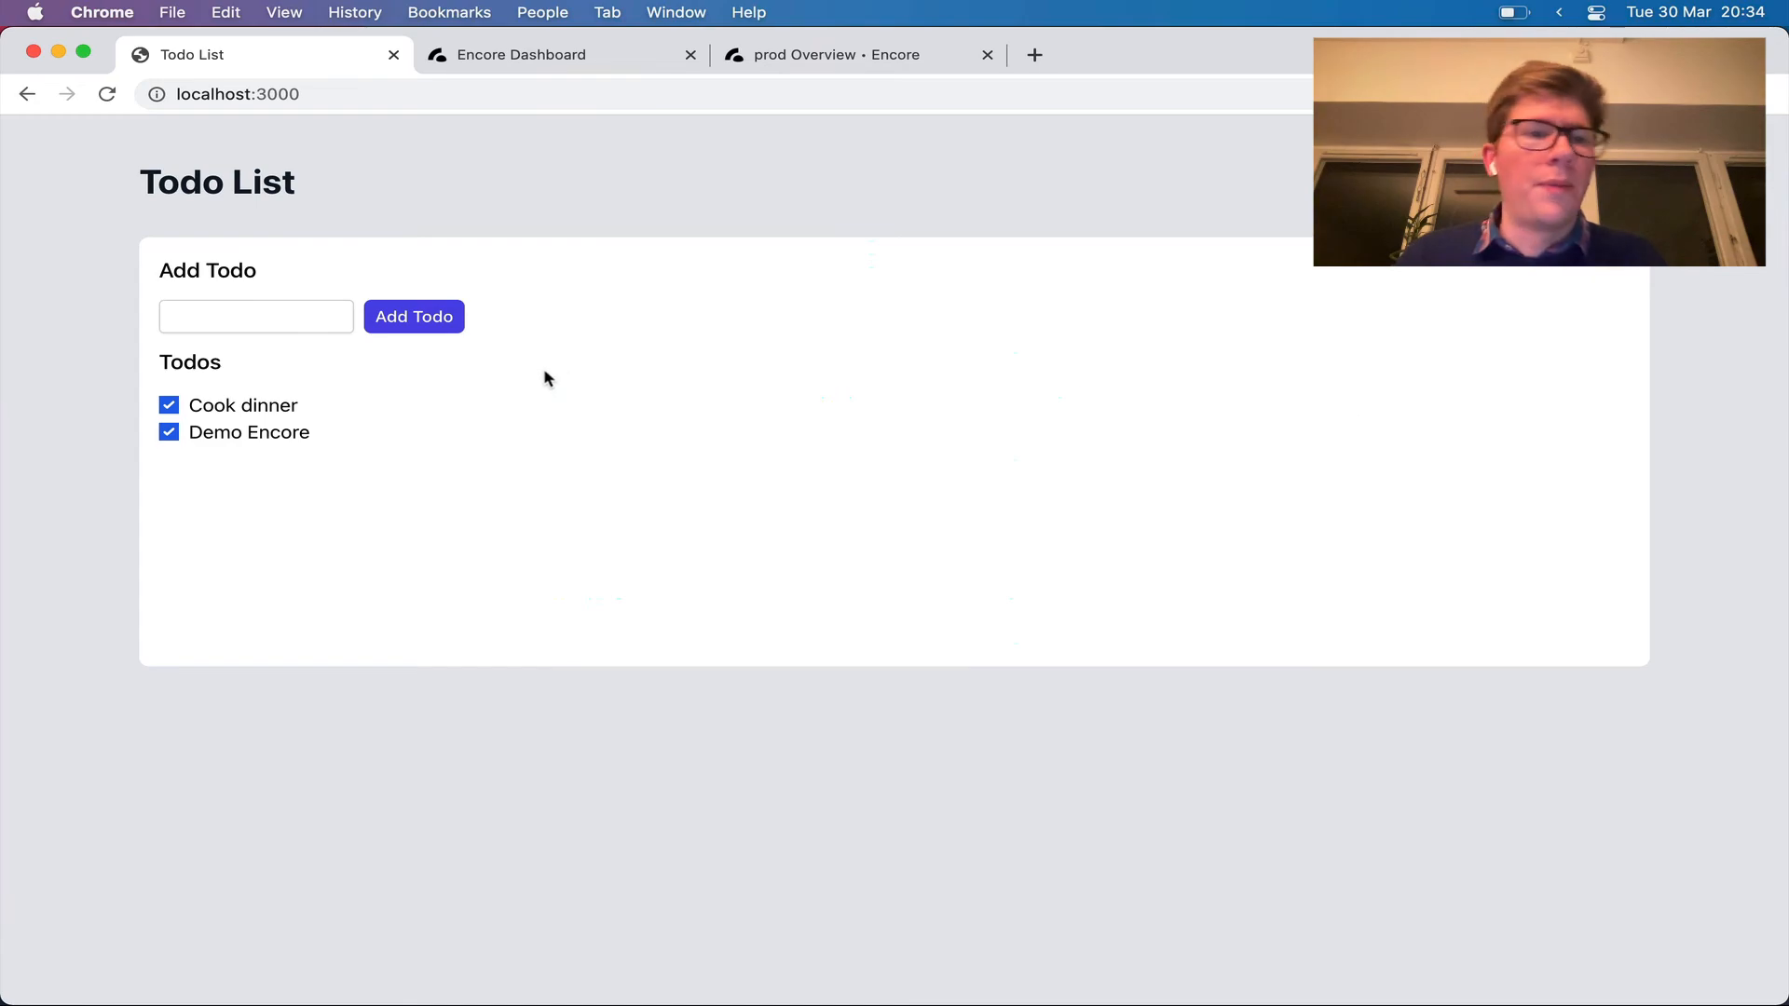
mouse_move(672, 449)
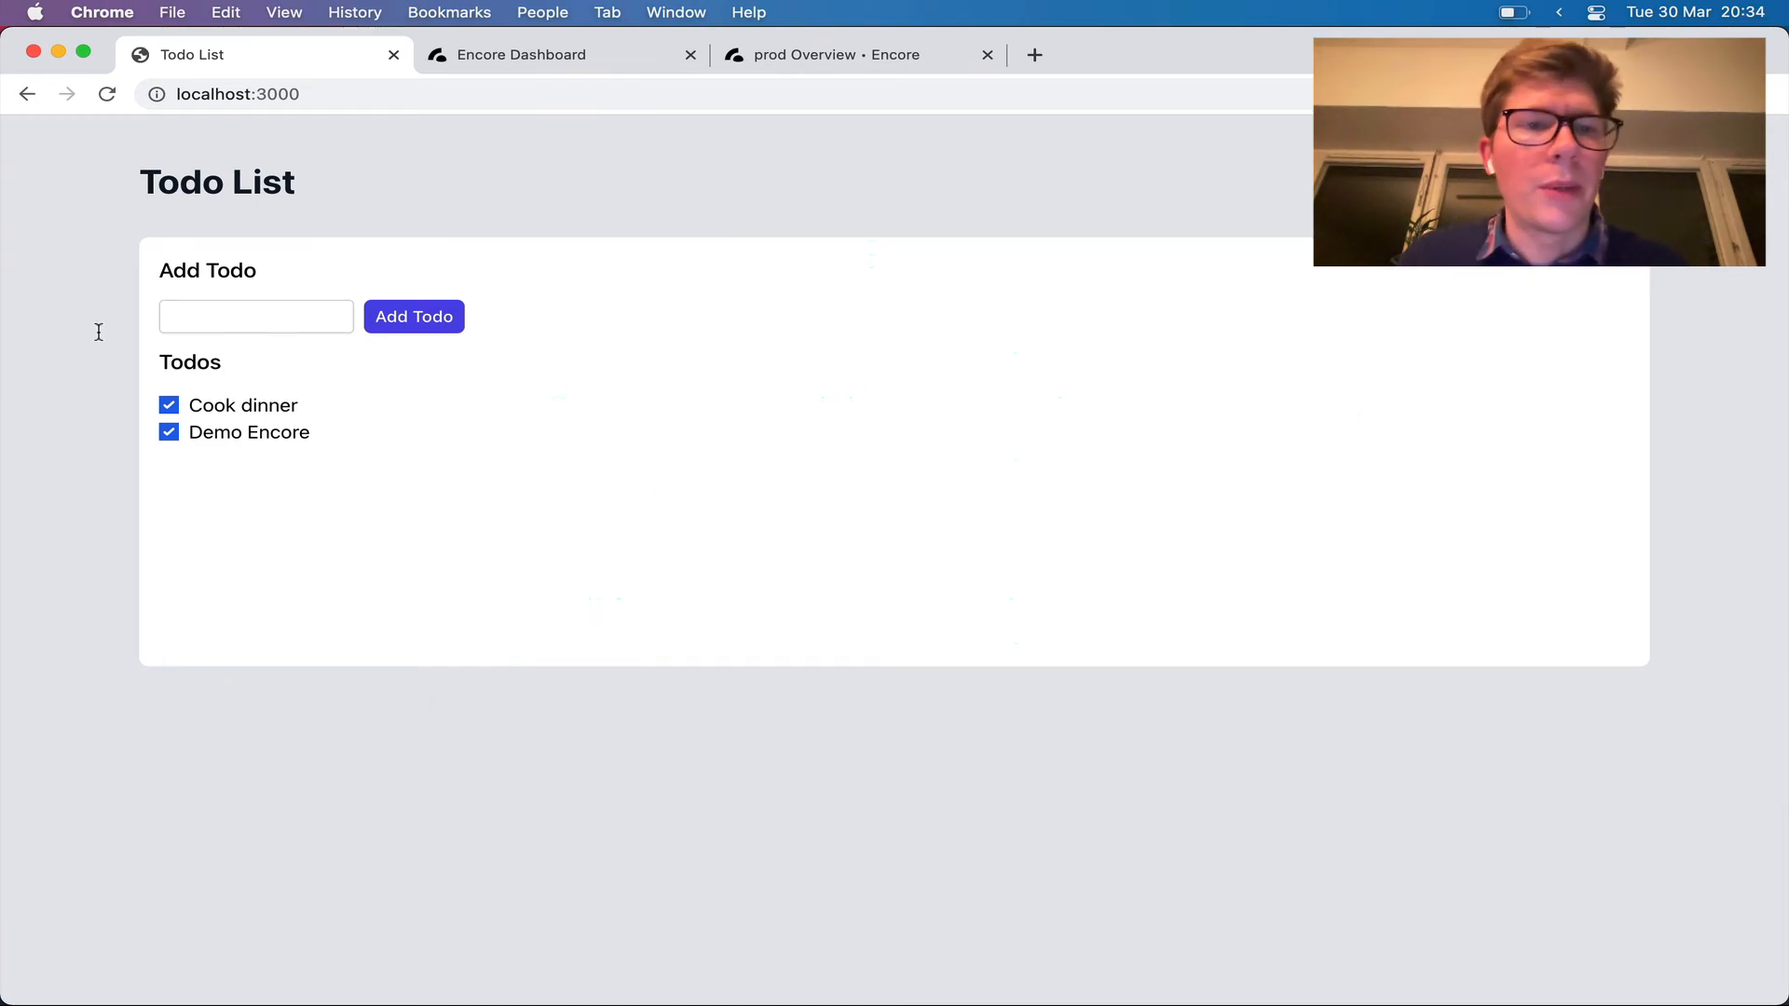
click(255, 317)
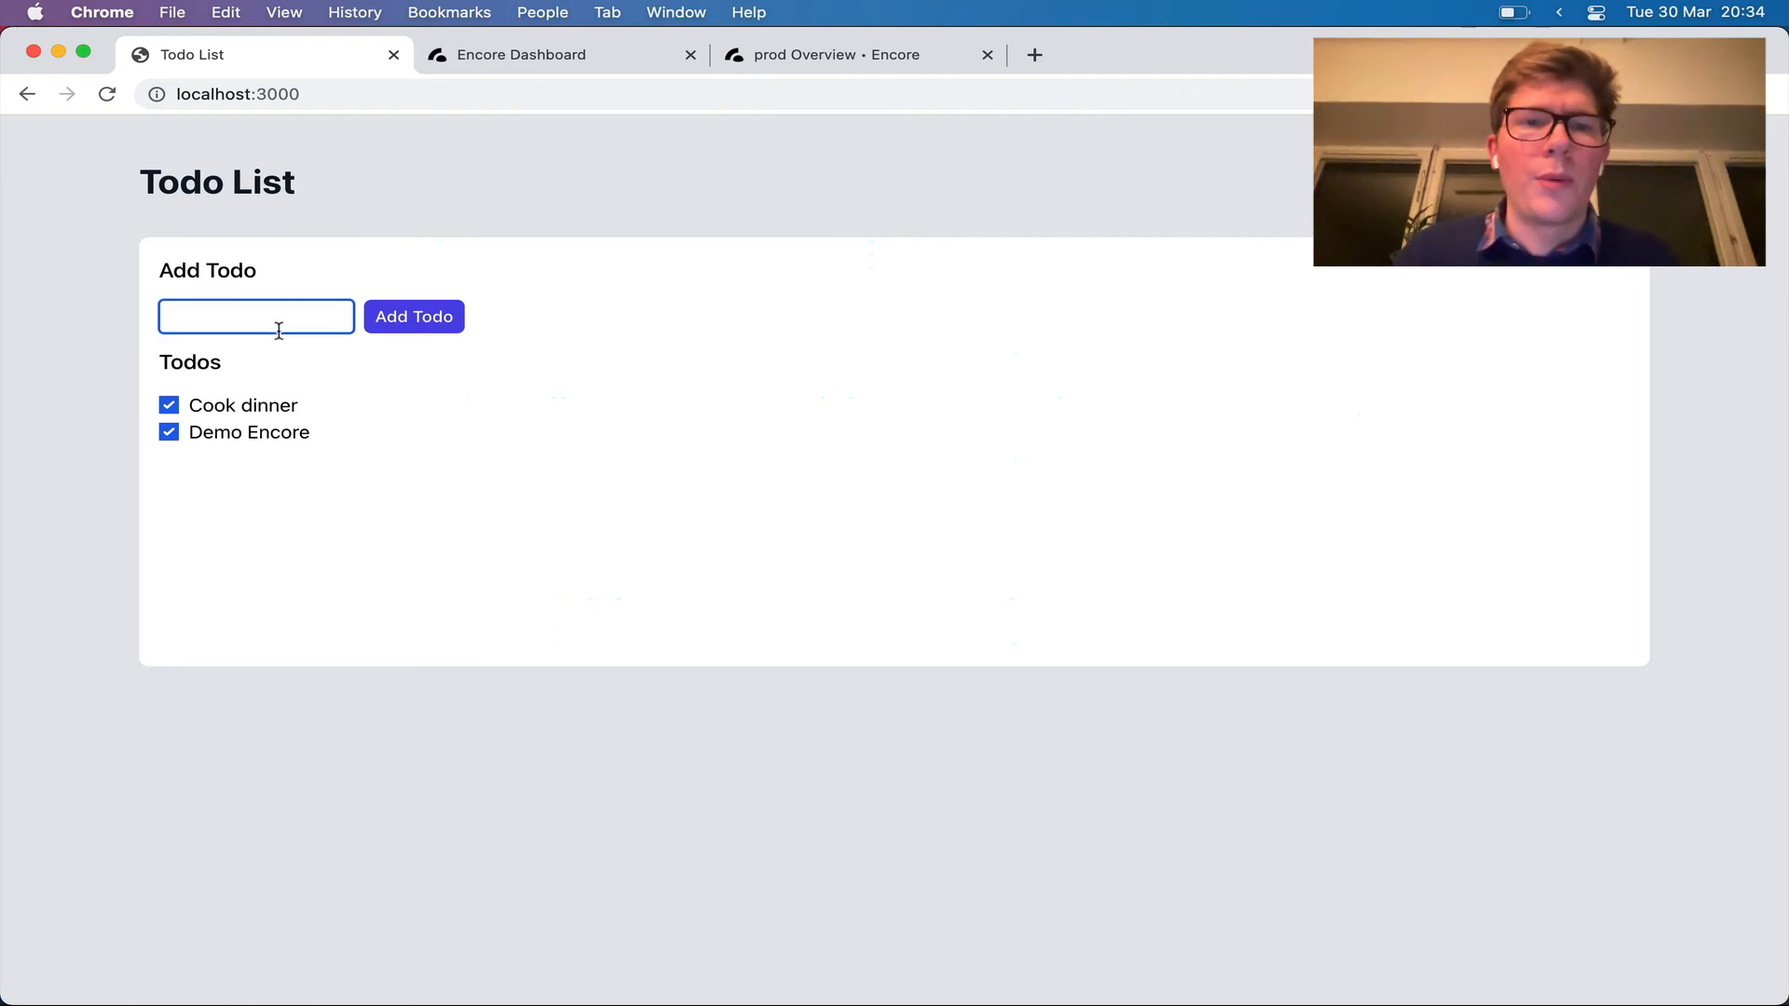
text(Successfully)
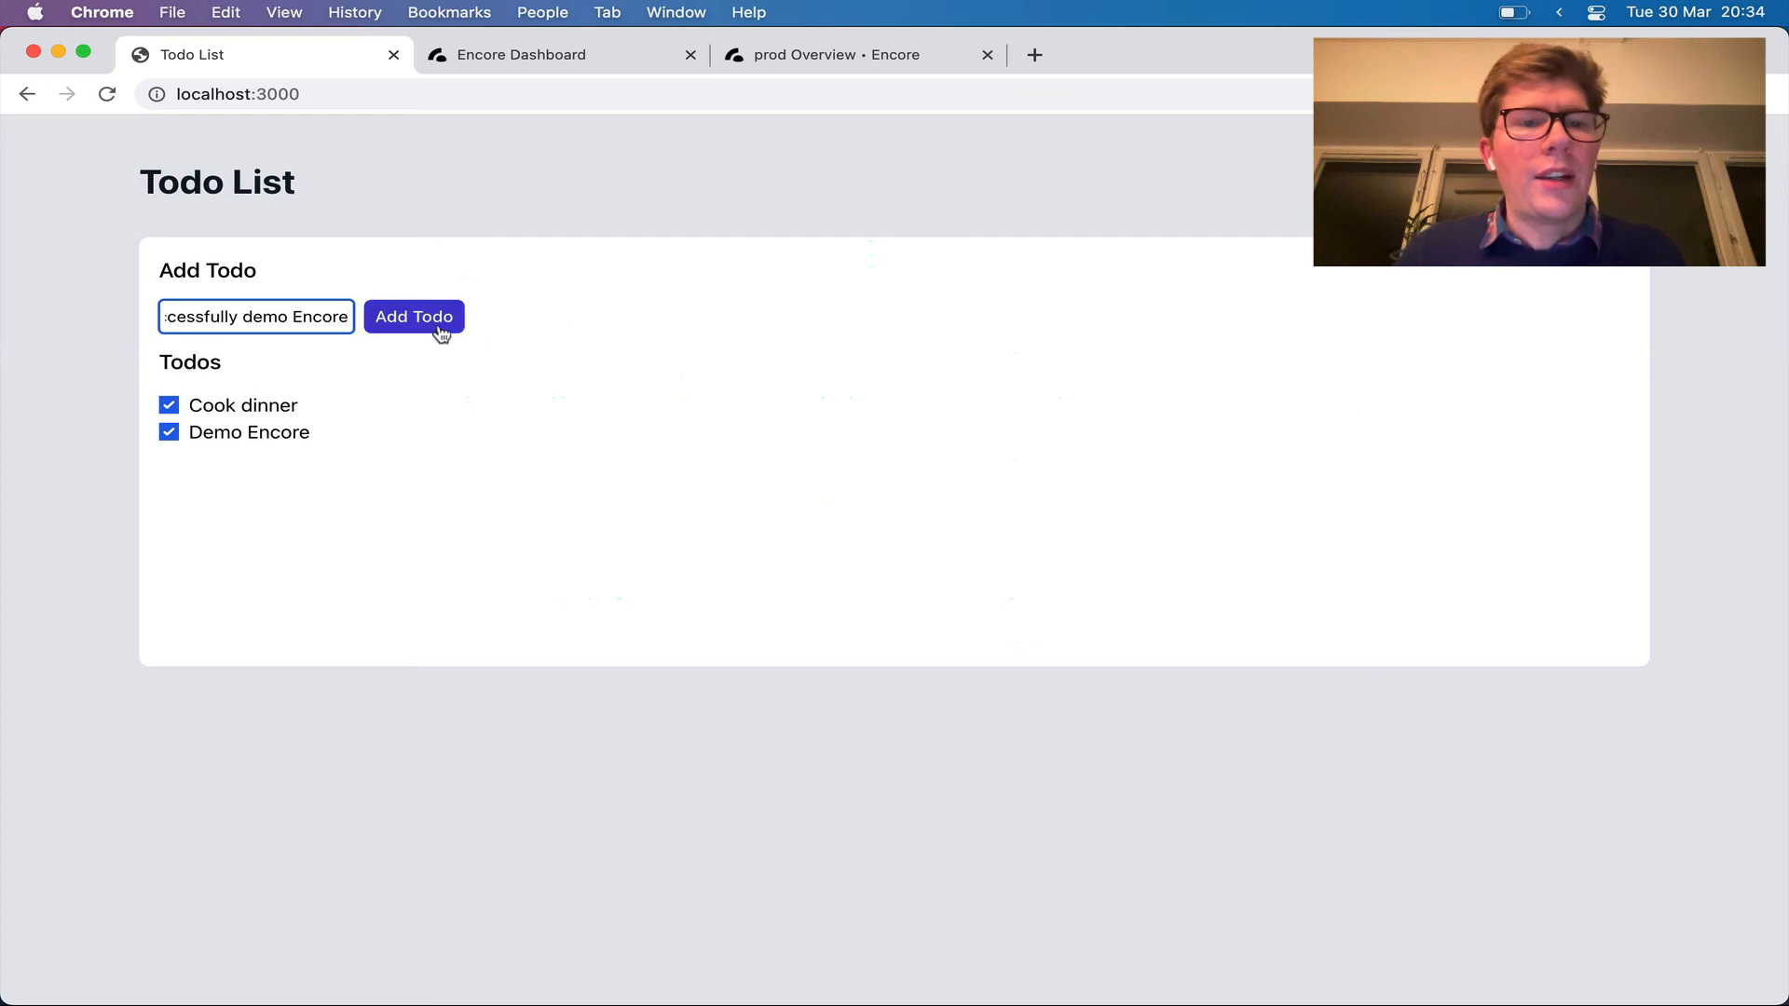
click(414, 317)
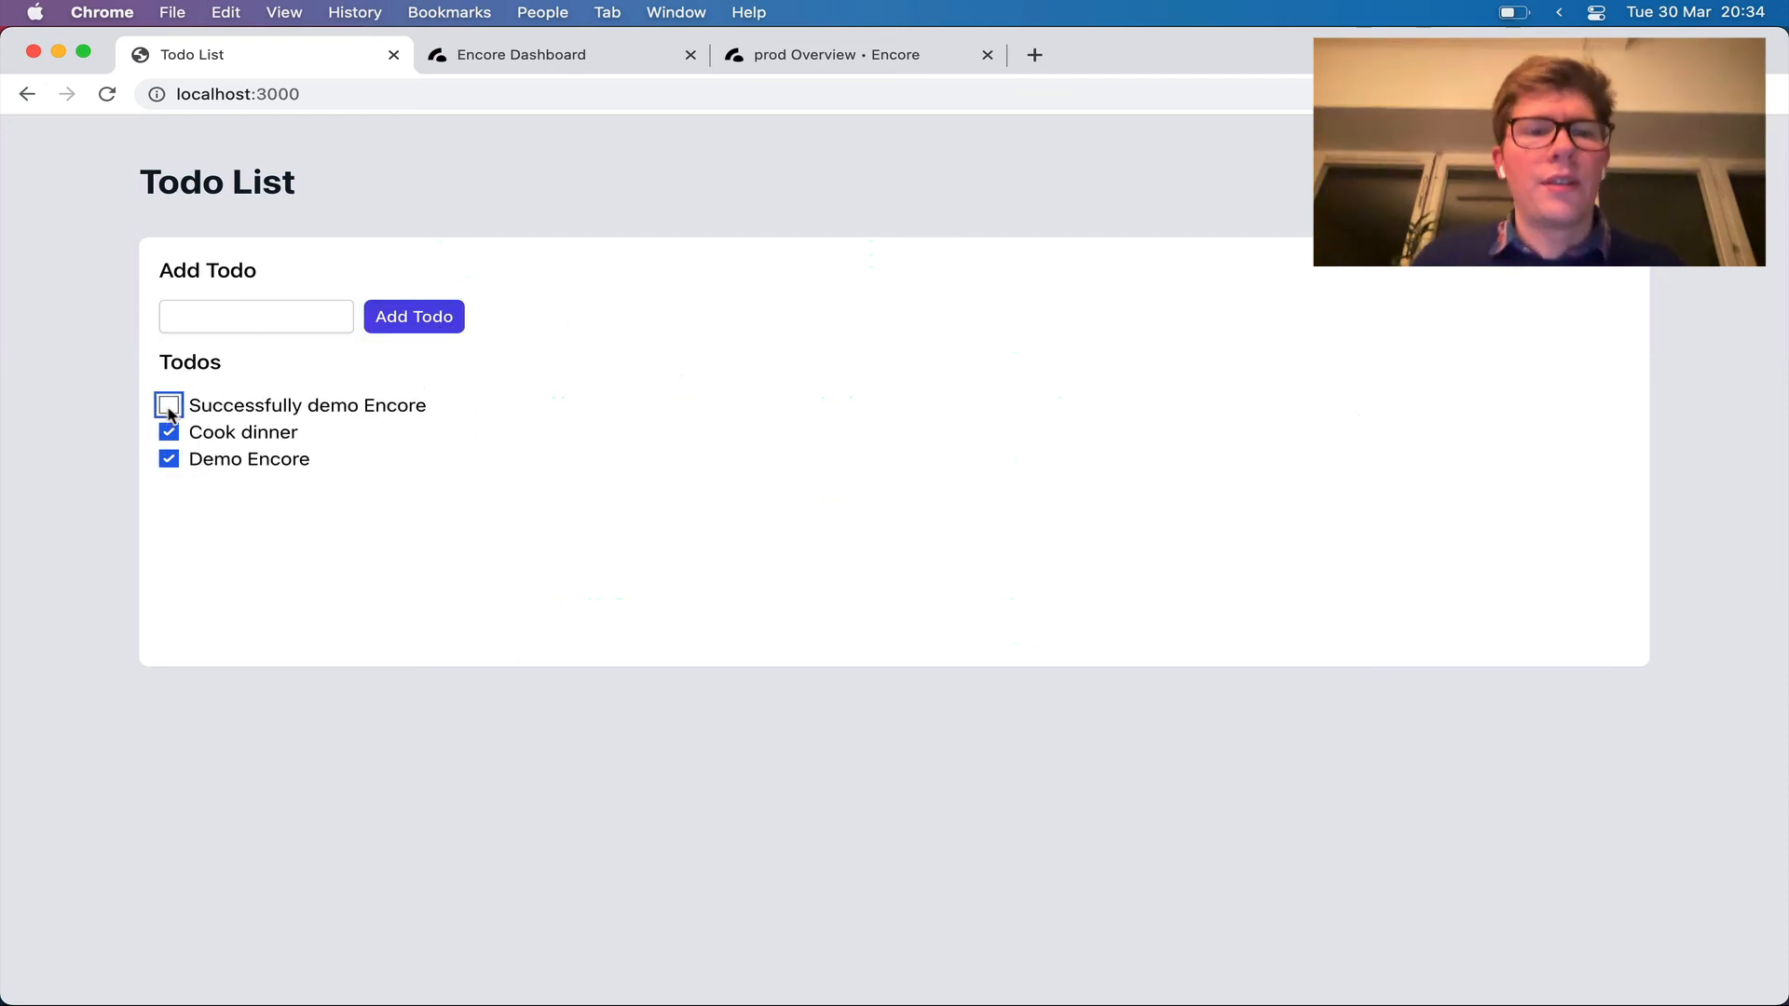
click(167, 404)
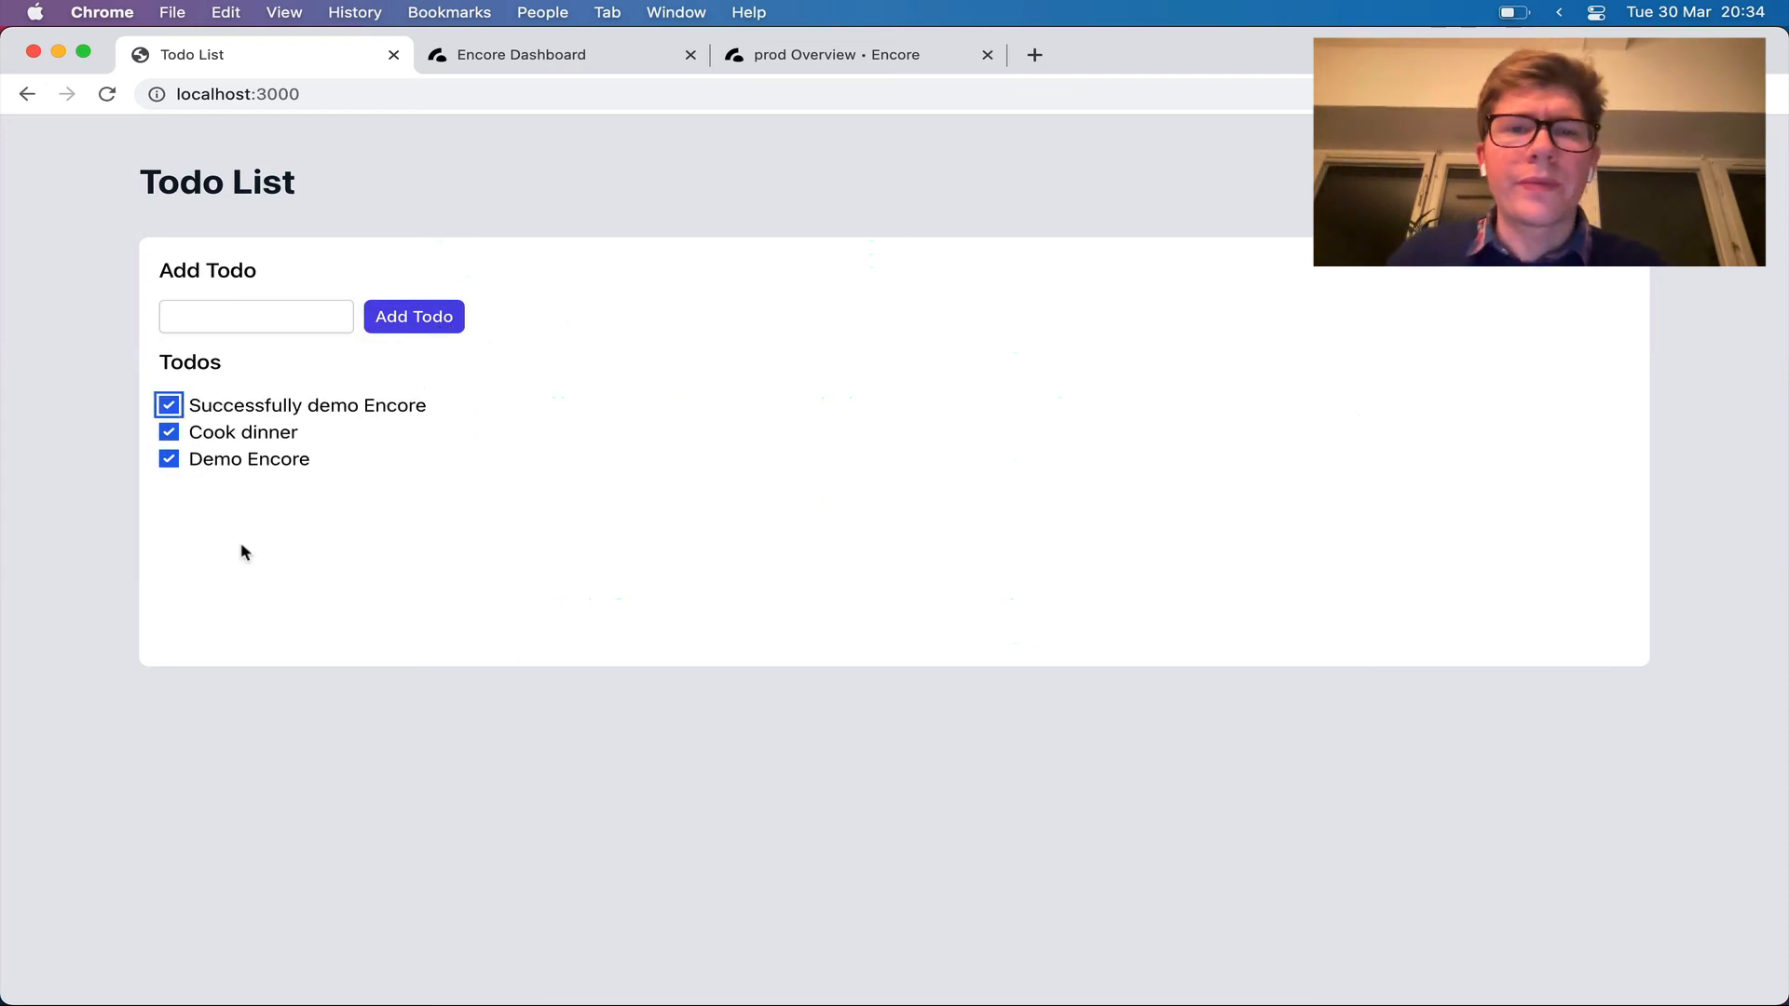